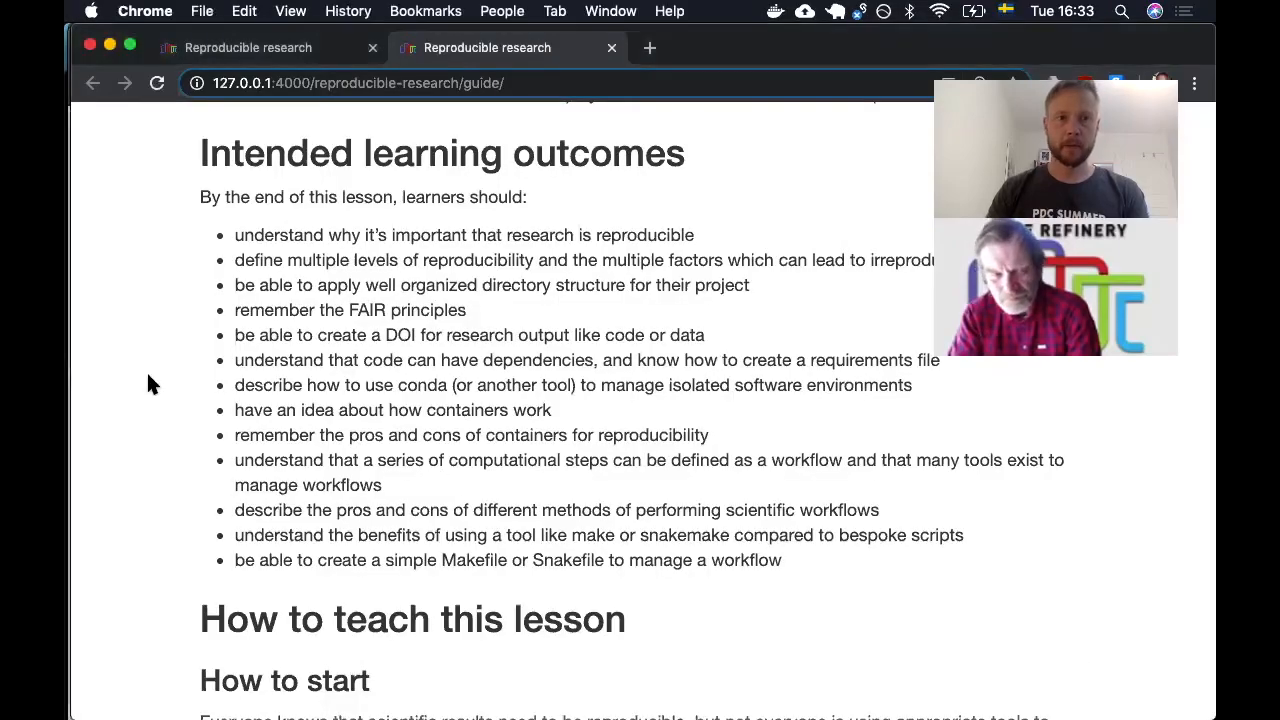
Step: Scroll down the lesson index page to the Schedule table of episodes
scroll(up, 3)
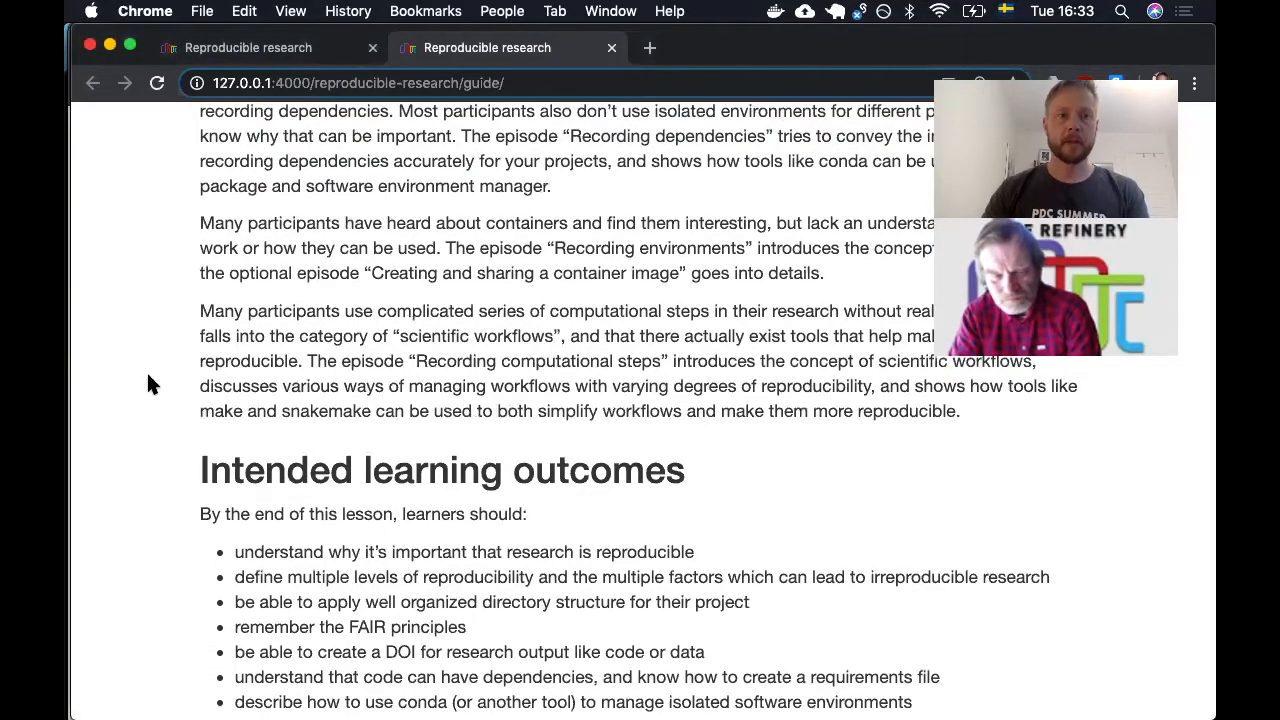
scroll(down, 3)
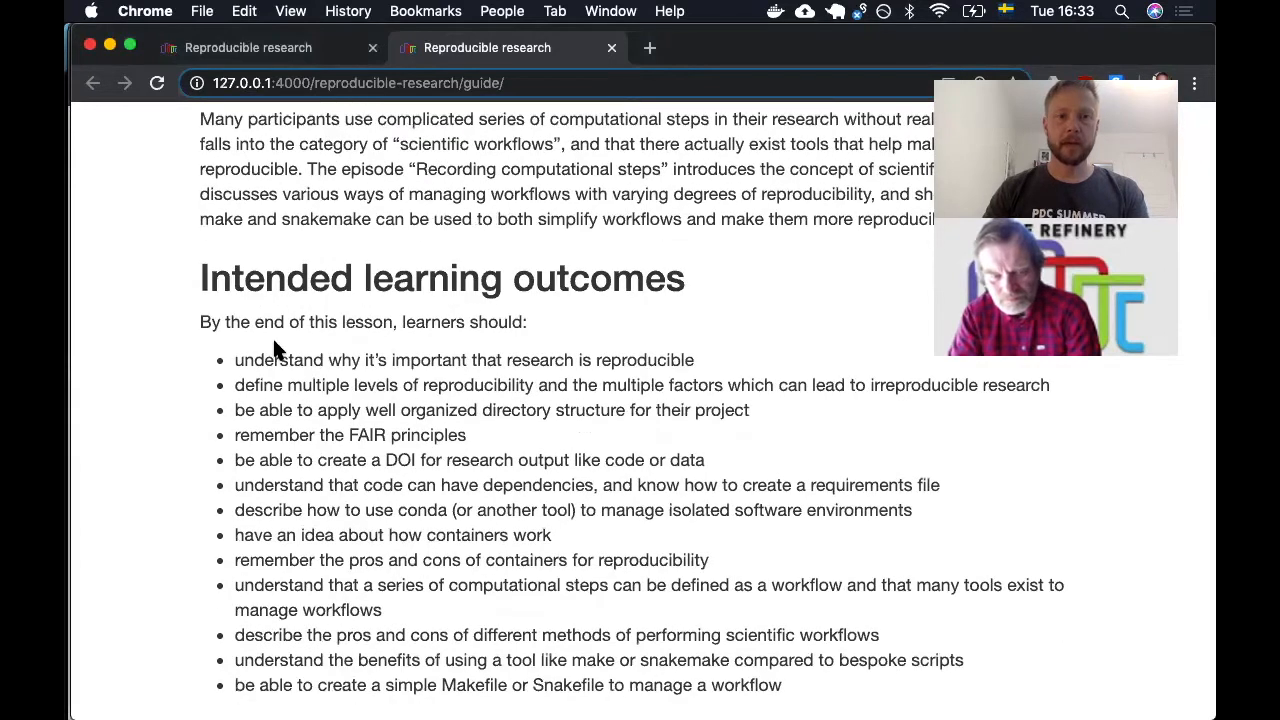
scroll(down, 3)
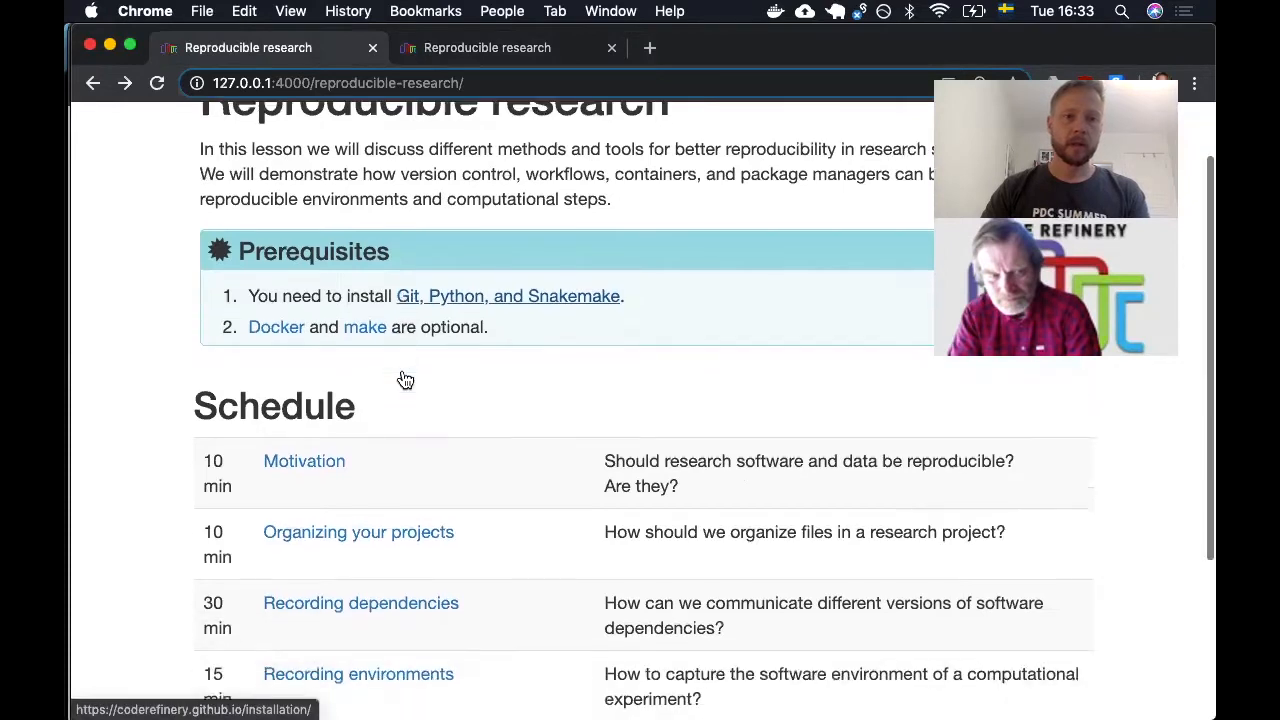
scroll(down, 3)
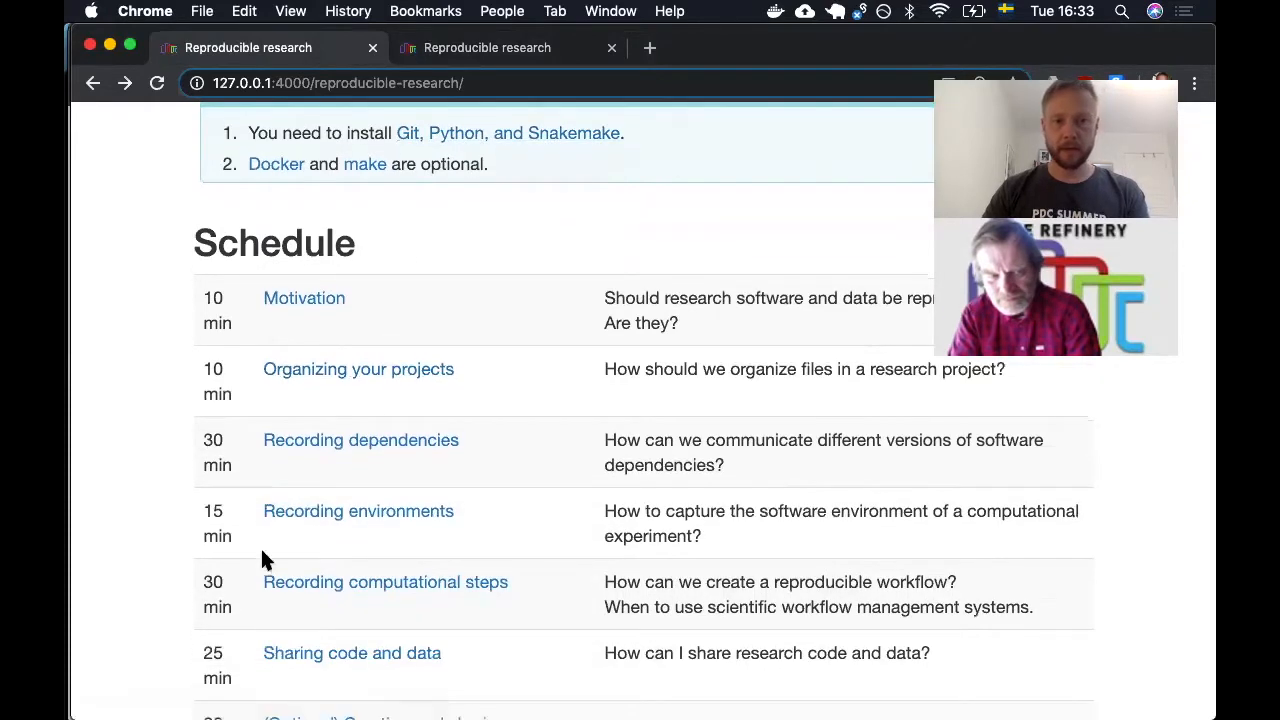
mouse_move(304, 298)
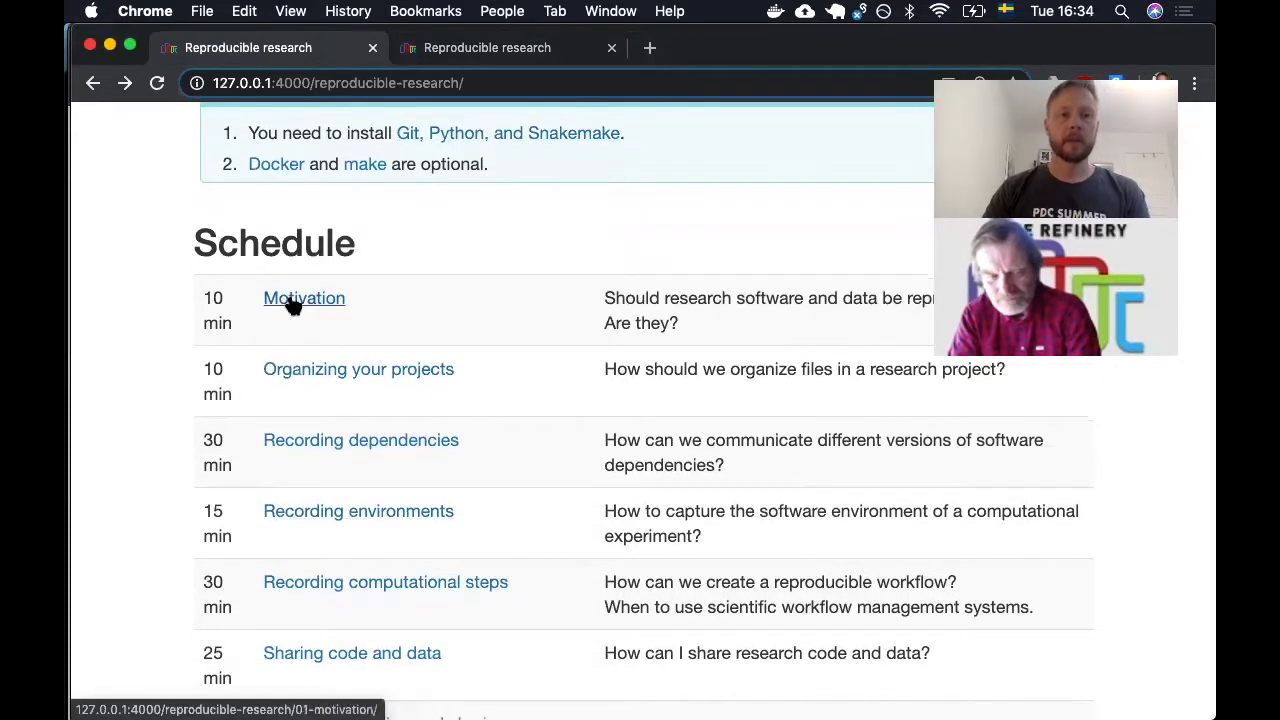
click(304, 298)
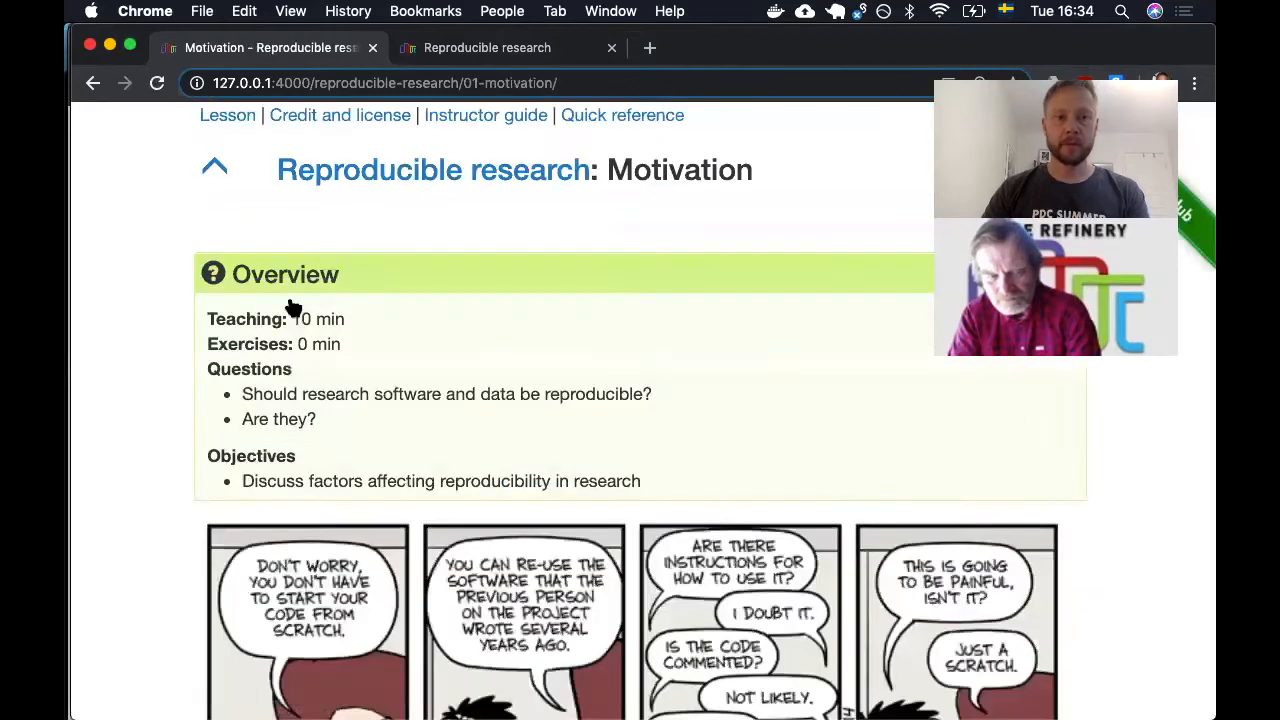
scroll(down, 3)
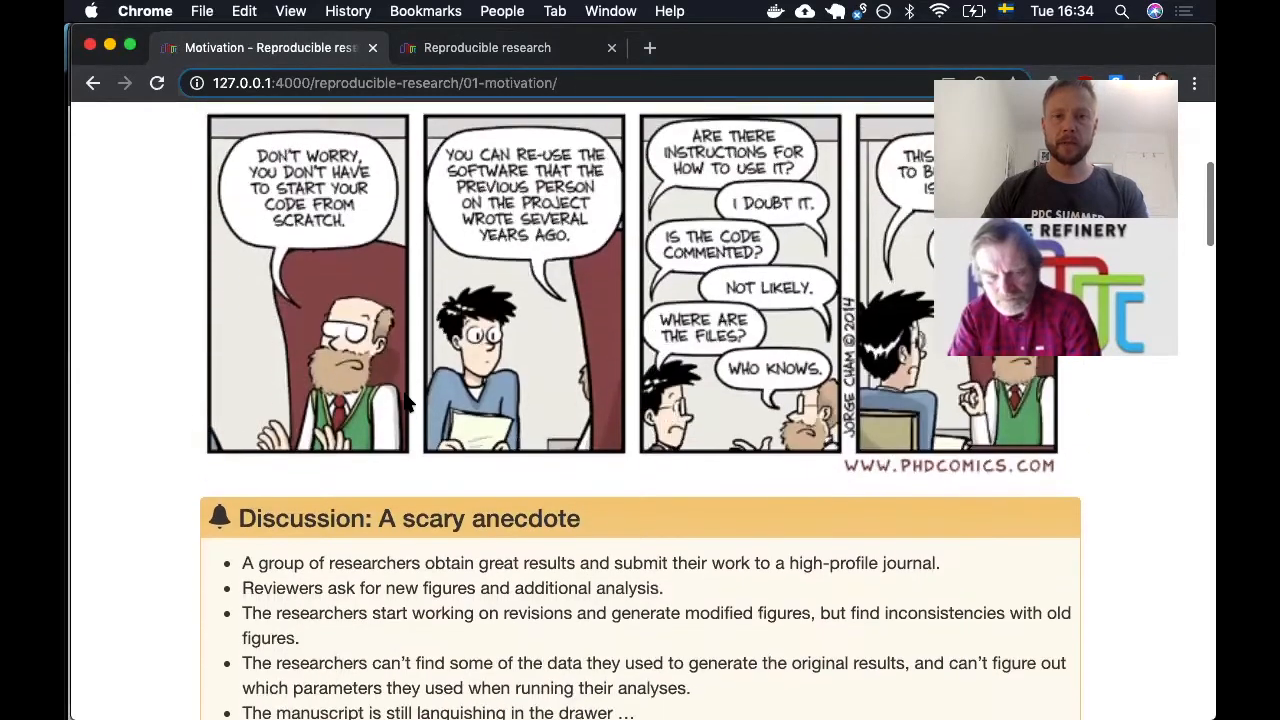
scroll(down, 3)
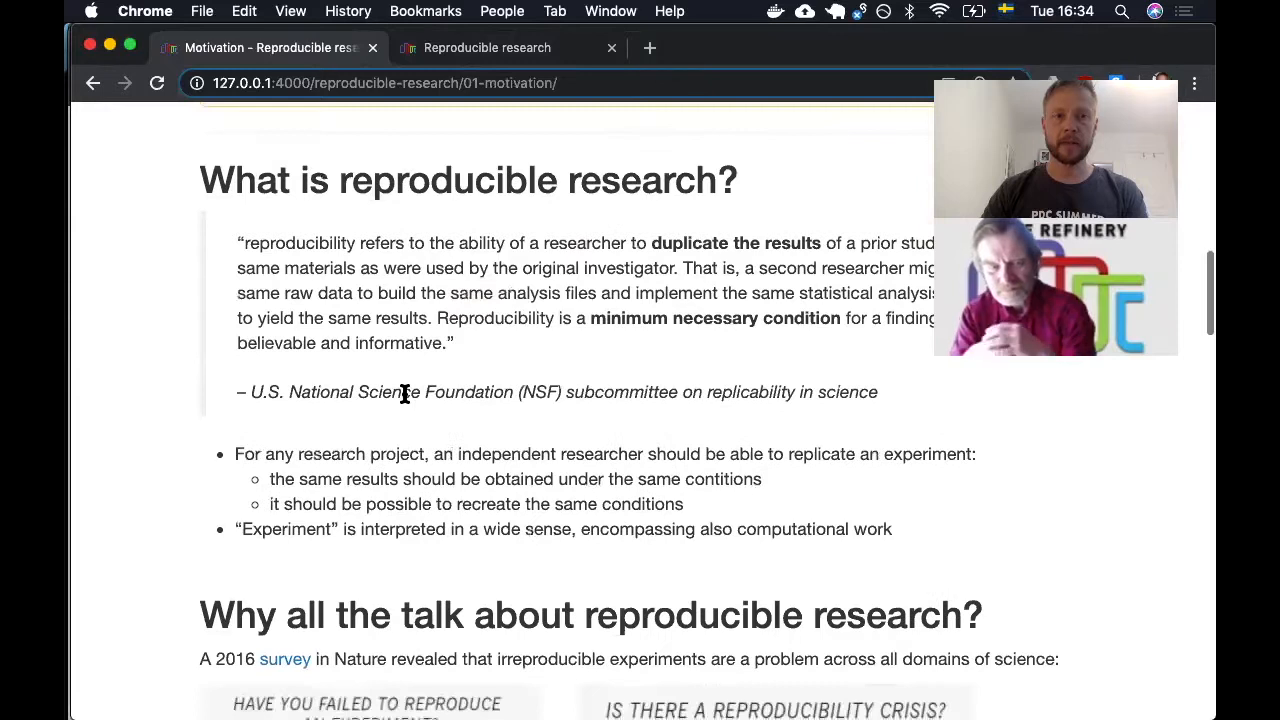
scroll(down, 3)
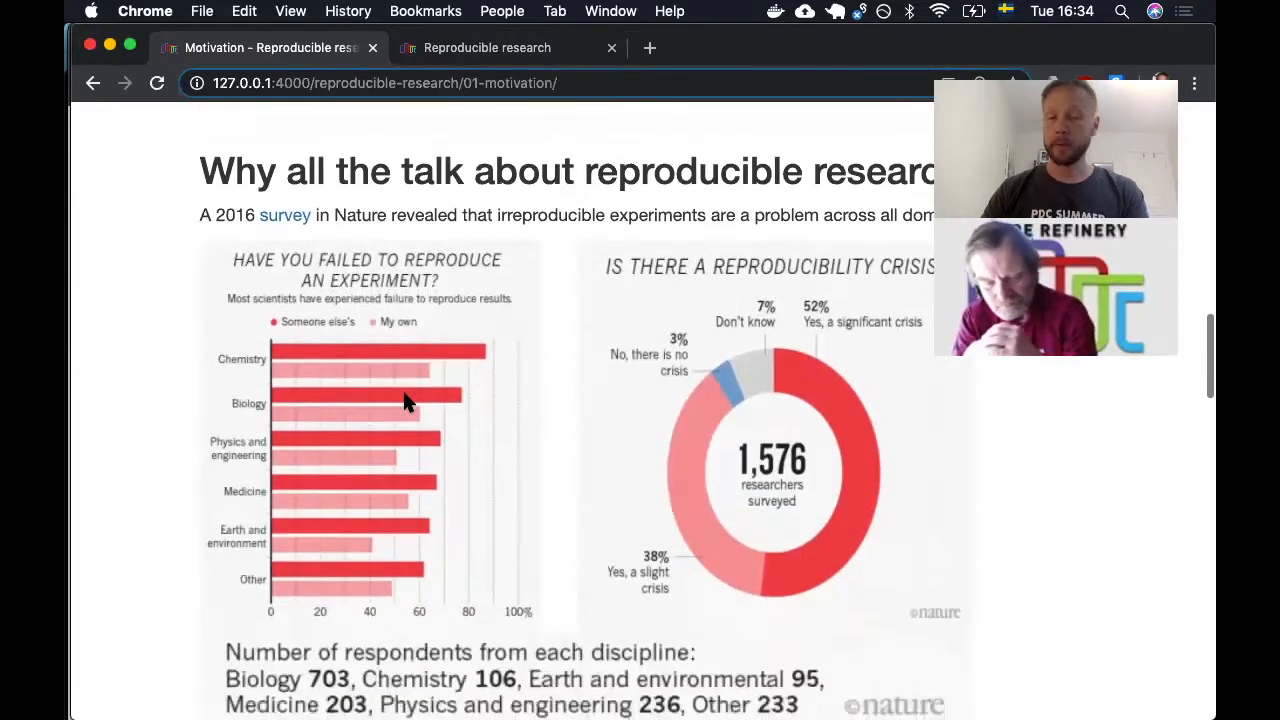
scroll(down, 3)
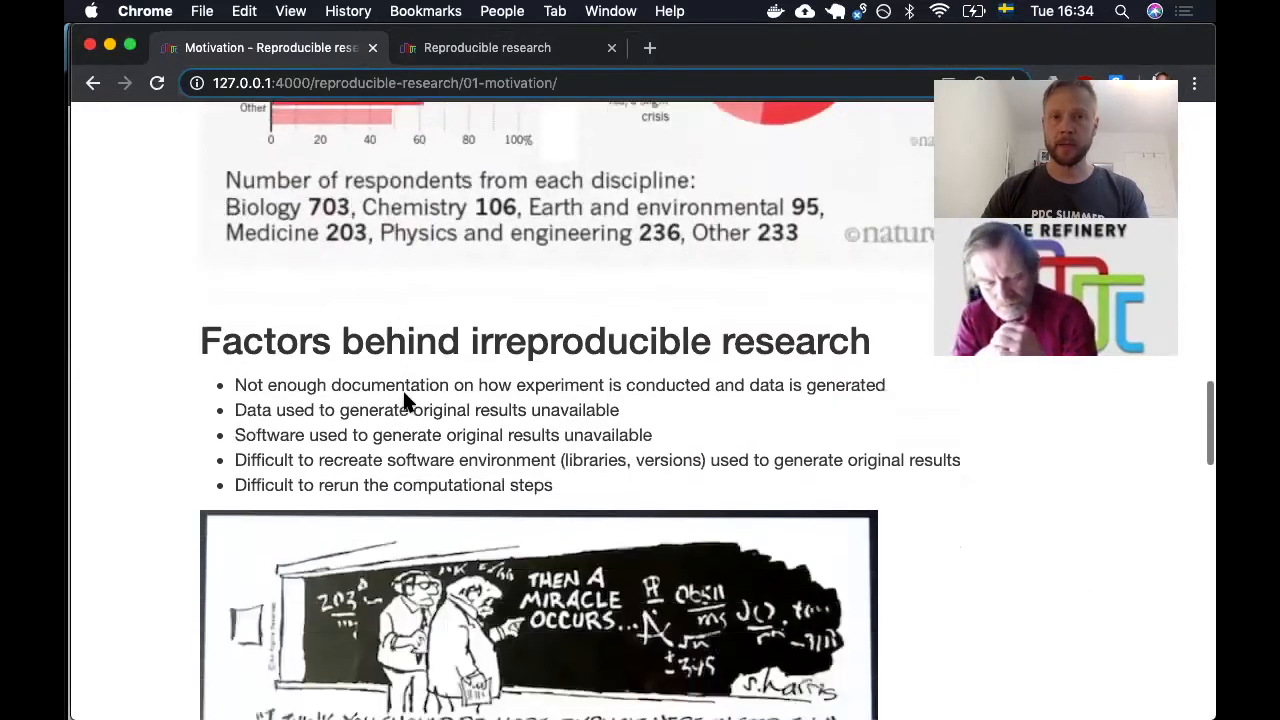
scroll(down, 3)
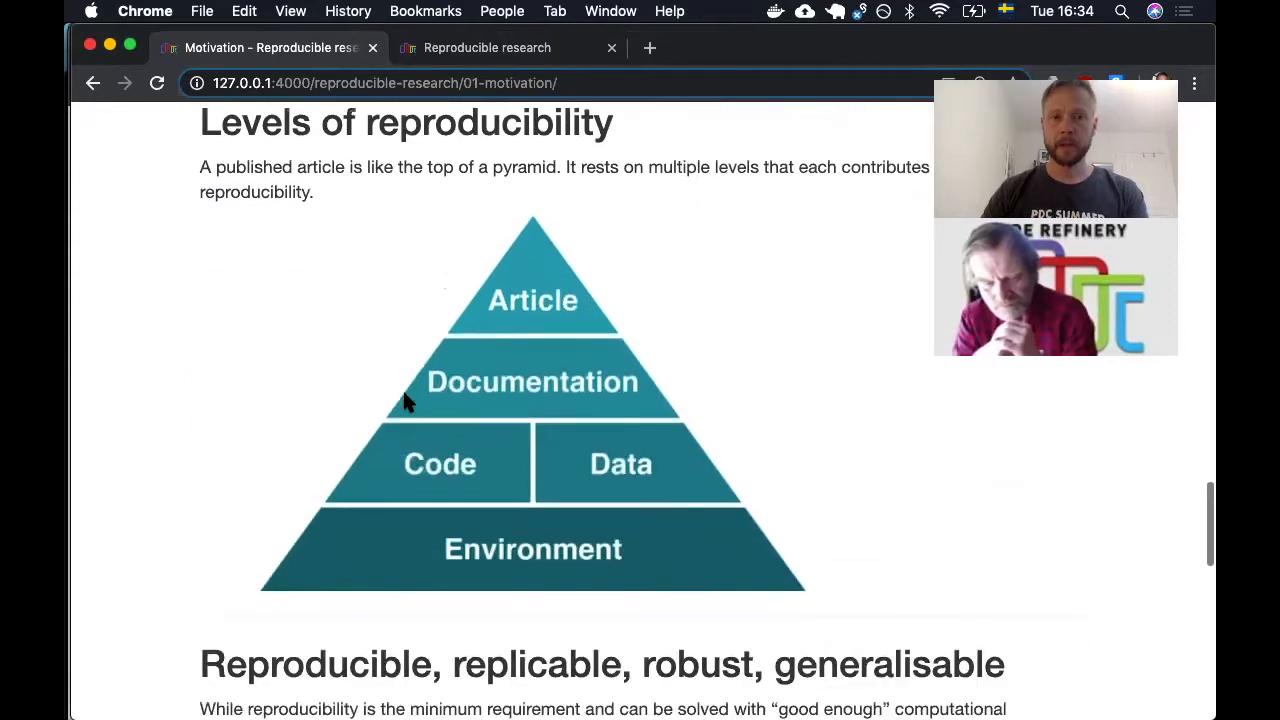
scroll(down, 3)
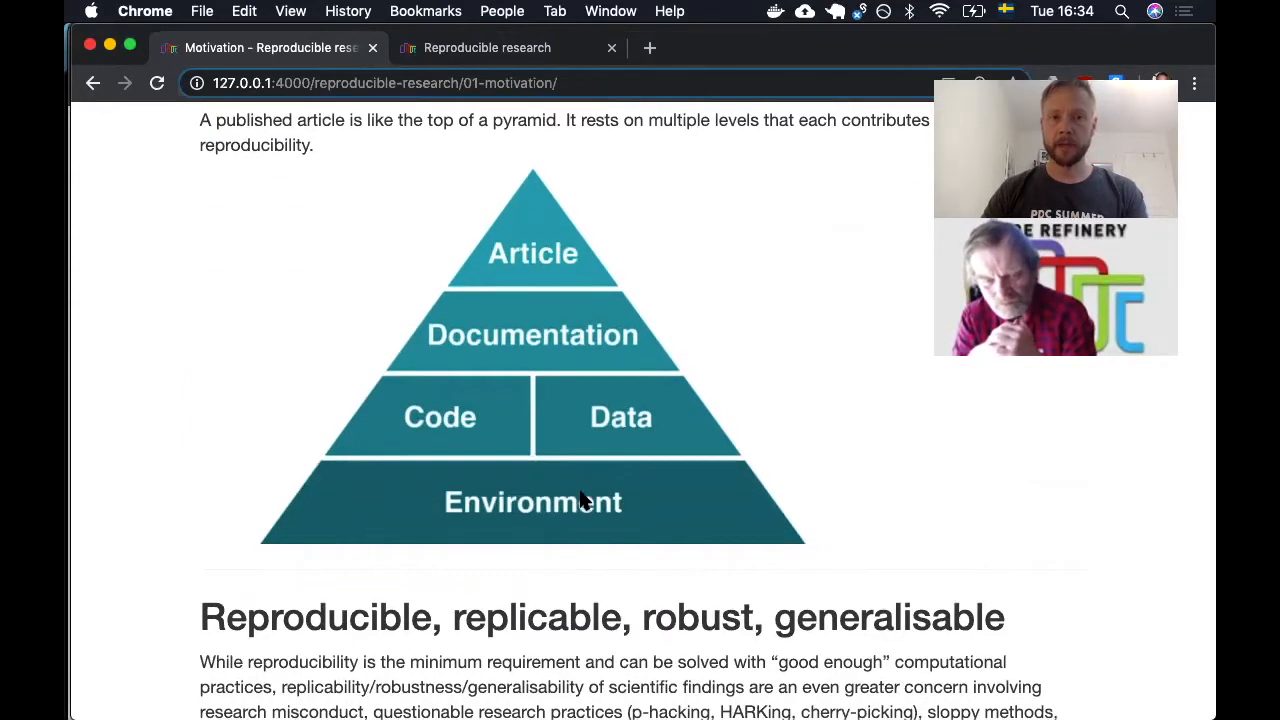
mouse_move(390, 476)
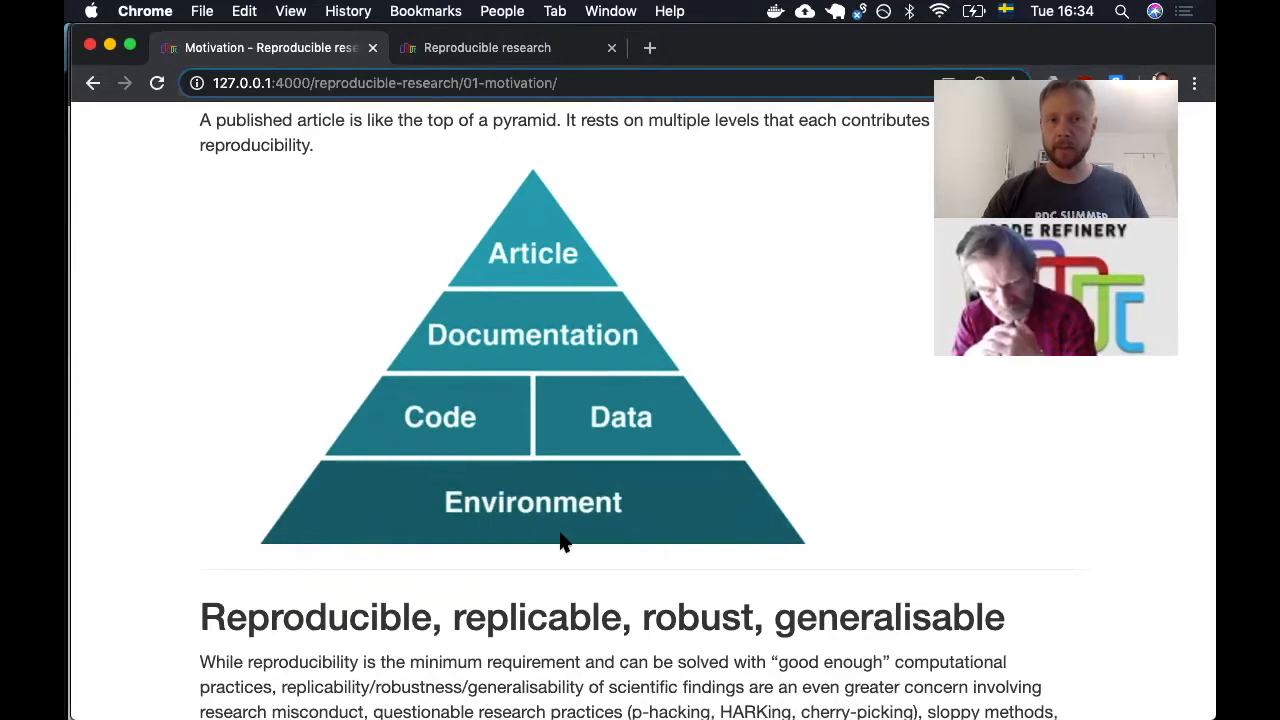
mouse_move(536, 490)
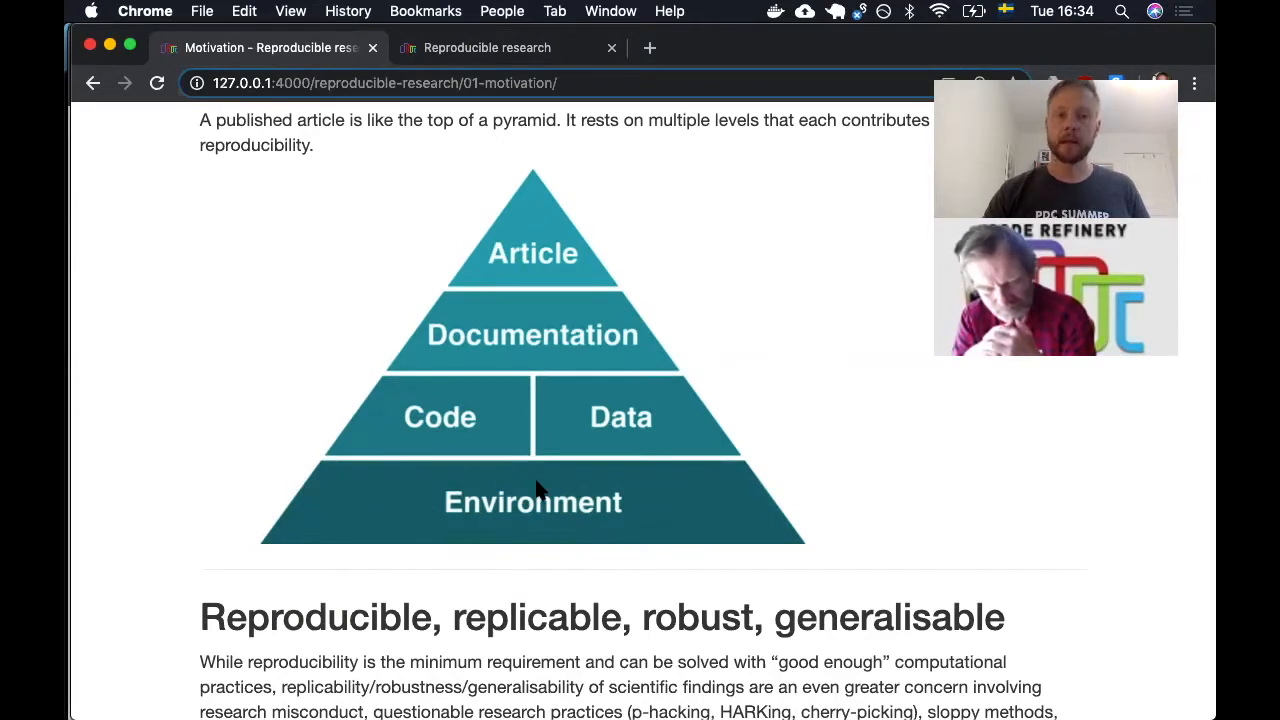
mouse_move(584, 550)
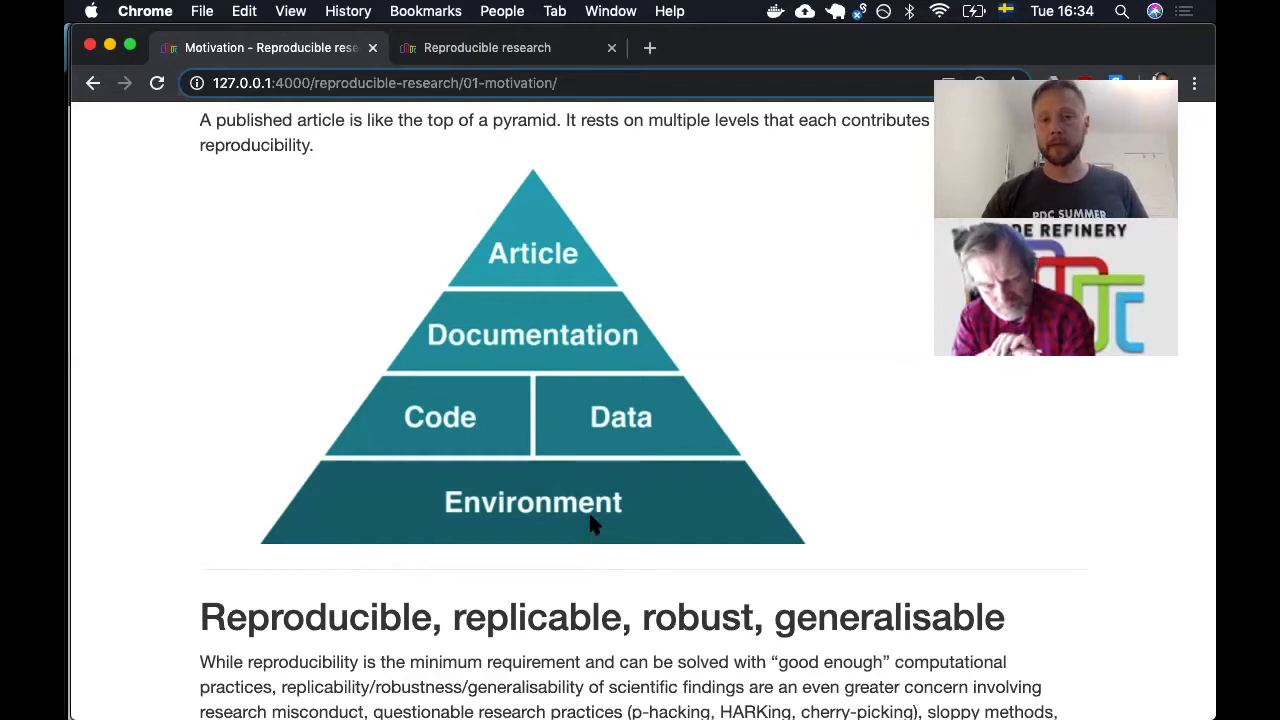
scroll(down, 3)
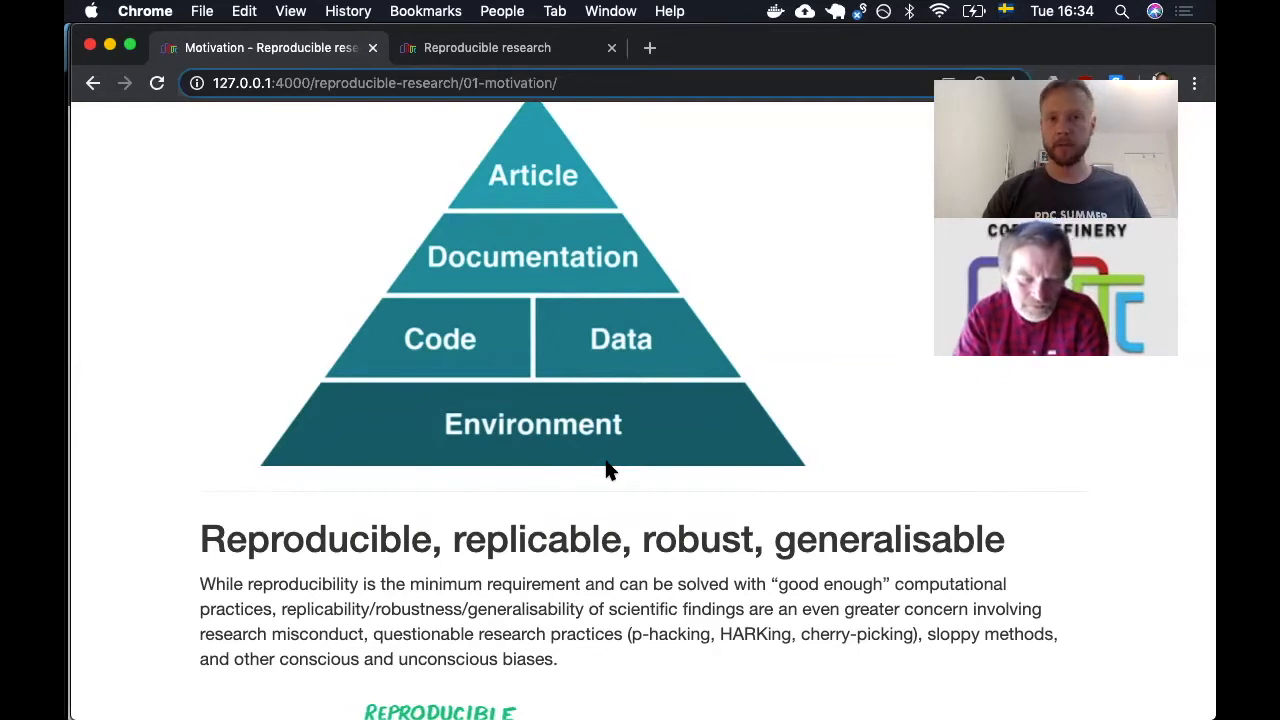
scroll(down, 3)
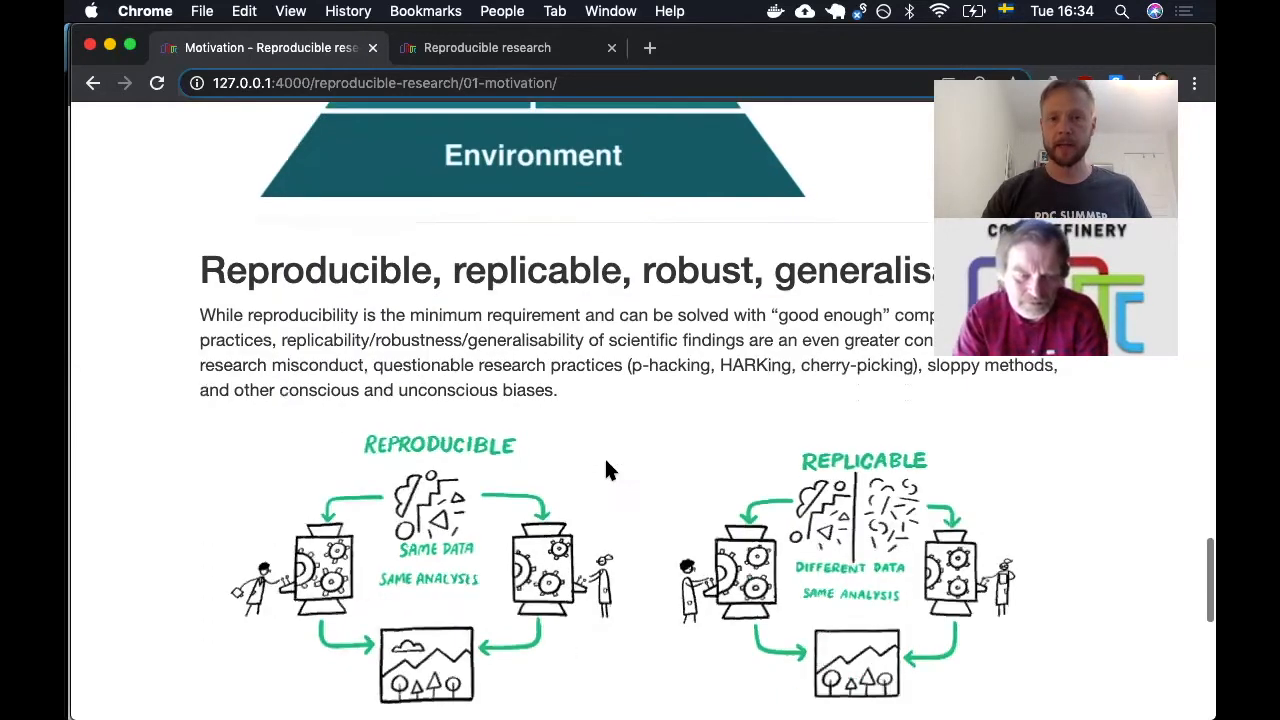
scroll(down, 3)
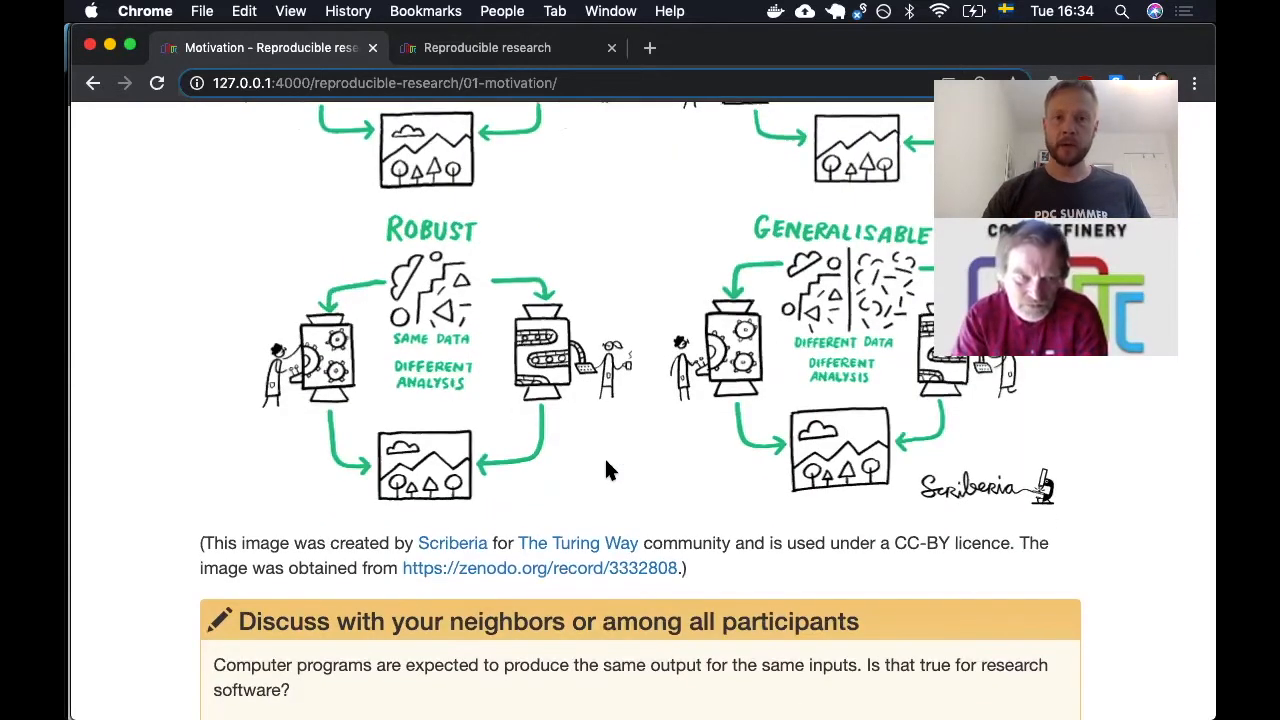
scroll(down, 3)
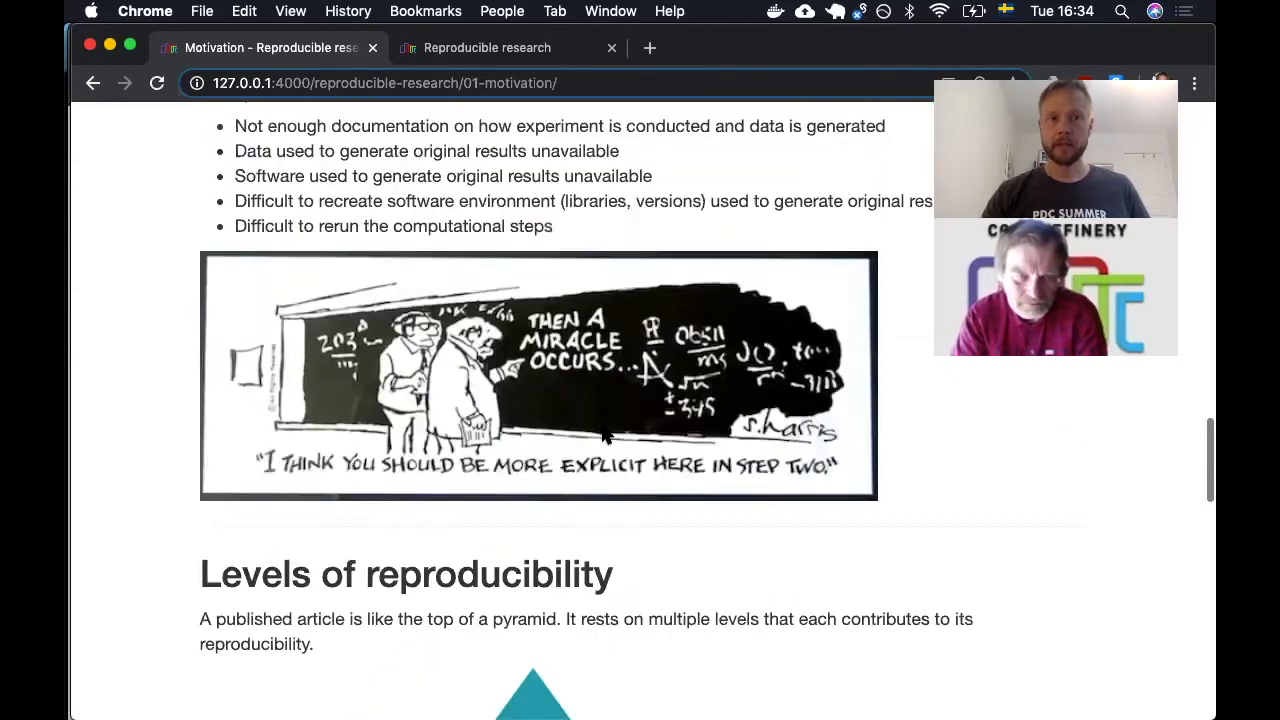
click(92, 84)
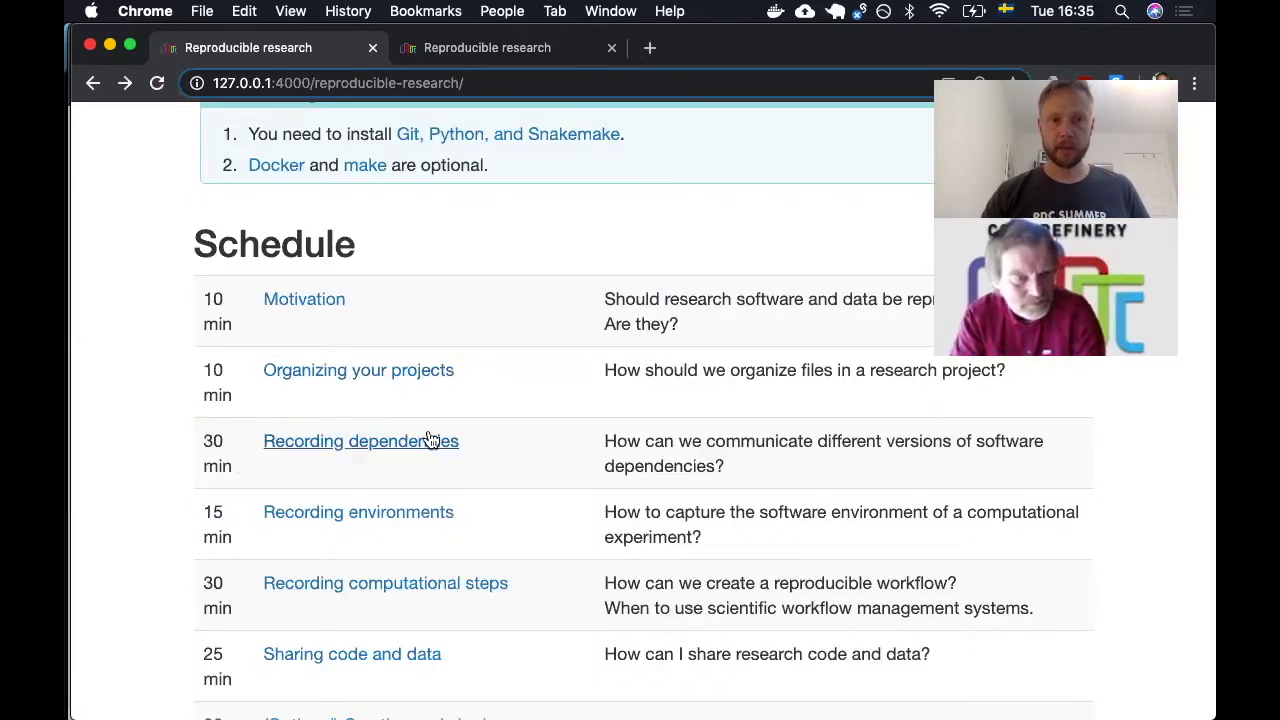
mouse_move(370, 452)
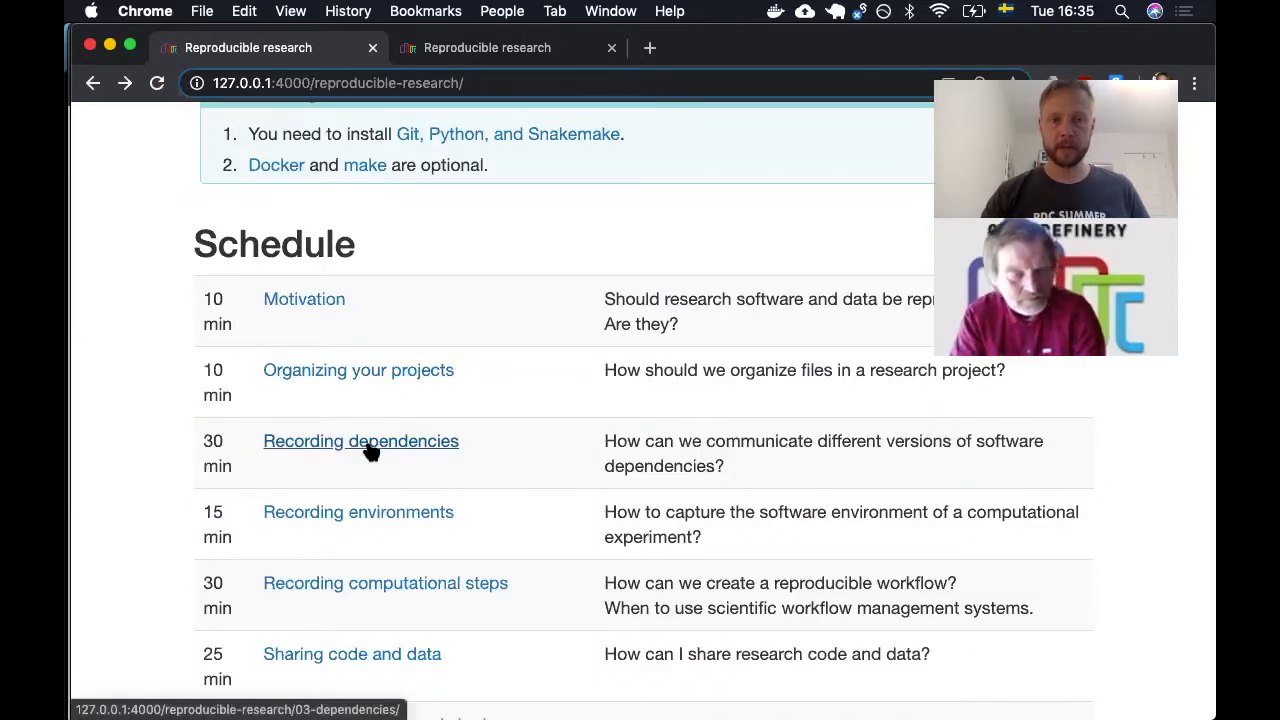
Step: Open the Recording dependencies episode and scroll to the Conda, Anaconda, pip, Virtualenv tools heading
click(360, 442)
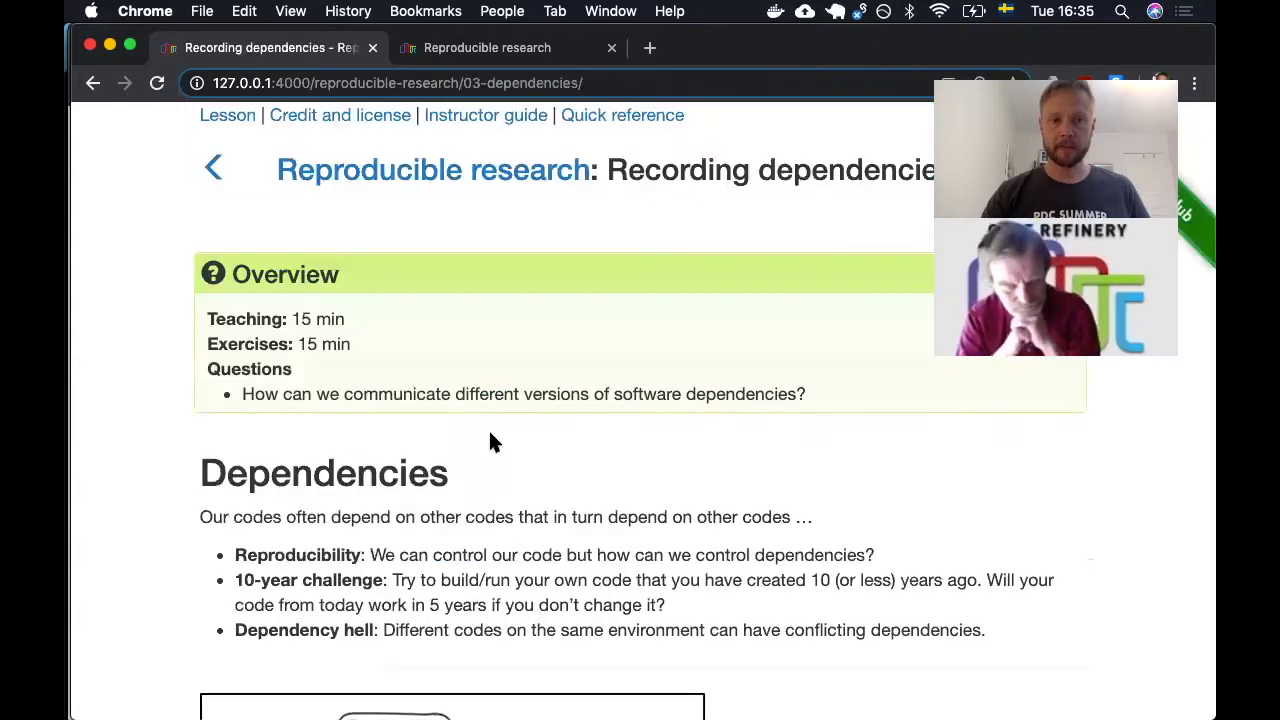
scroll(down, 3)
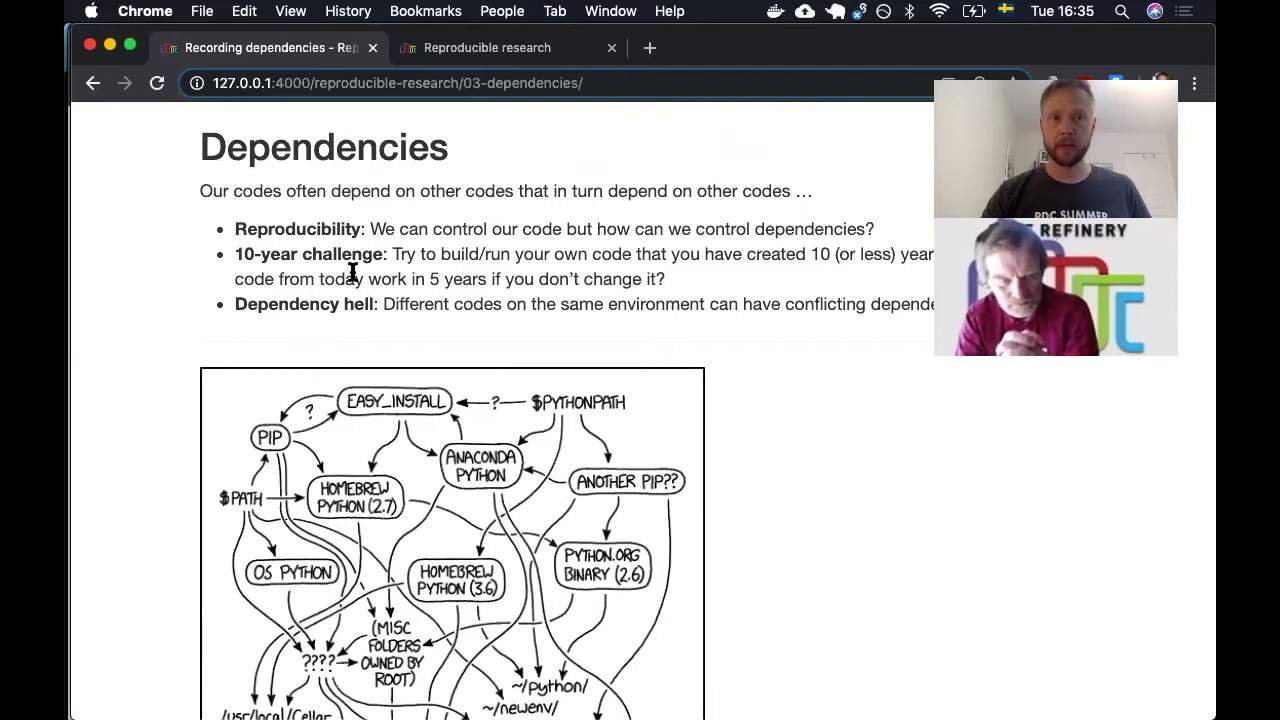
scroll(down, 3)
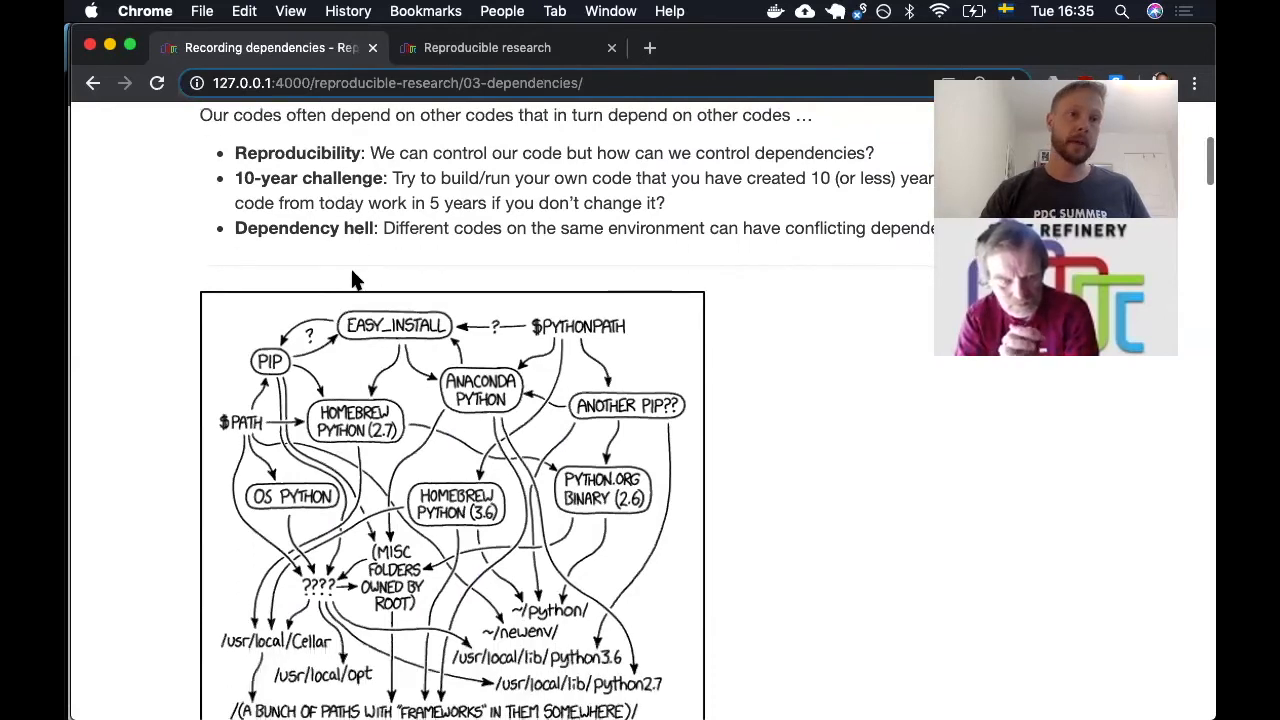
scroll(down, 3)
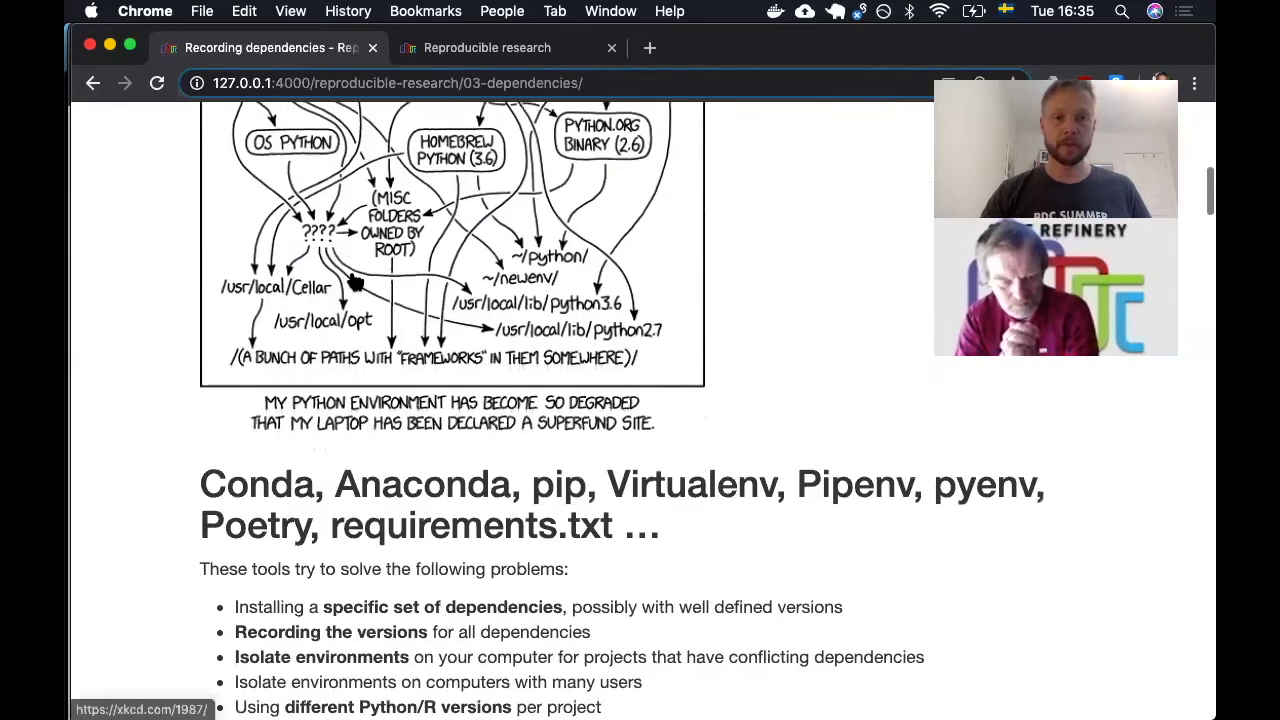
scroll(down, 3)
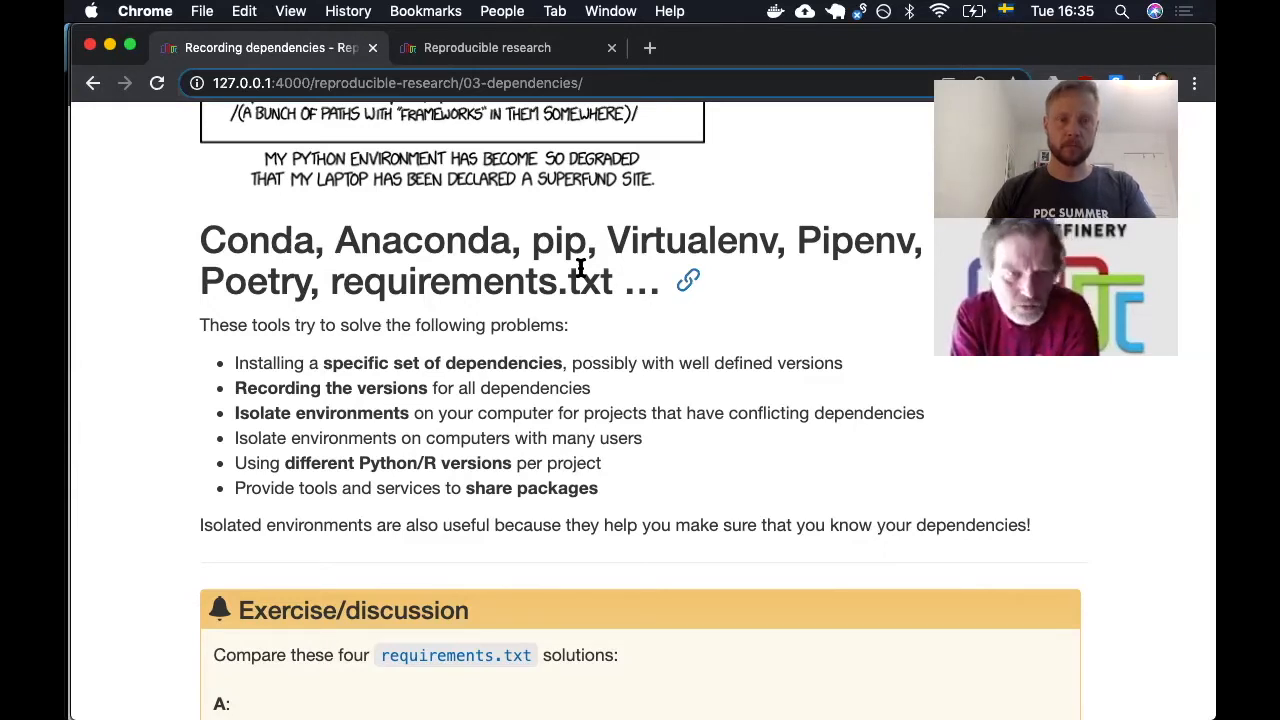
scroll(down, 3)
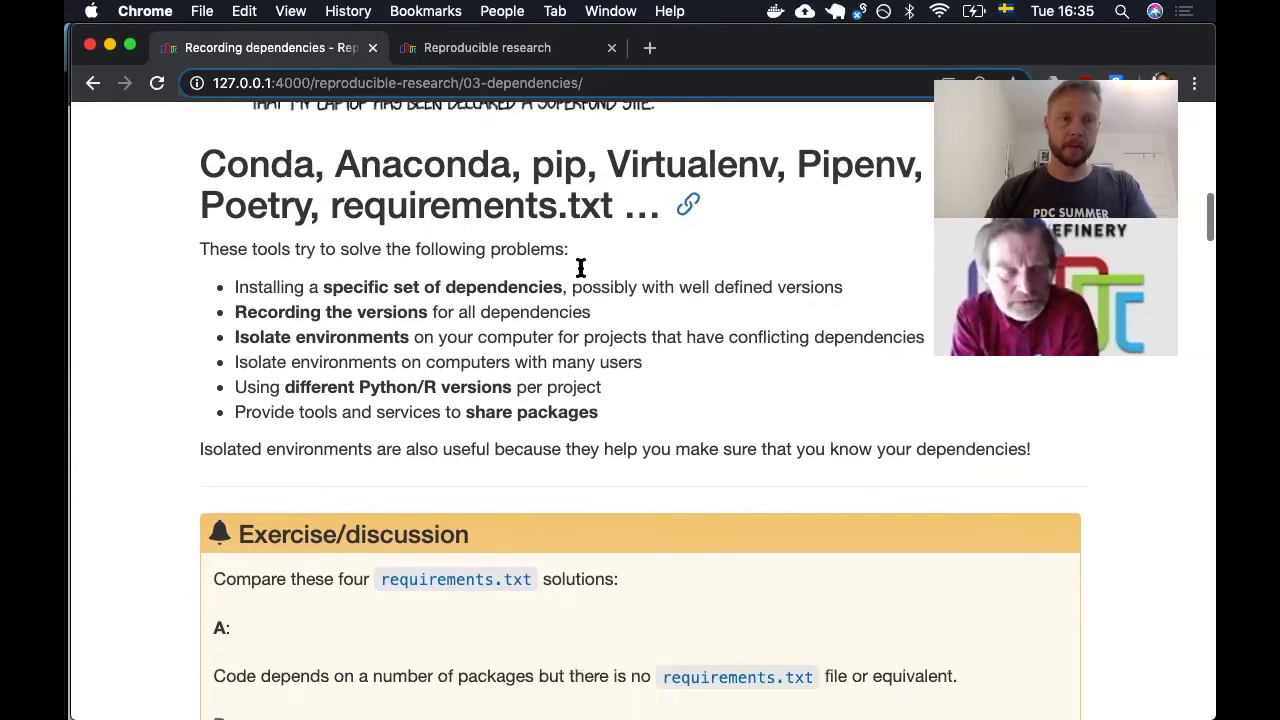
scroll(down, 3)
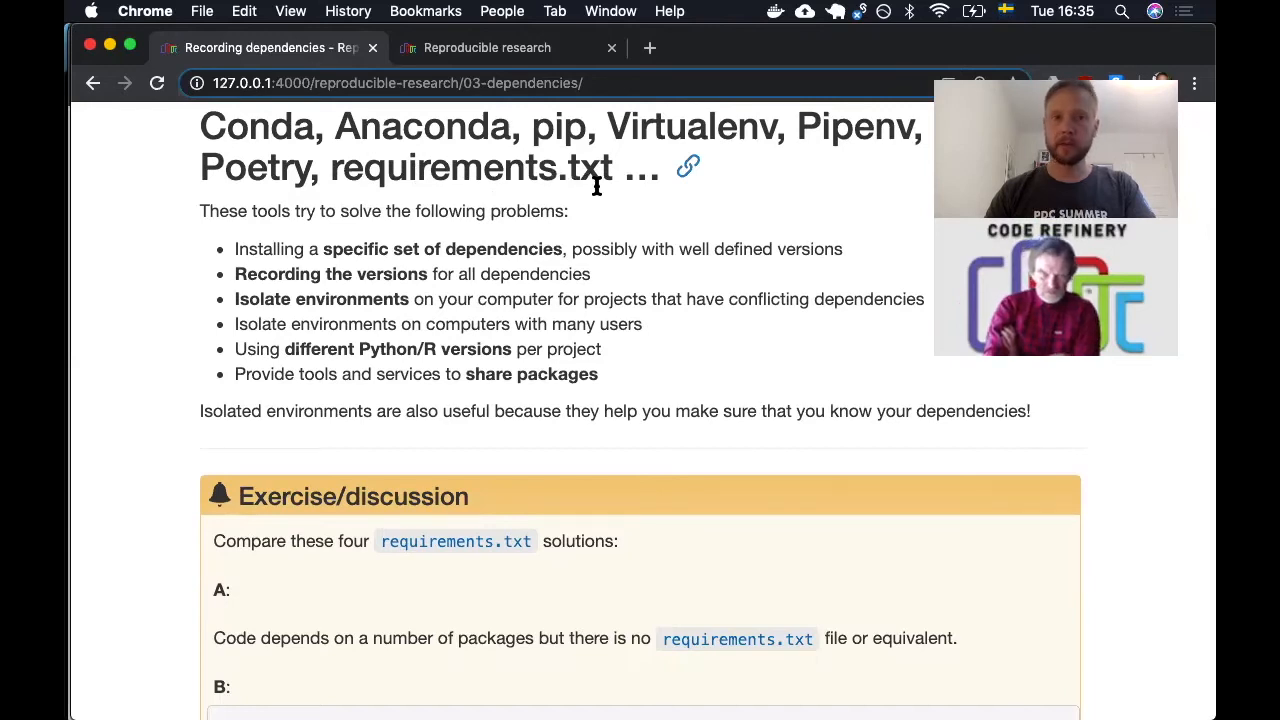
Step: Scroll through the conda commands and environment exercise down to Key Points
scroll(down, 3)
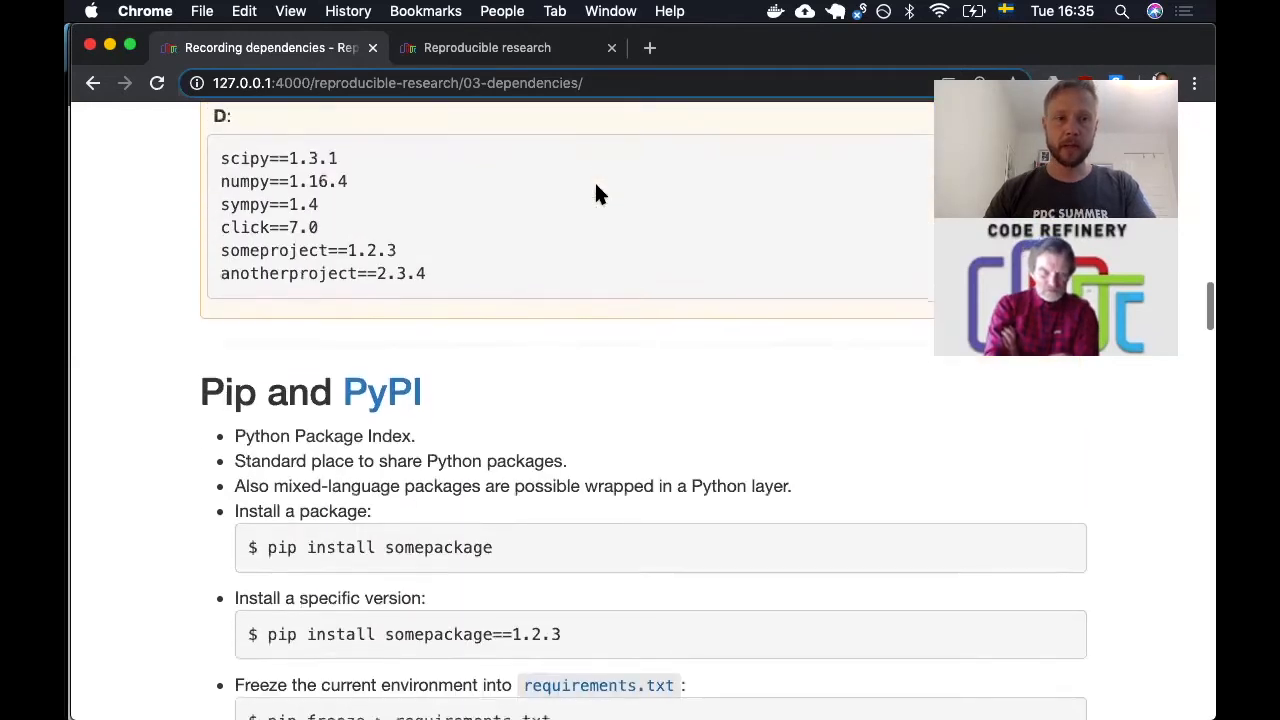
scroll(down, 3)
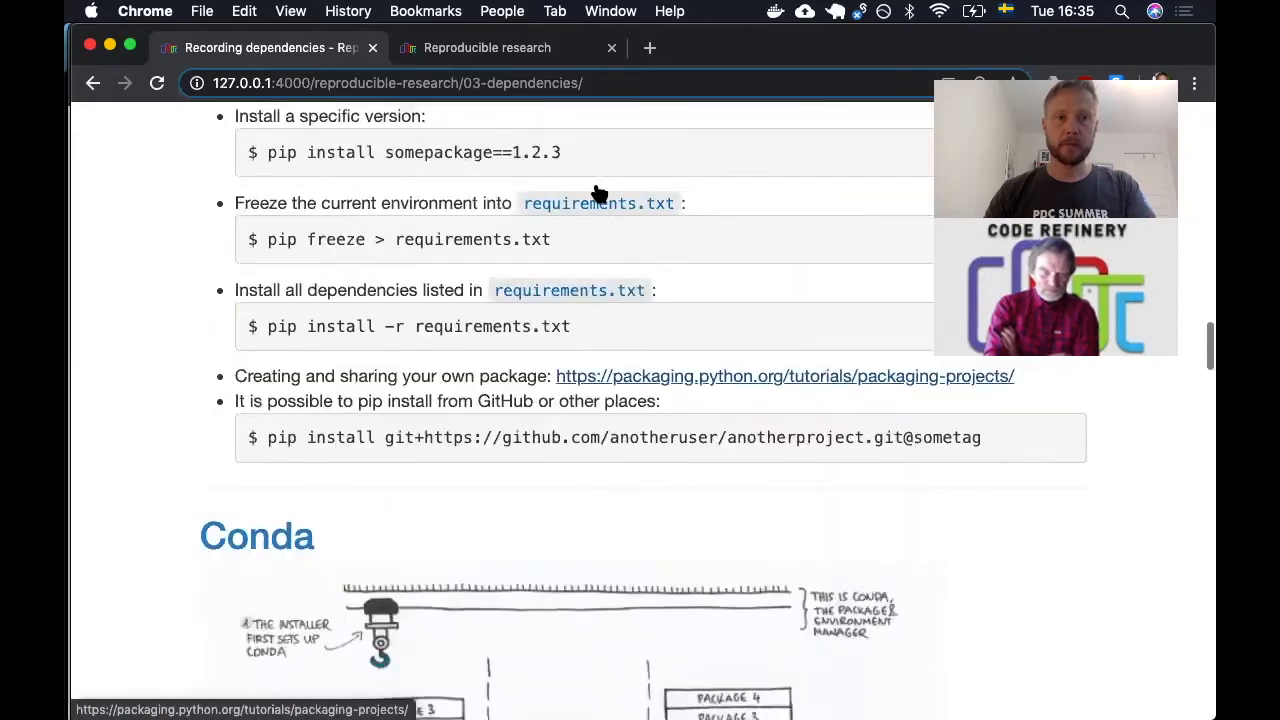
scroll(down, 3)
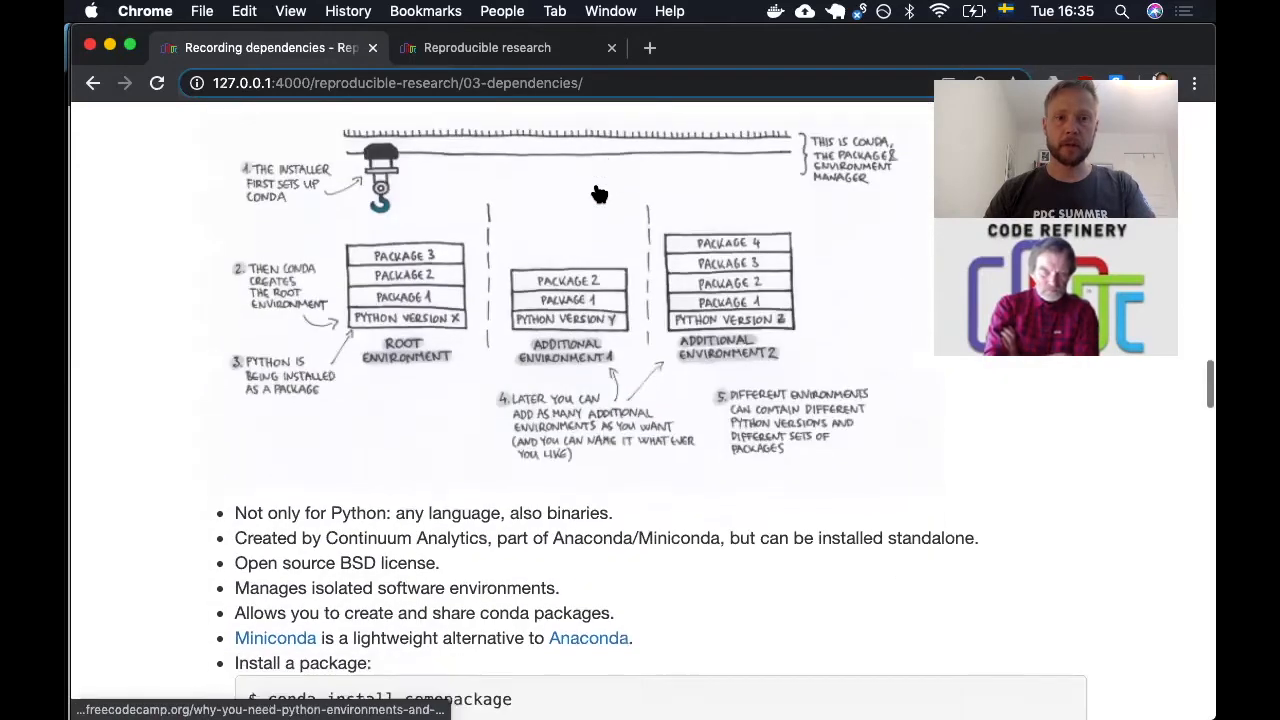
scroll(down, 3)
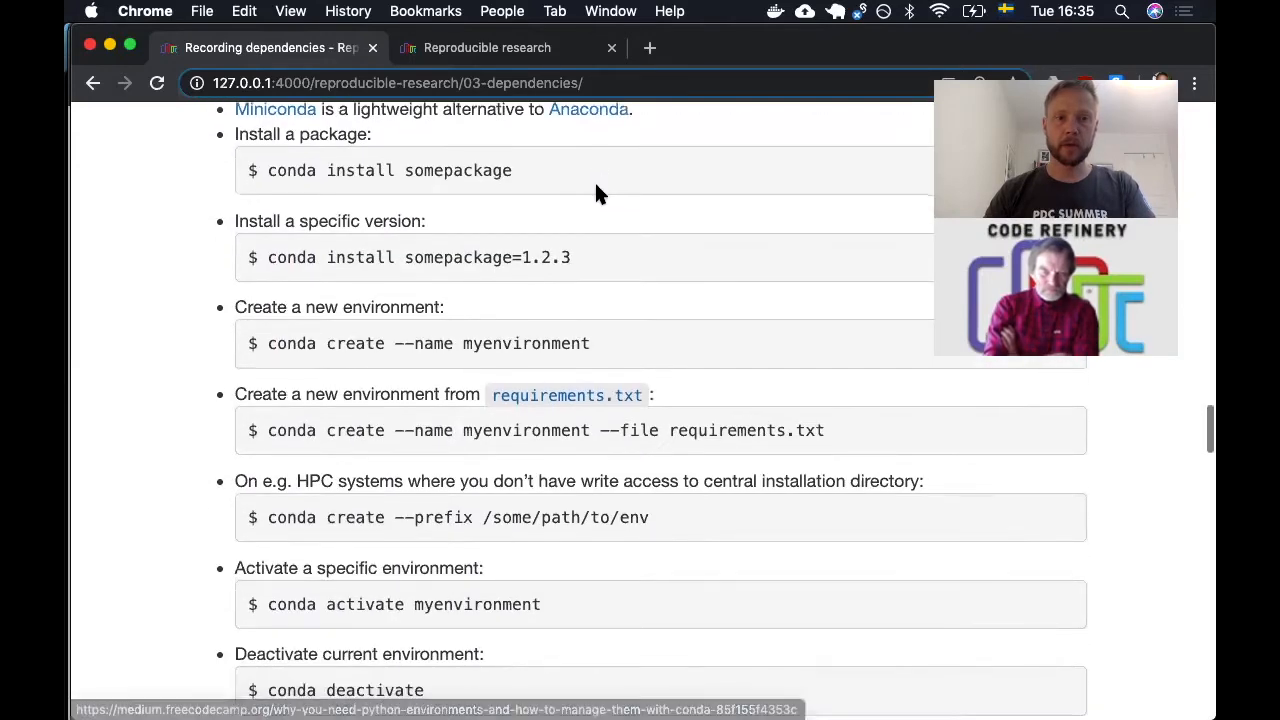
scroll(down, 3)
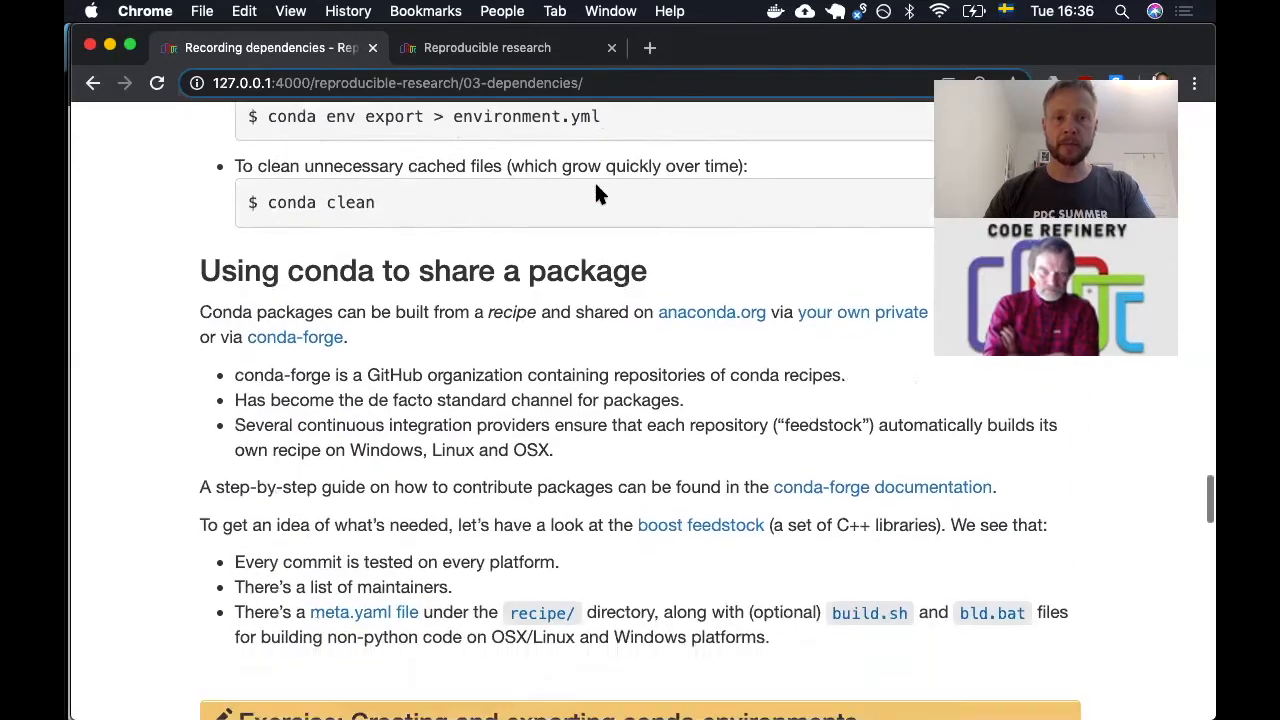
scroll(down, 3)
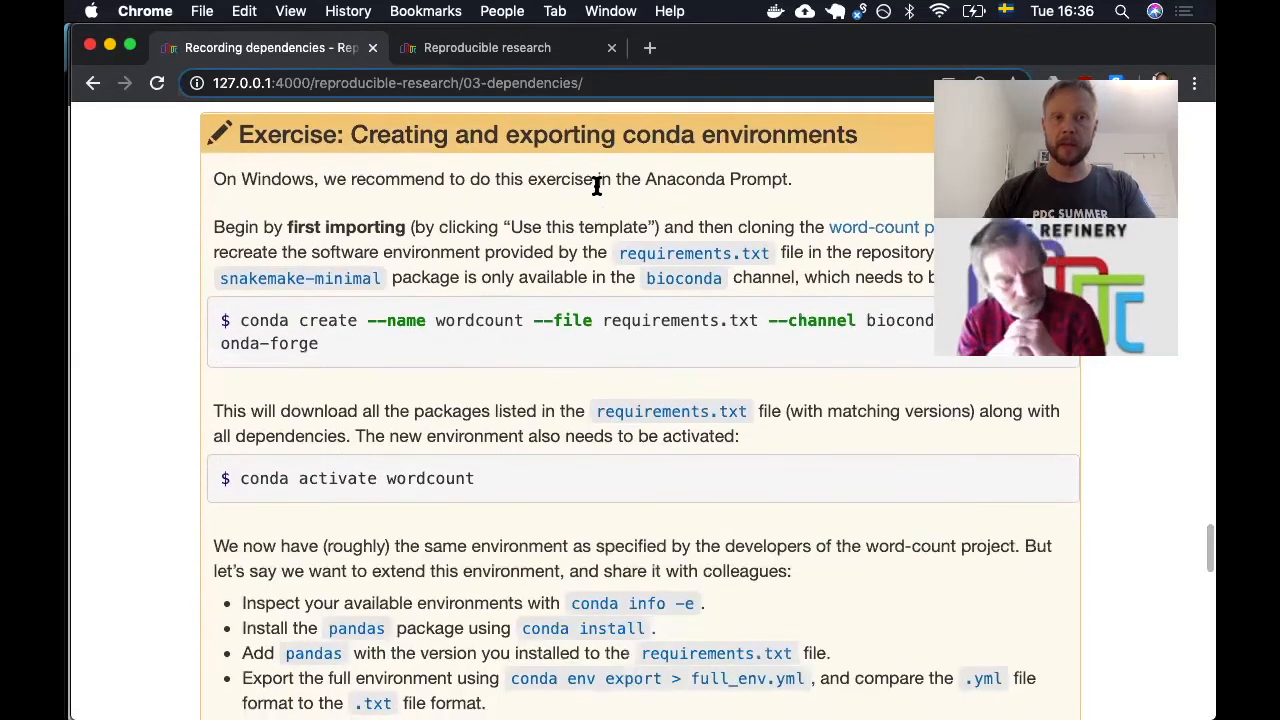
mouse_move(590, 156)
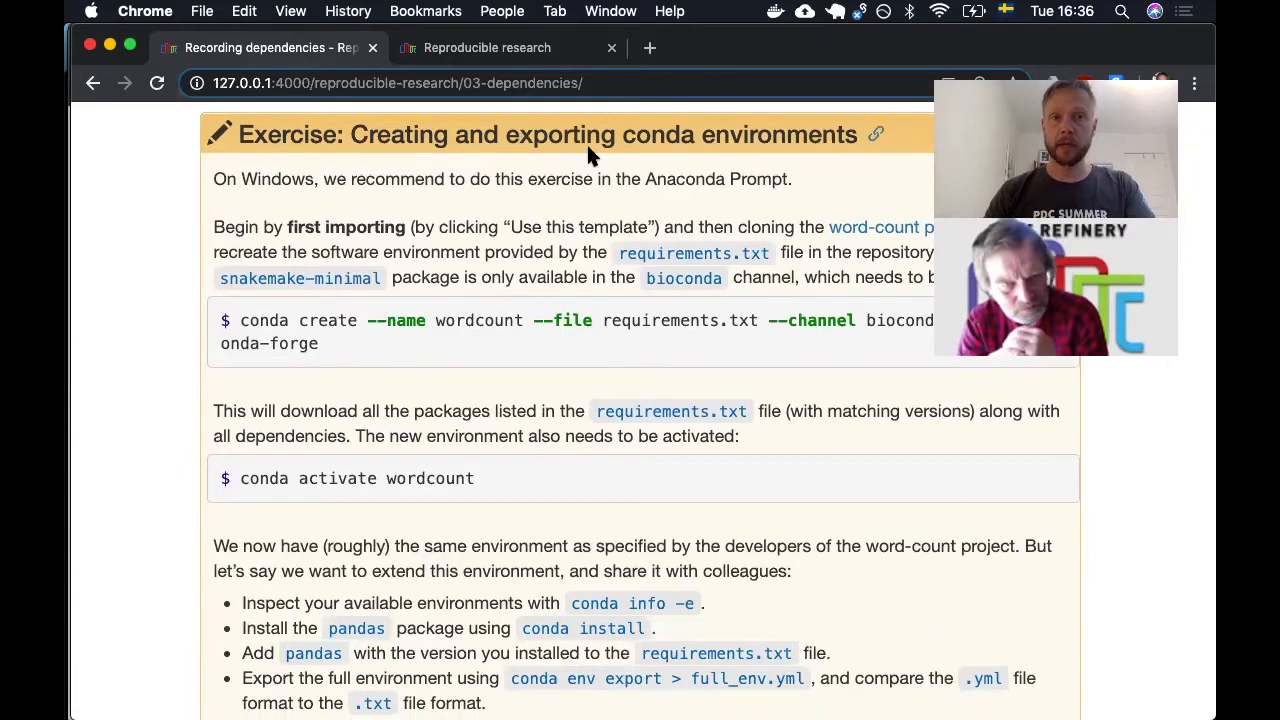
scroll(down, 3)
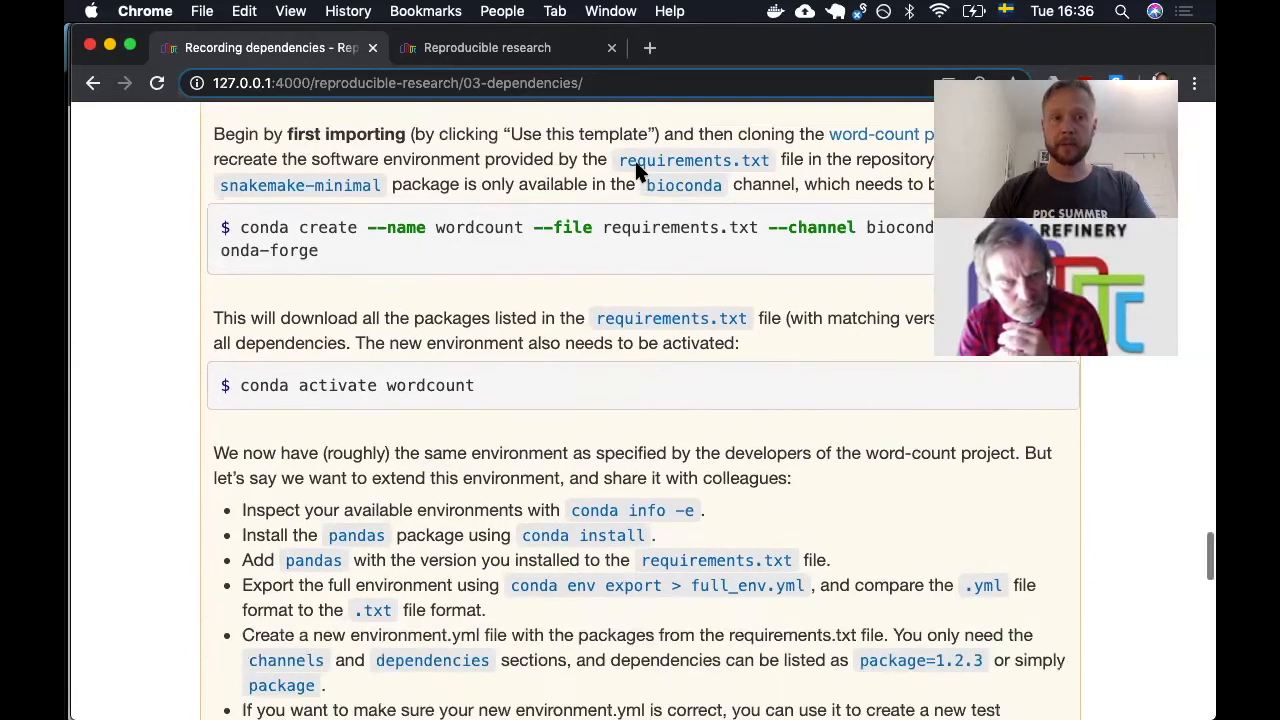
scroll(down, 3)
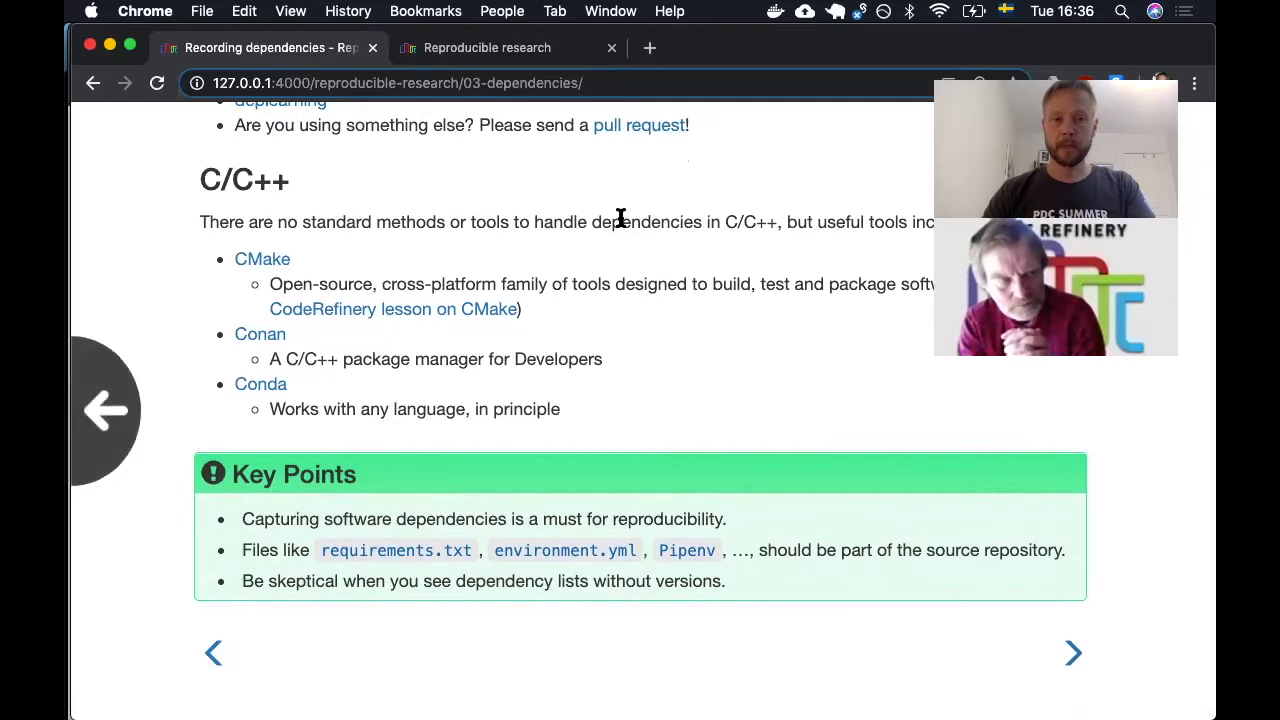
Step: Go back to the Reproducible research lesson overview with its schedule
click(104, 410)
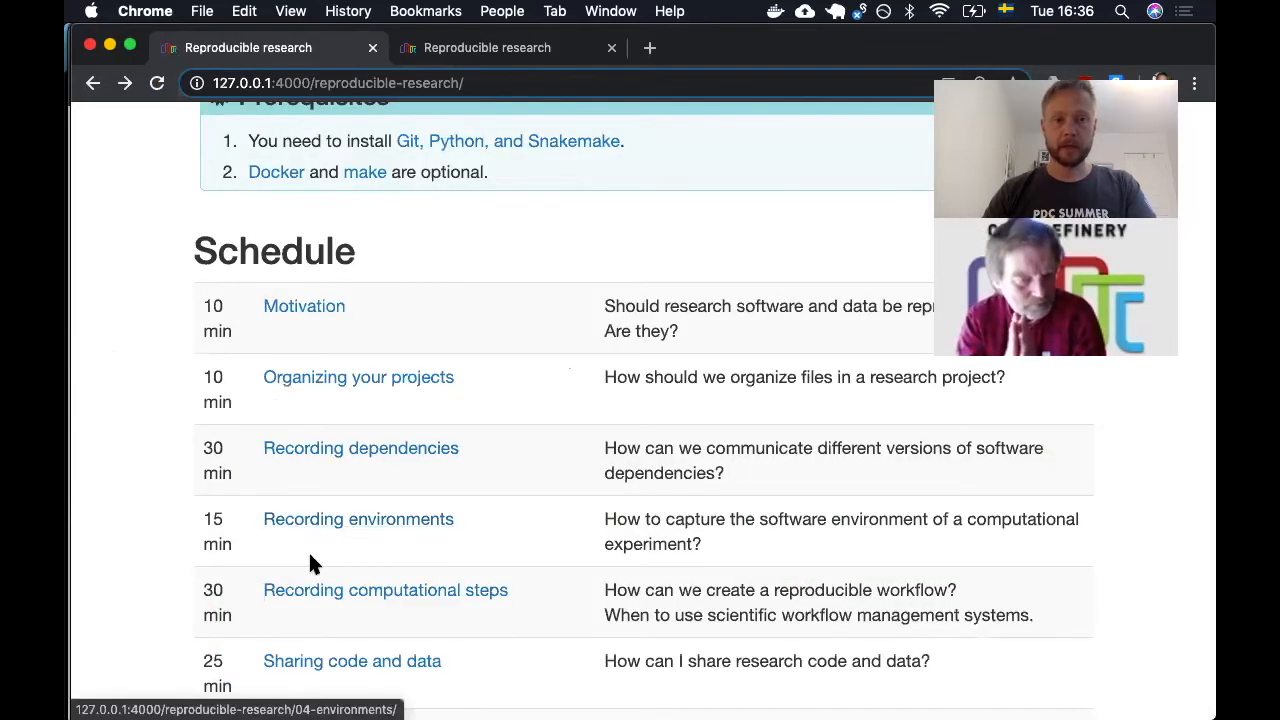
mouse_move(384, 590)
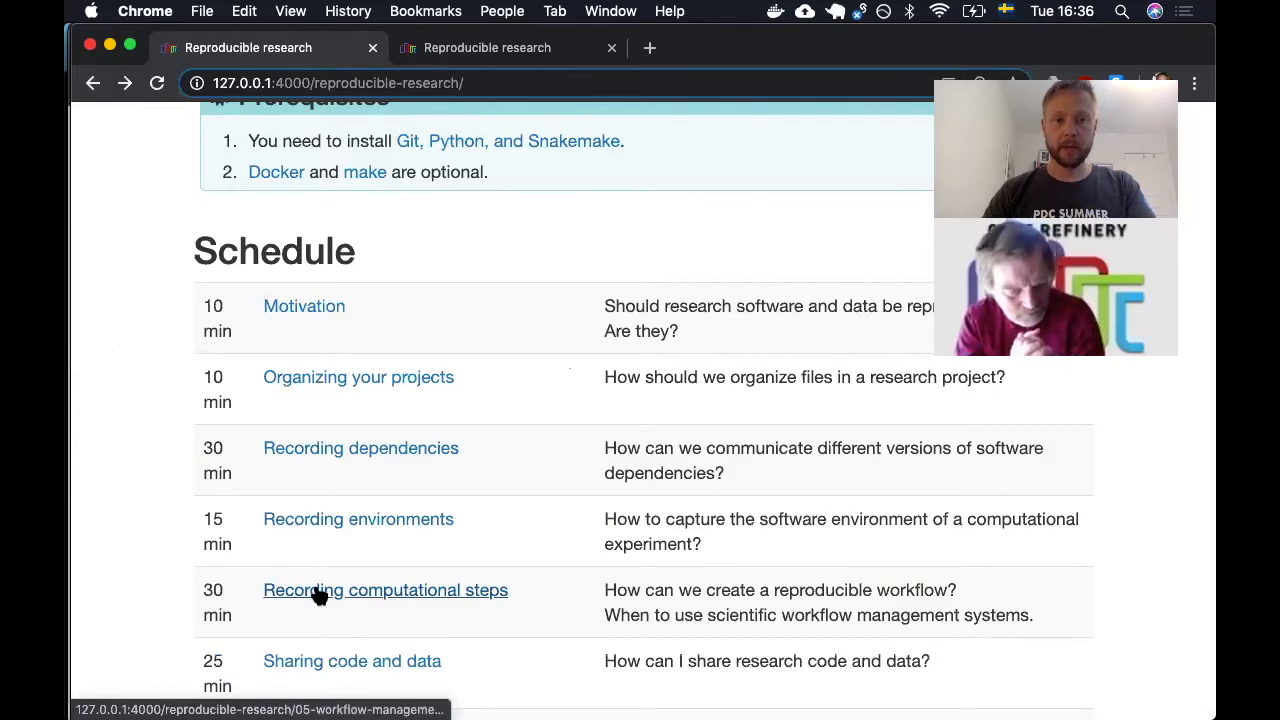
Step: Open the Recording computational steps episode and scroll through the word-count setup
click(384, 590)
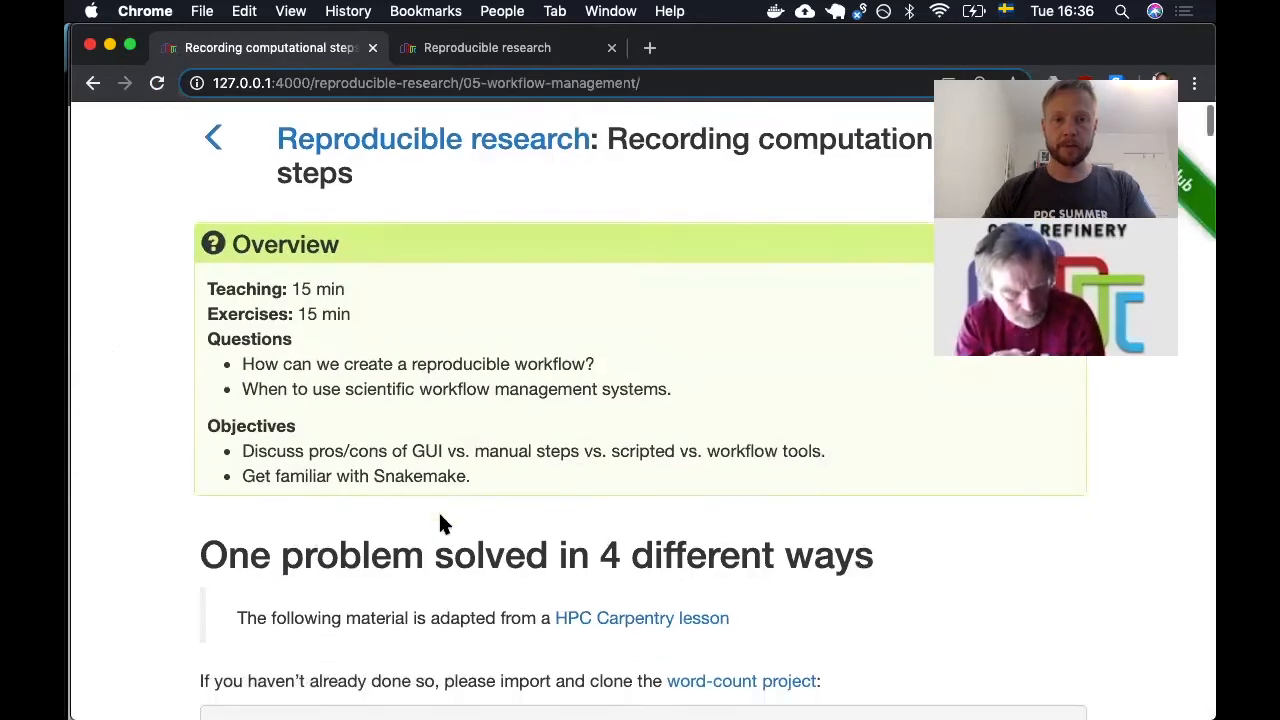
scroll(down, 3)
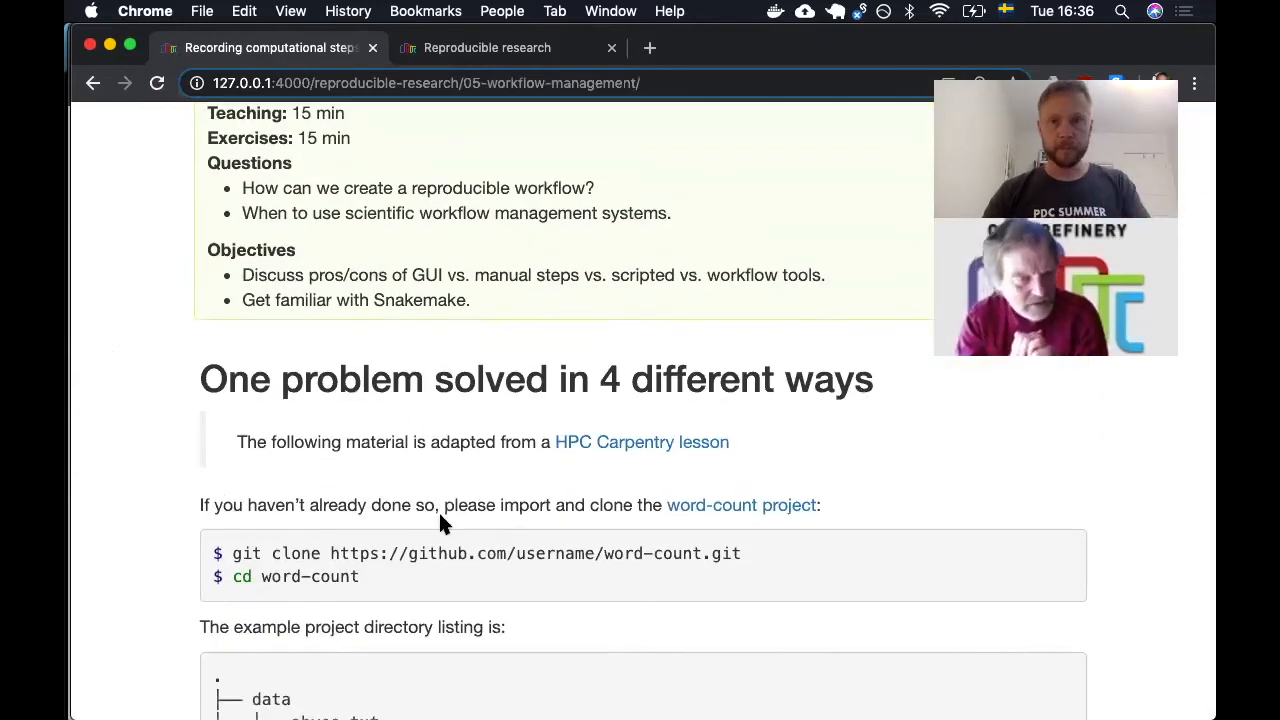
scroll(down, 3)
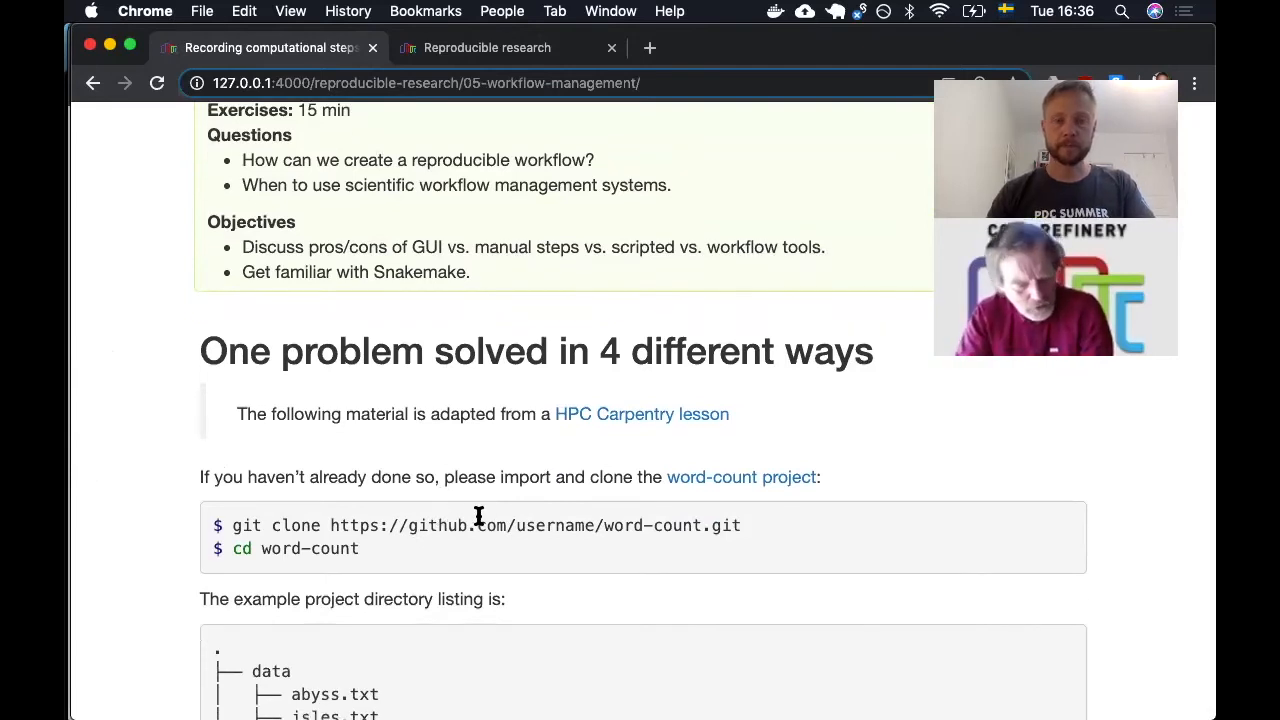
scroll(down, 3)
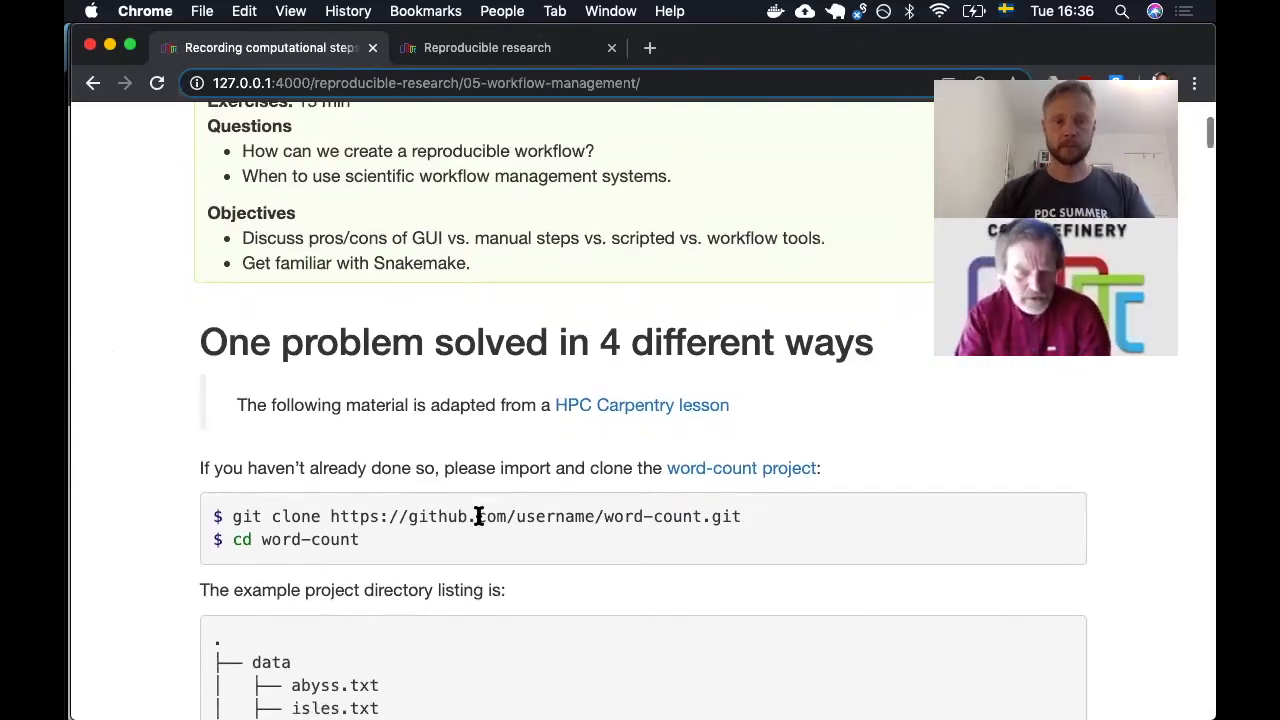
scroll(down, 3)
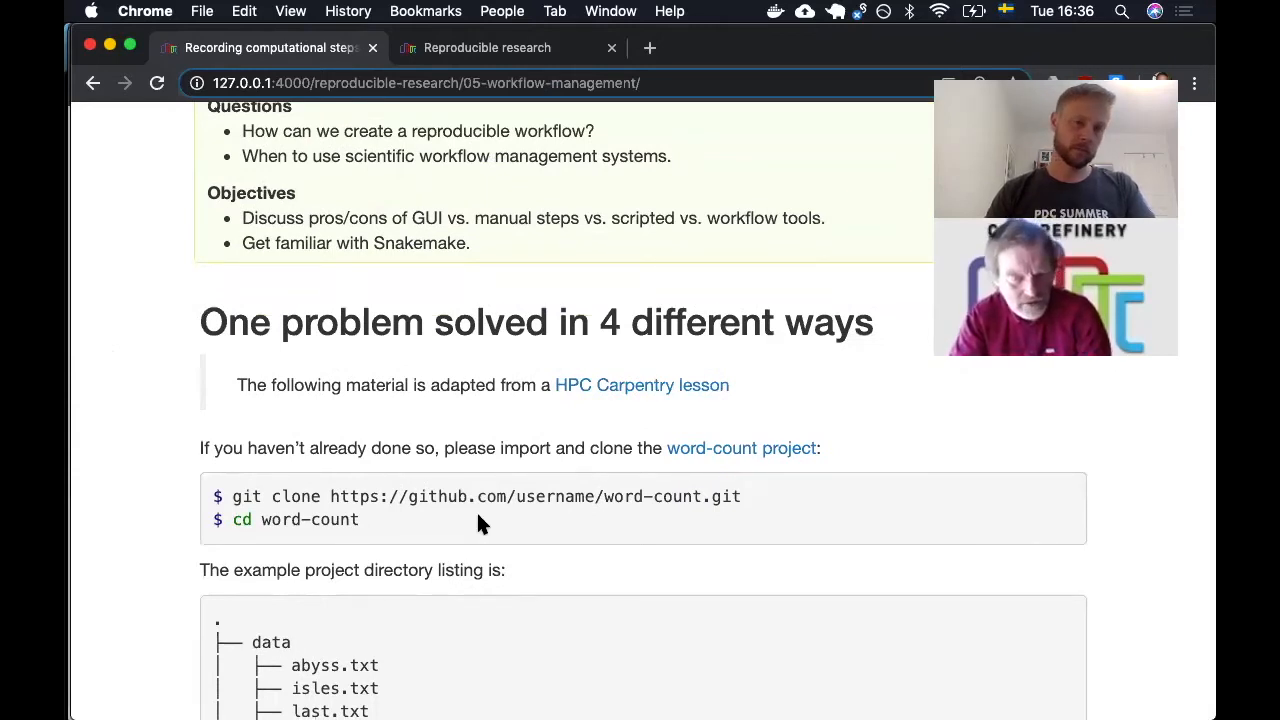
Step: Scroll past the GUI solution down to 'Solution 4: Using Snakemake'
scroll(down, 3)
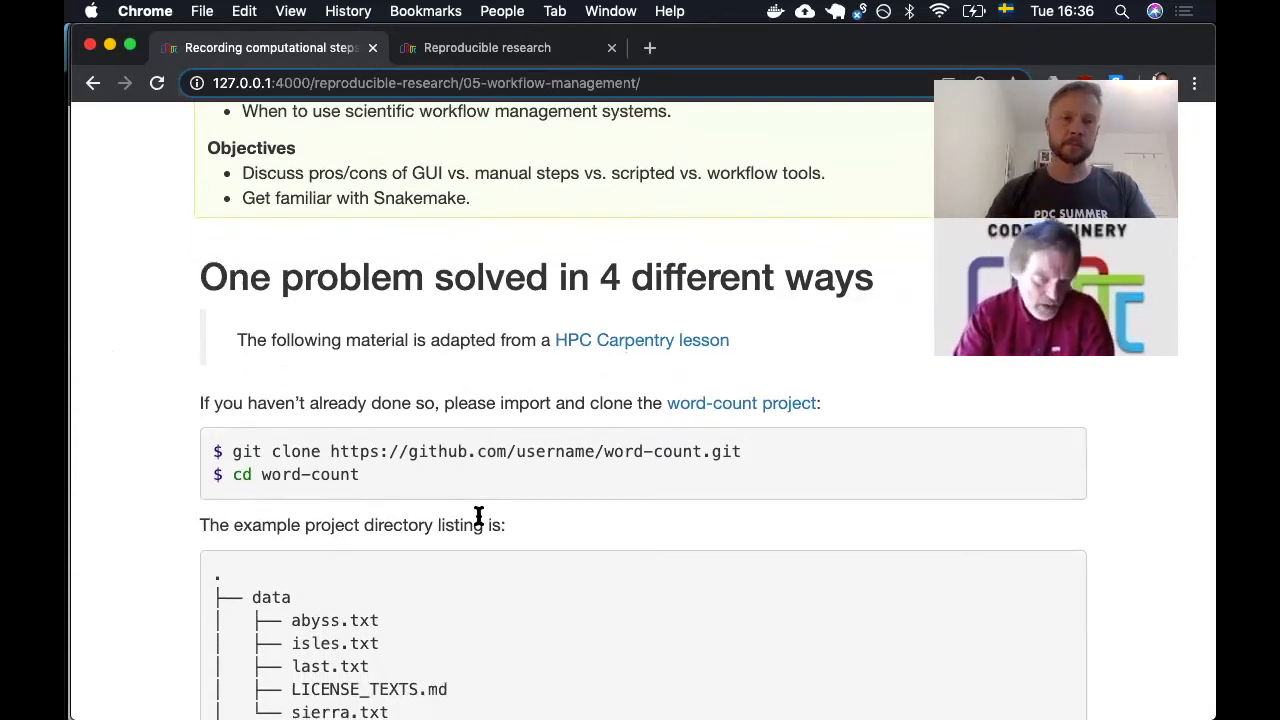
scroll(down, 3)
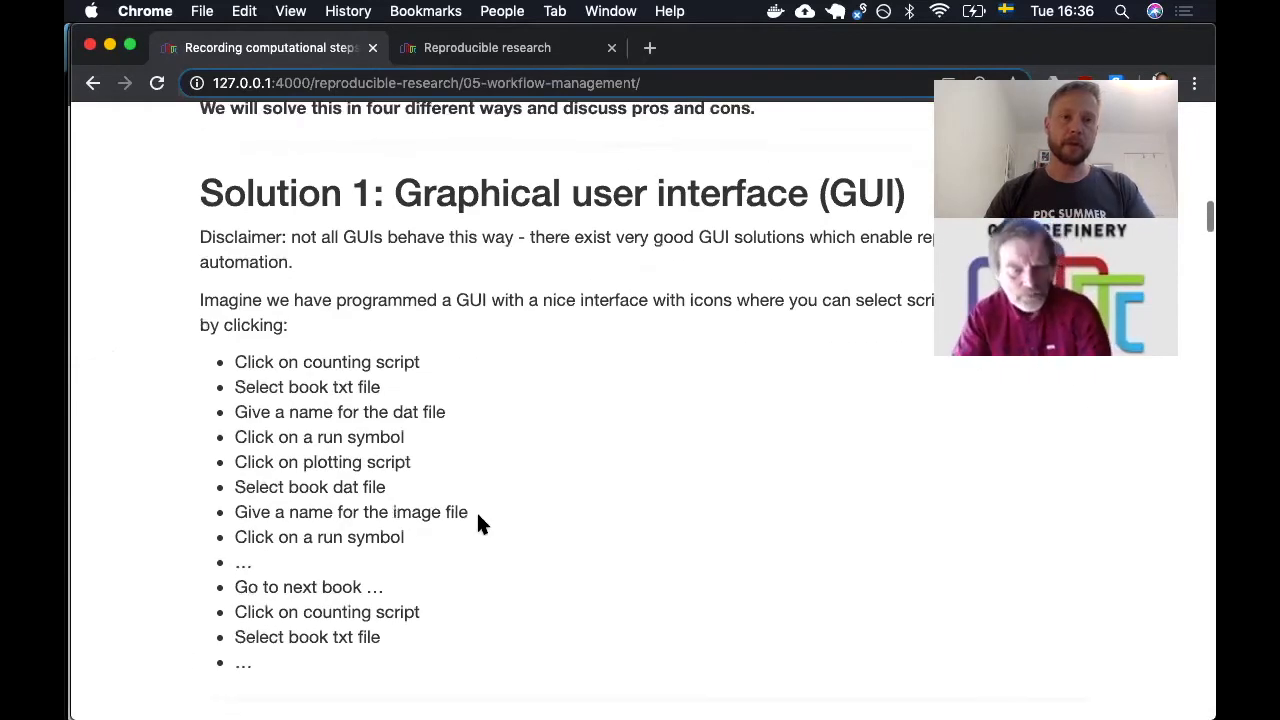
scroll(down, 3)
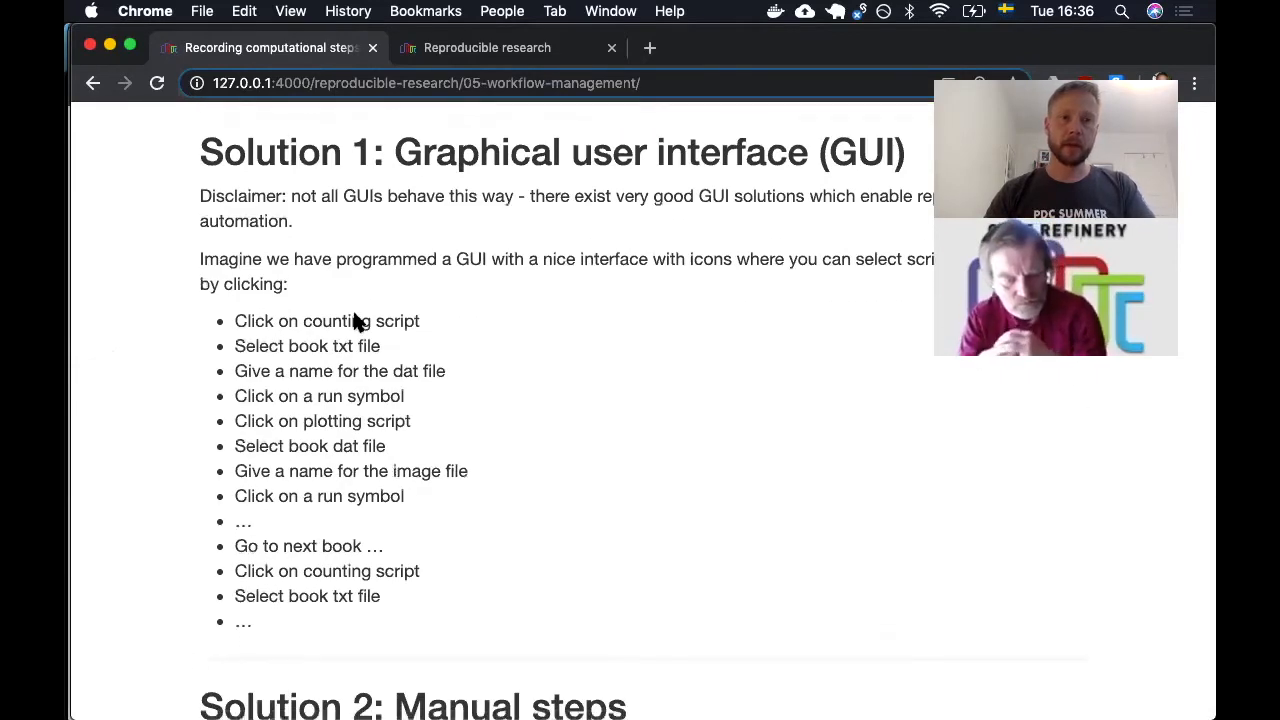
scroll(down, 3)
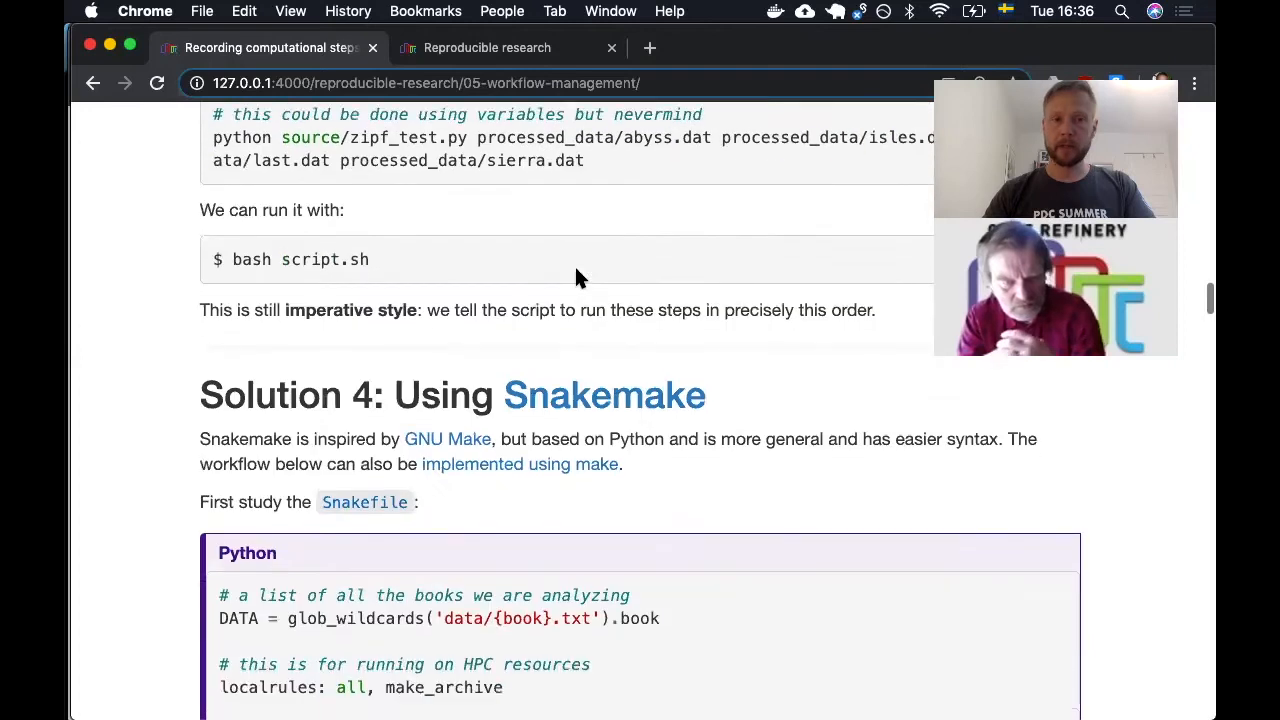
Step: Scroll through the Snakefile solution and DAG visualization sections
scroll(down, 3)
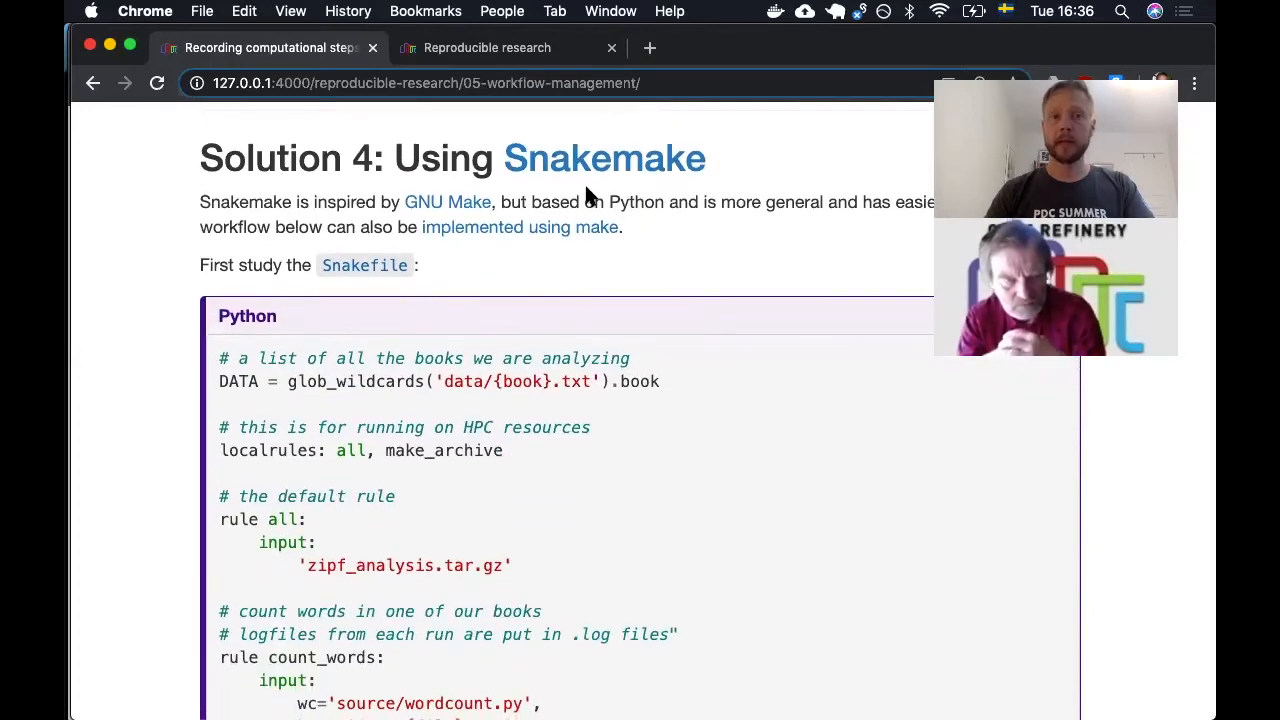
scroll(down, 3)
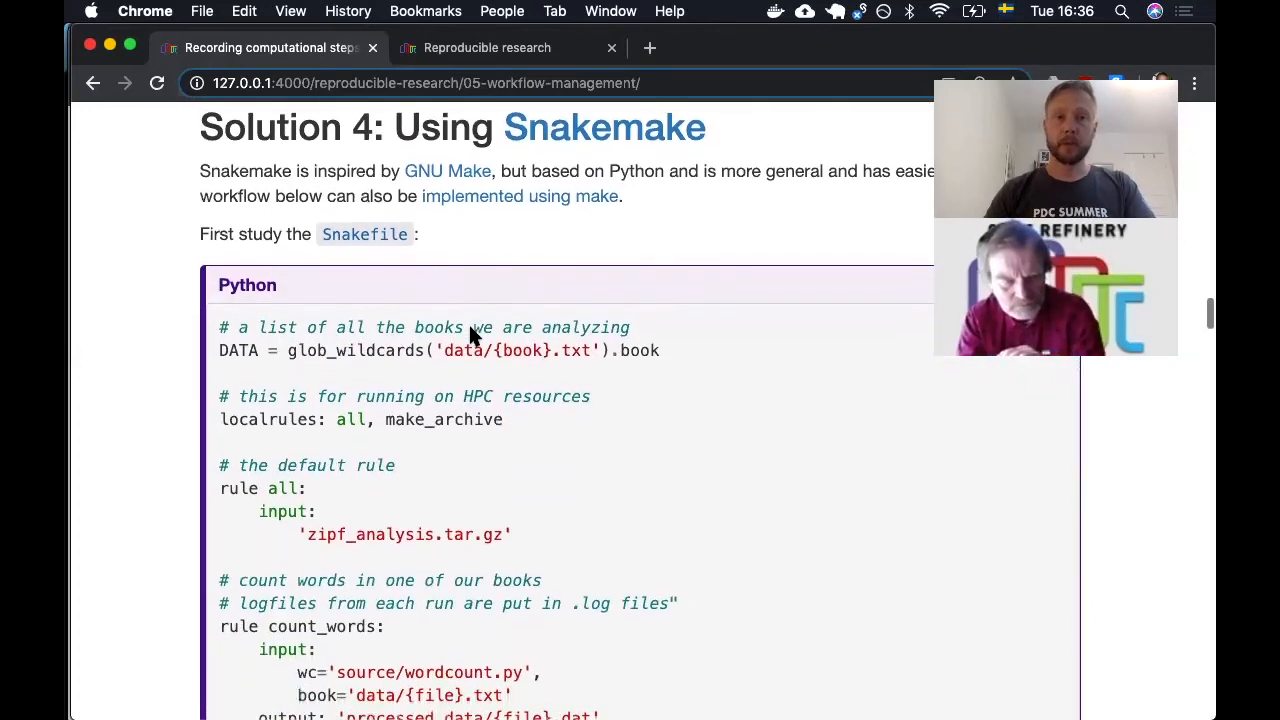
scroll(down, 3)
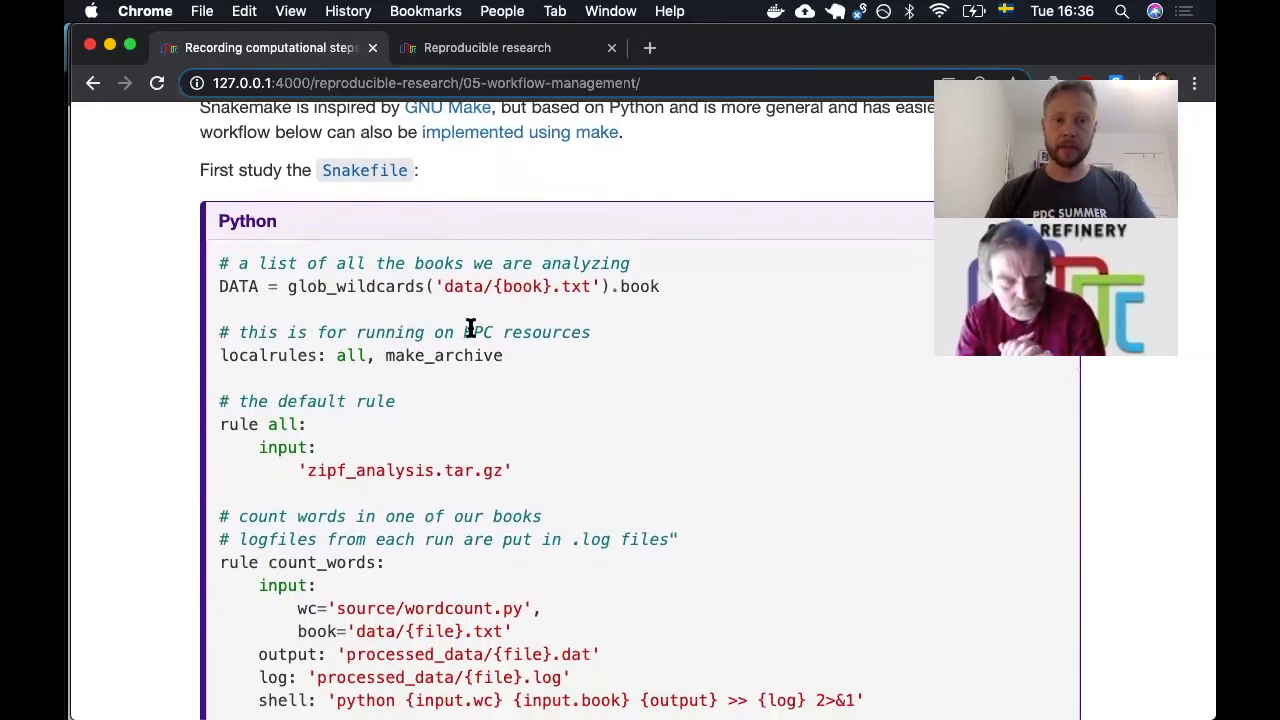
scroll(up, 3)
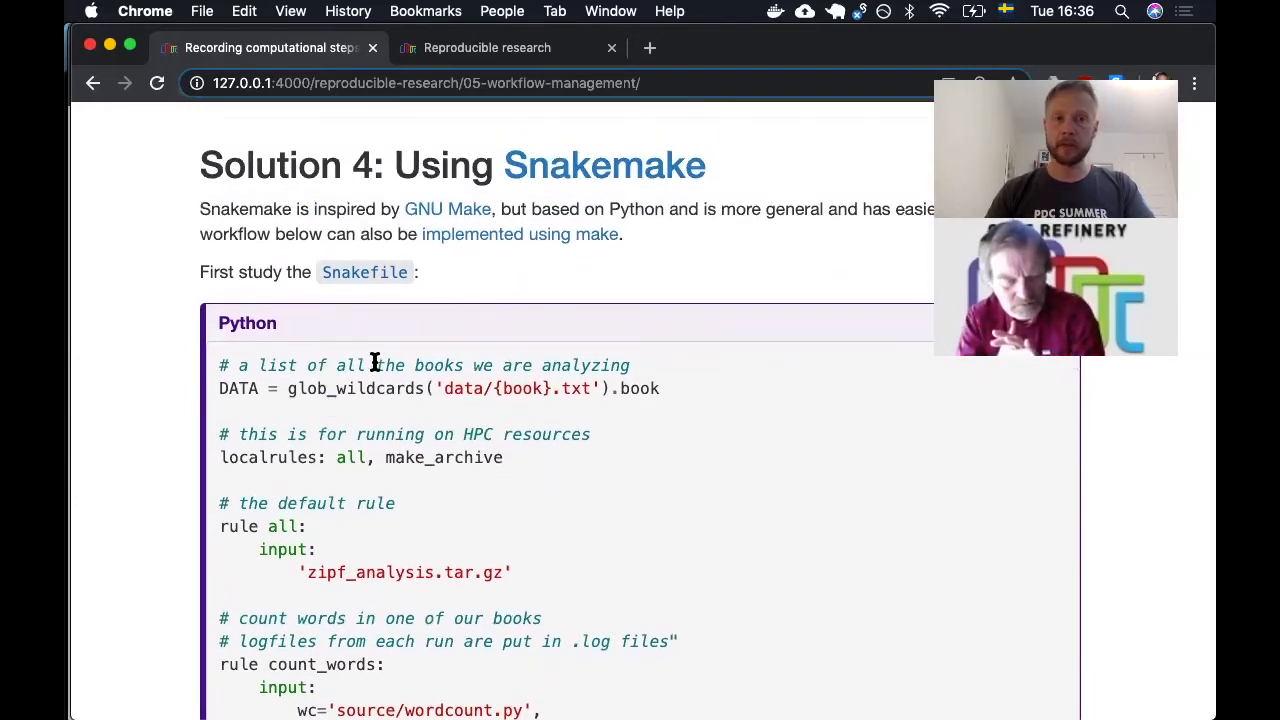
scroll(down, 3)
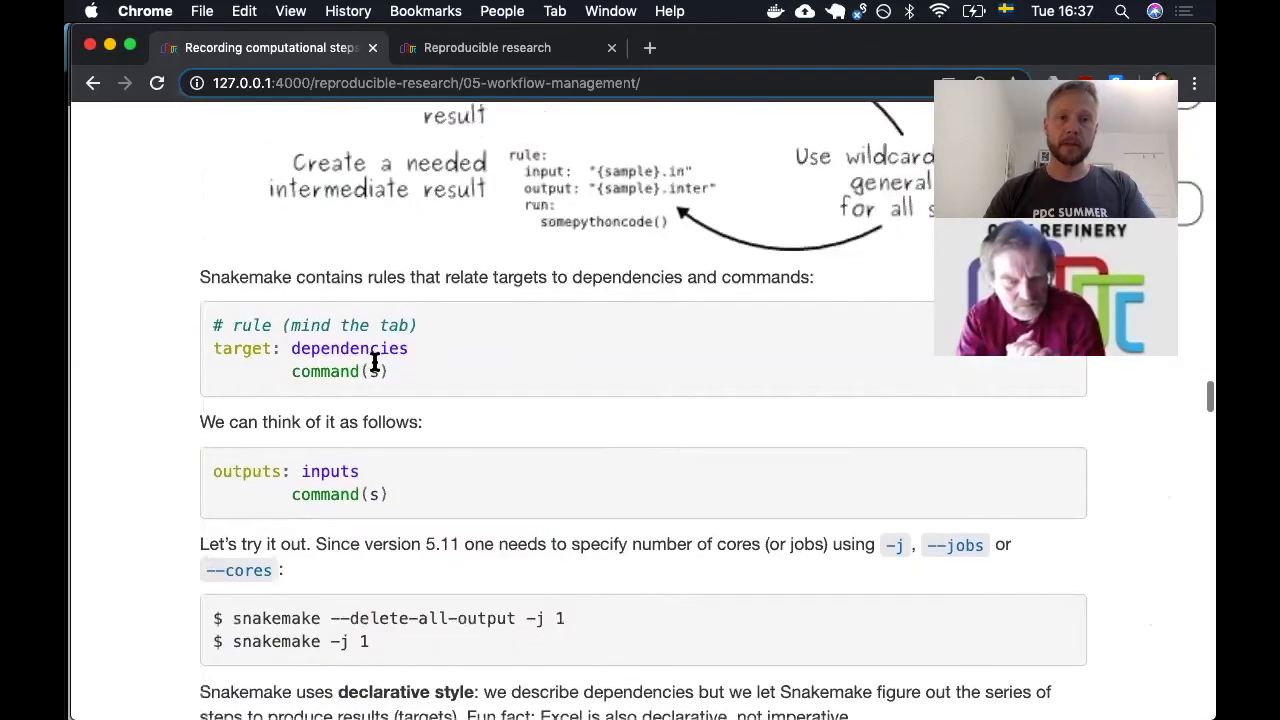
scroll(down, 3)
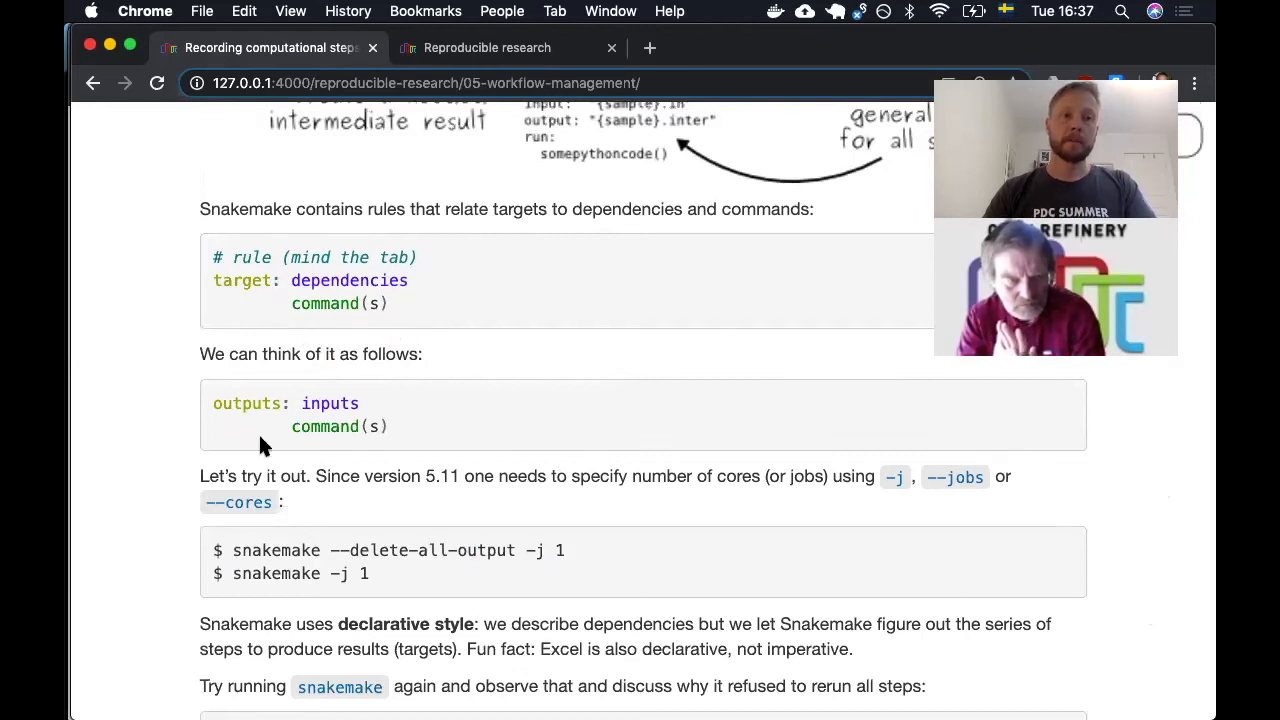
Step: Scroll past HPC use down to the 'Exercise using Snakemake' box and conda option
scroll(down, 3)
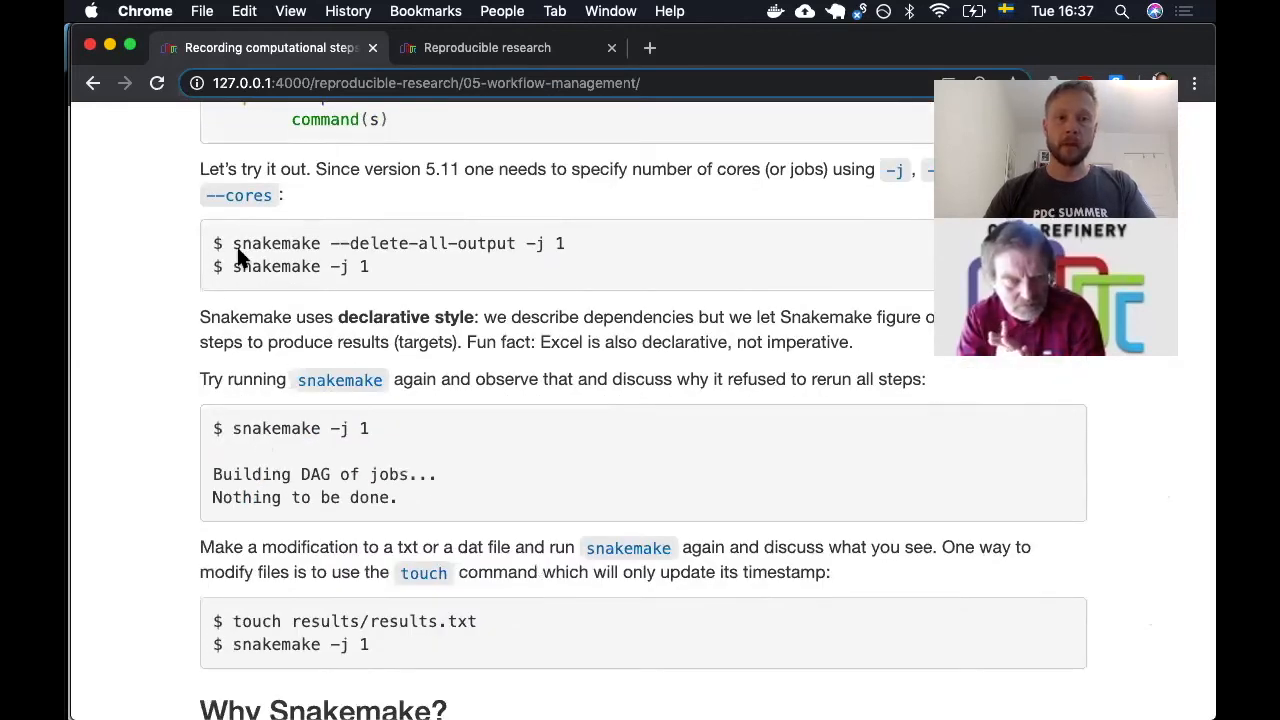
scroll(down, 3)
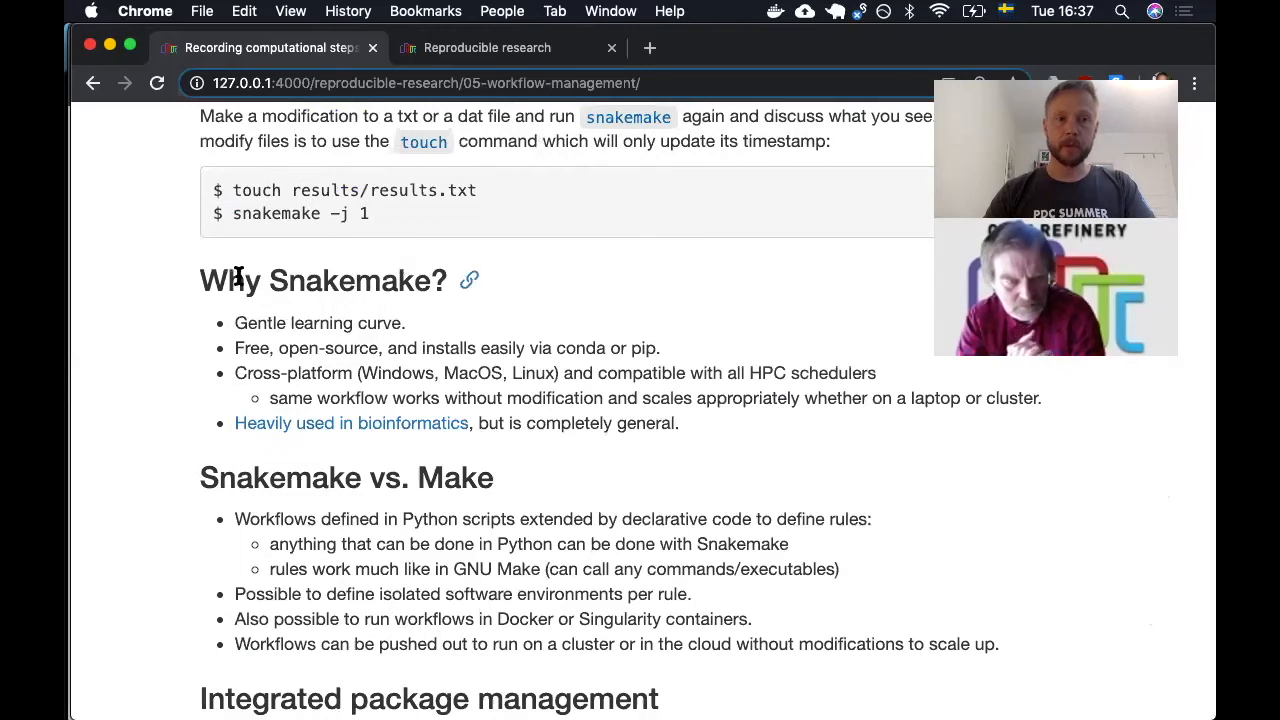
scroll(down, 3)
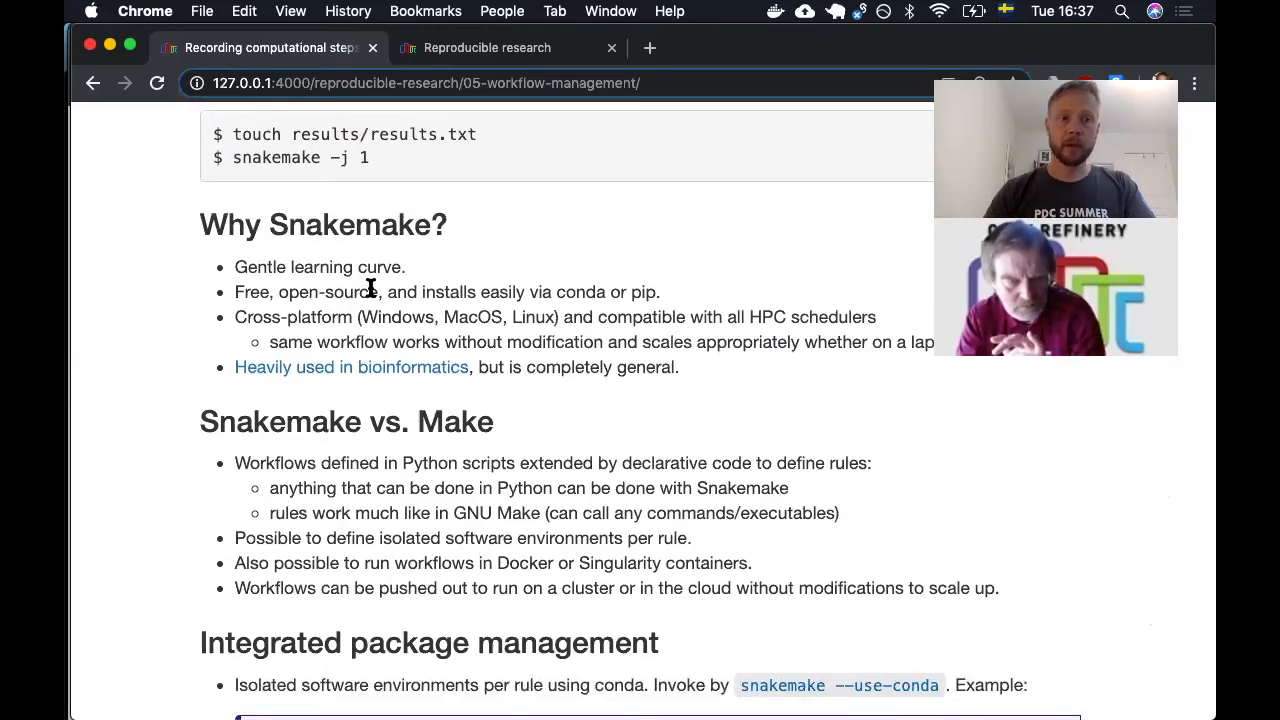
scroll(down, 3)
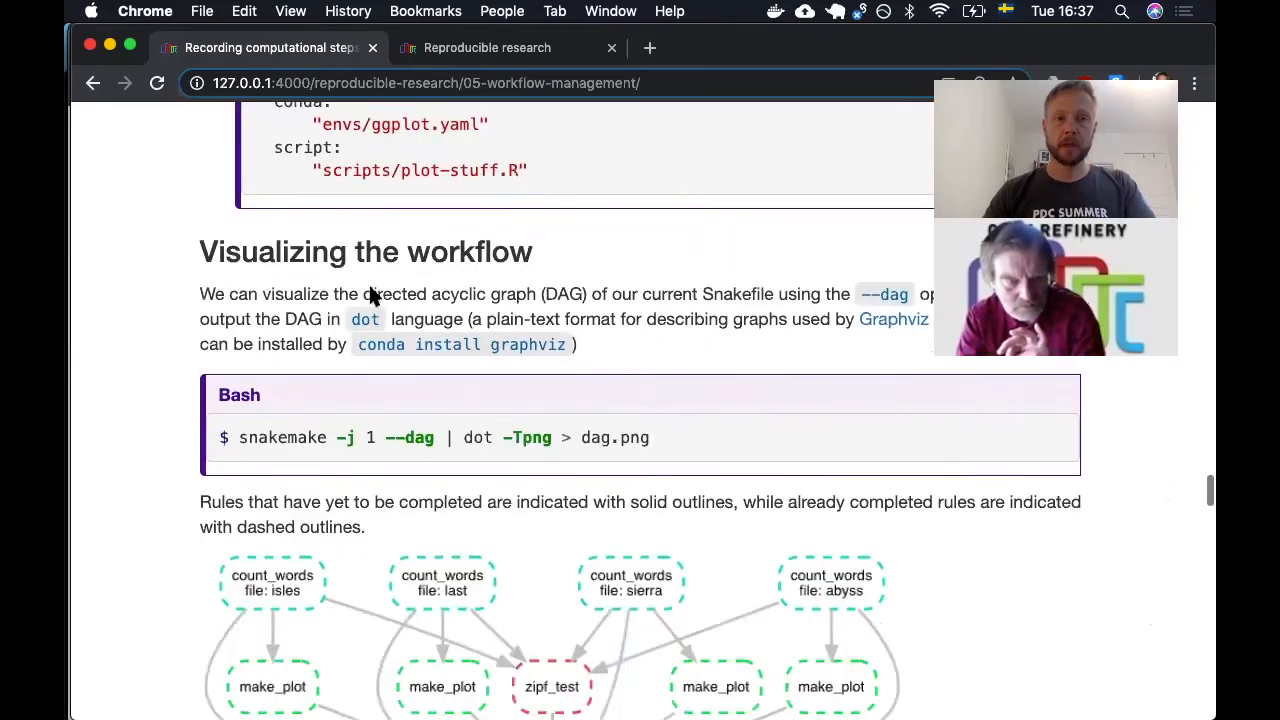
scroll(down, 3)
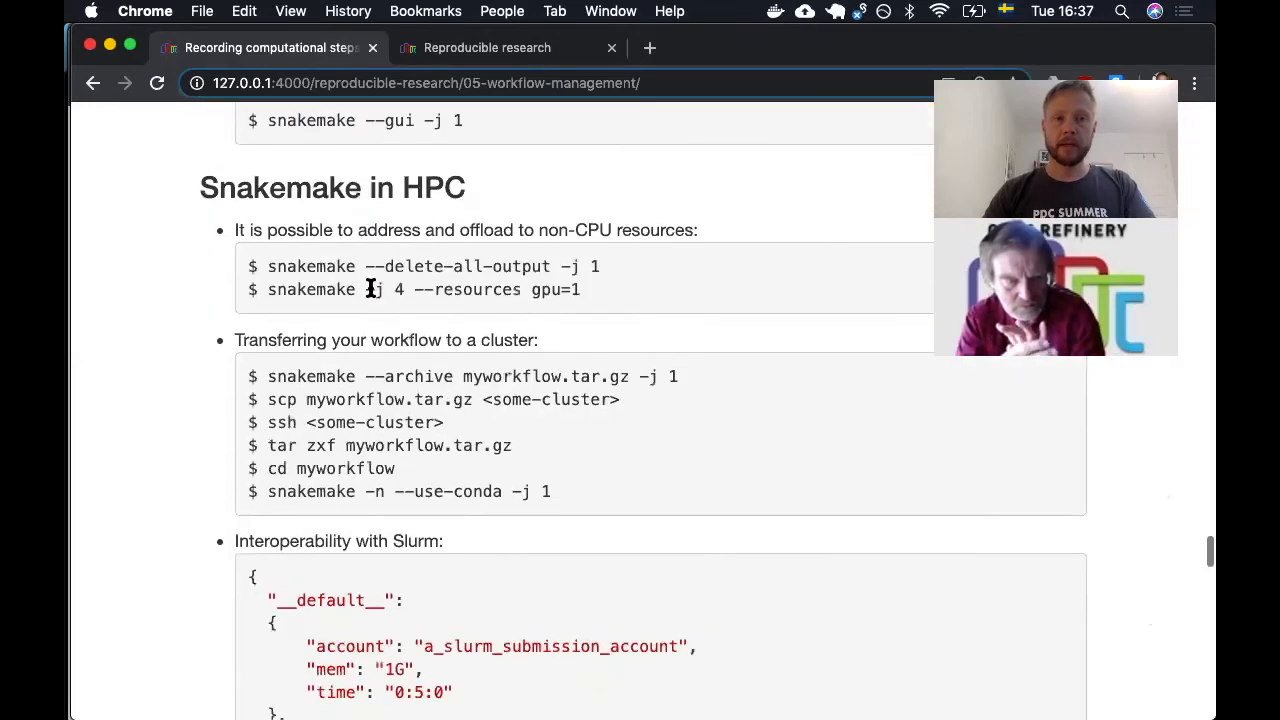
scroll(down, 3)
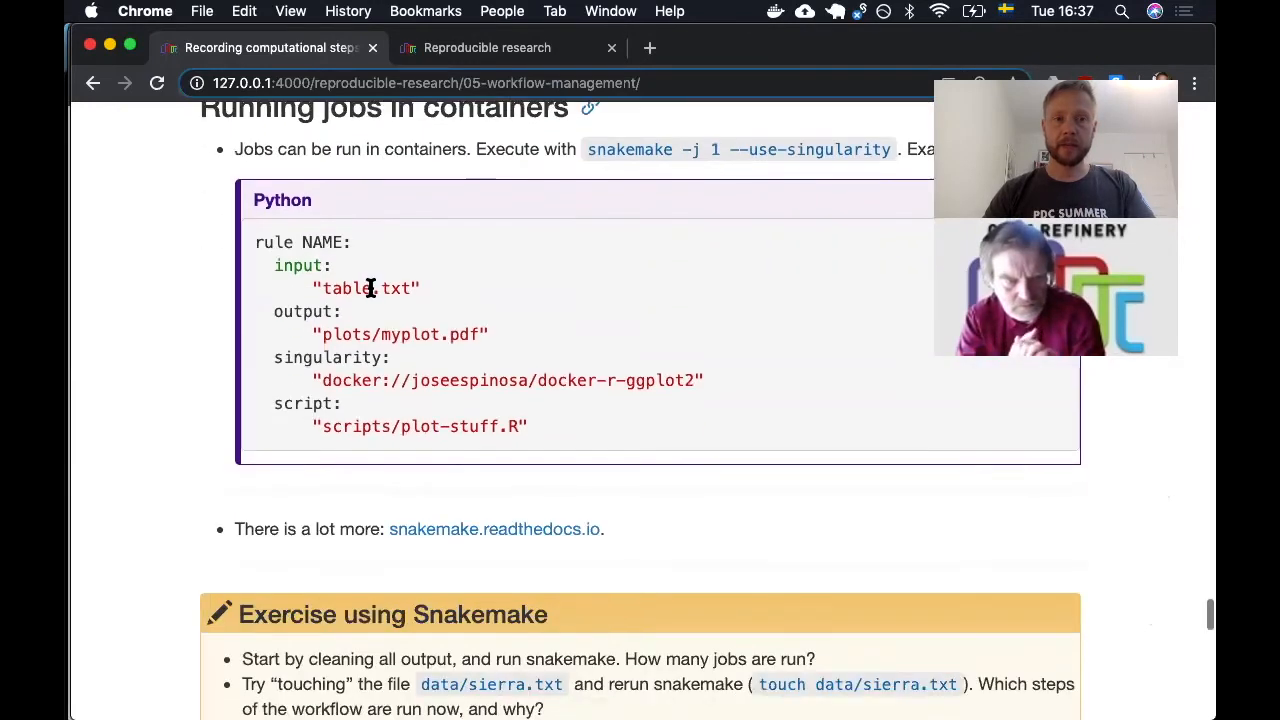
scroll(down, 3)
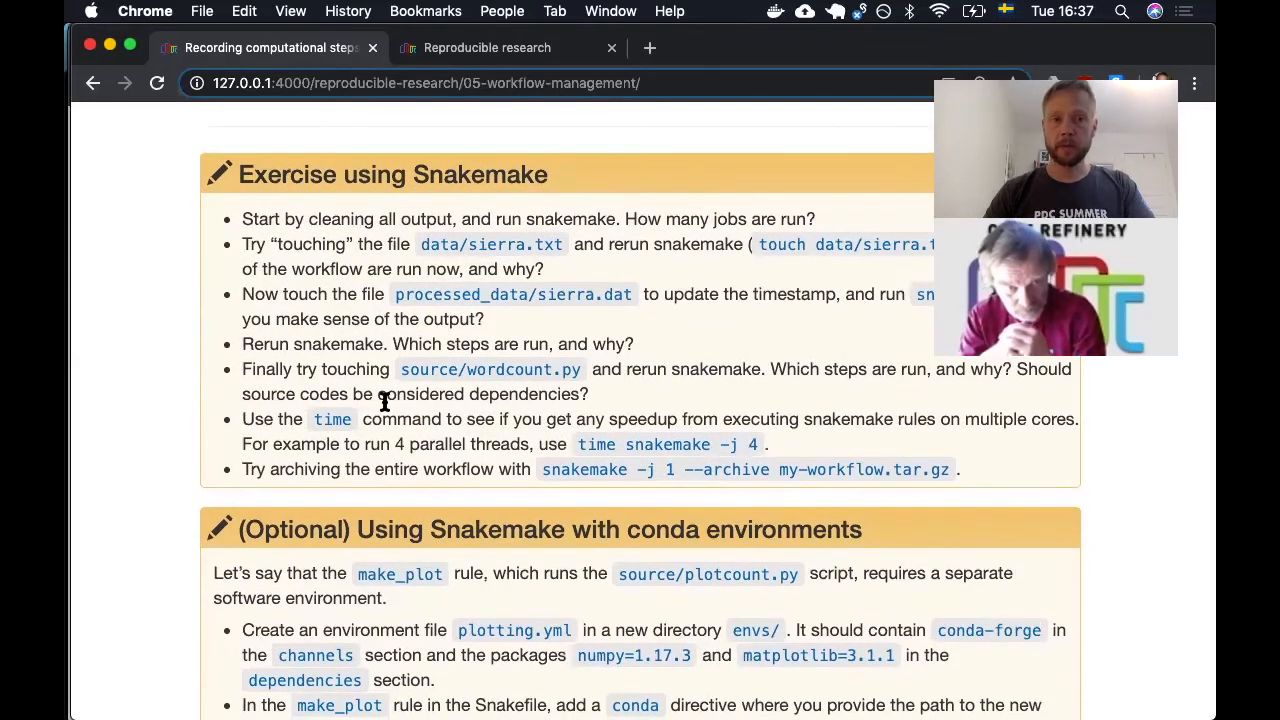
Step: Scroll down past the optional Snakemake-with-conda exercise
scroll(down, 3)
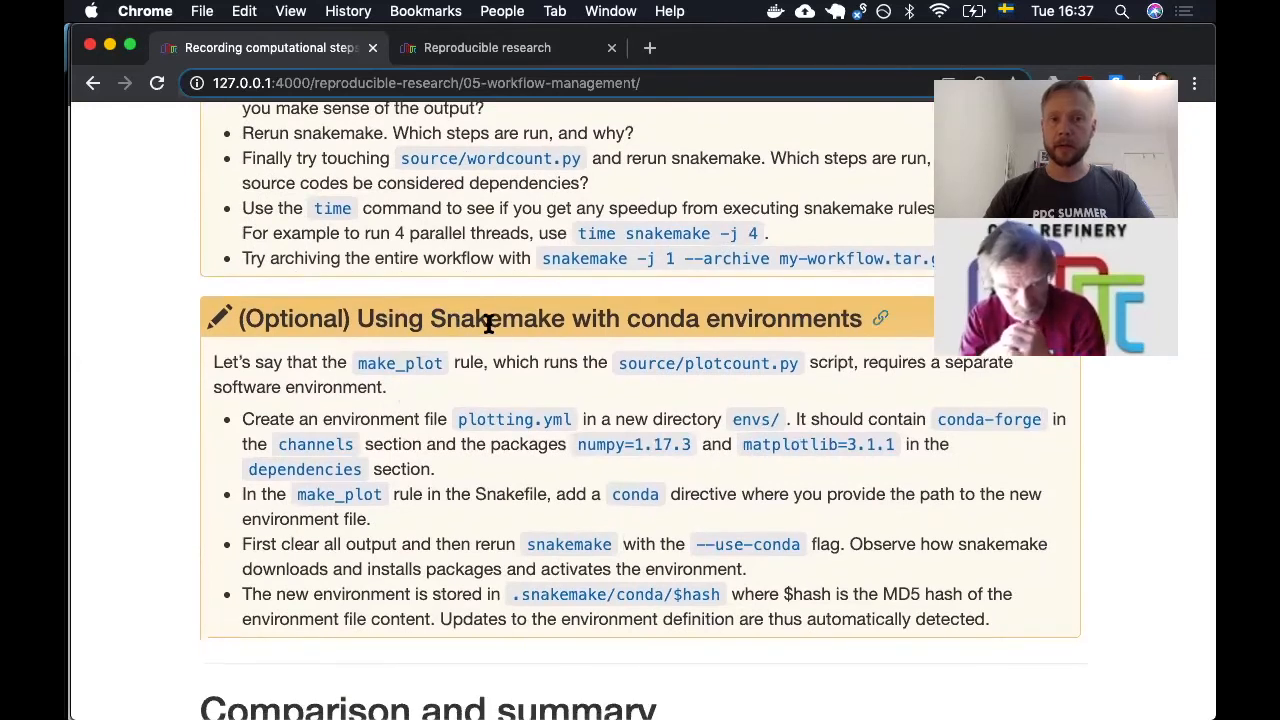
mouse_move(590, 400)
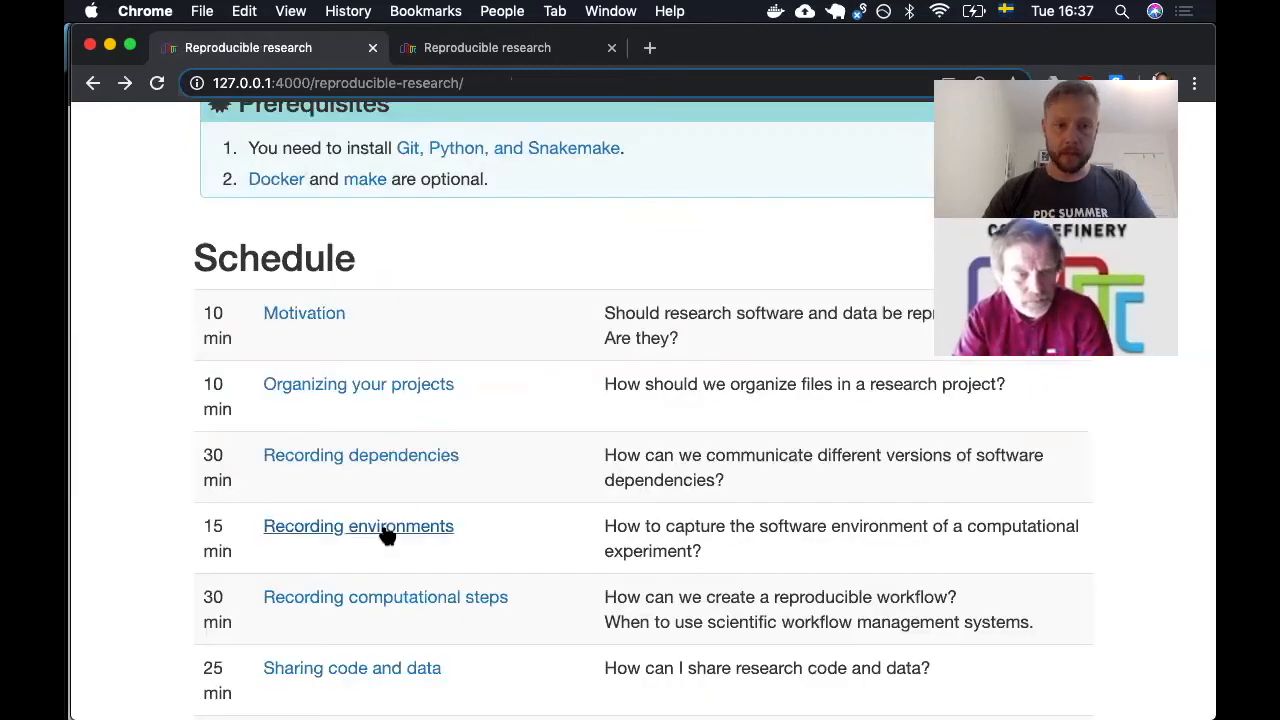
Step: Open the Sharing code and data episode and scroll past Open Science arguments to the FAIR principles illustration
scroll(down, 3)
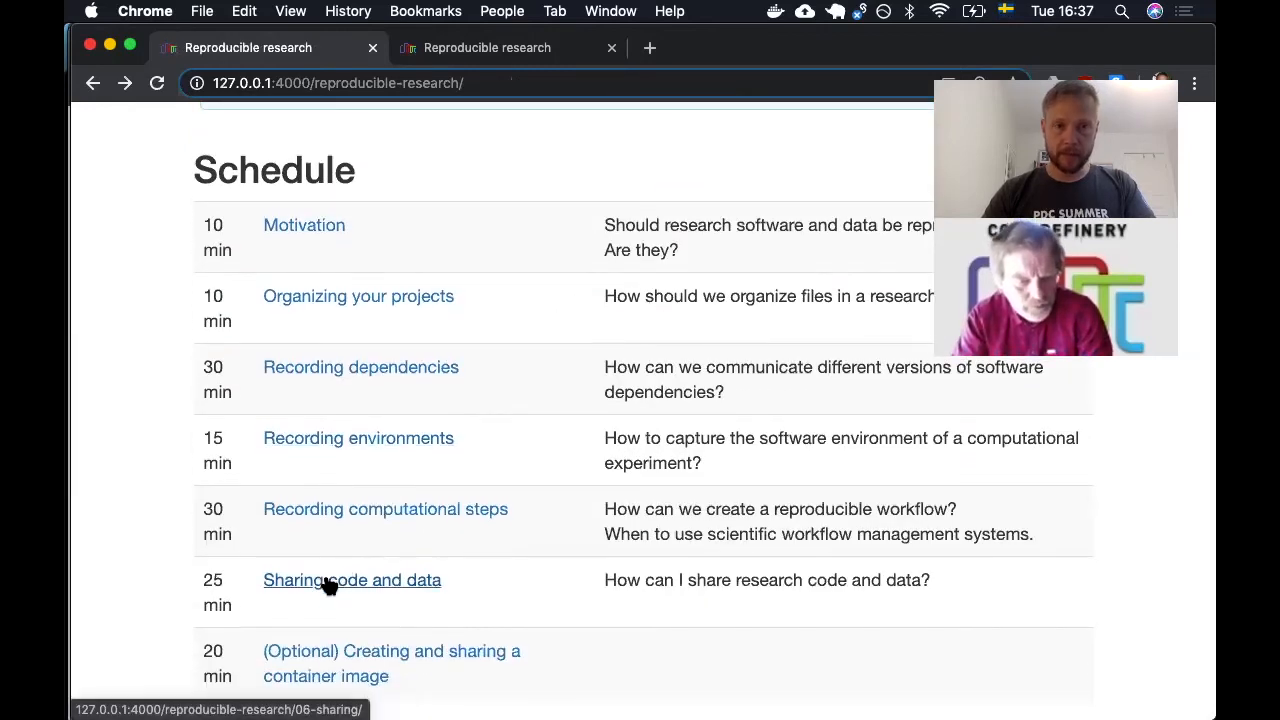
click(352, 580)
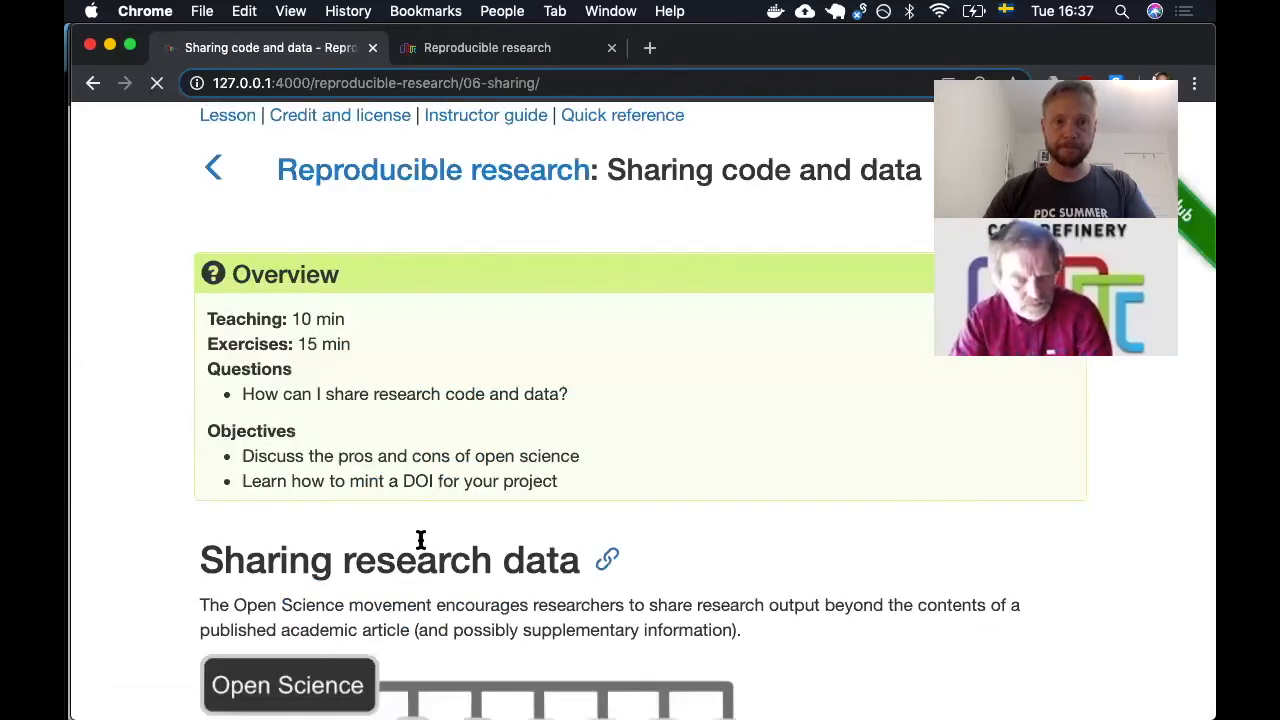
scroll(down, 3)
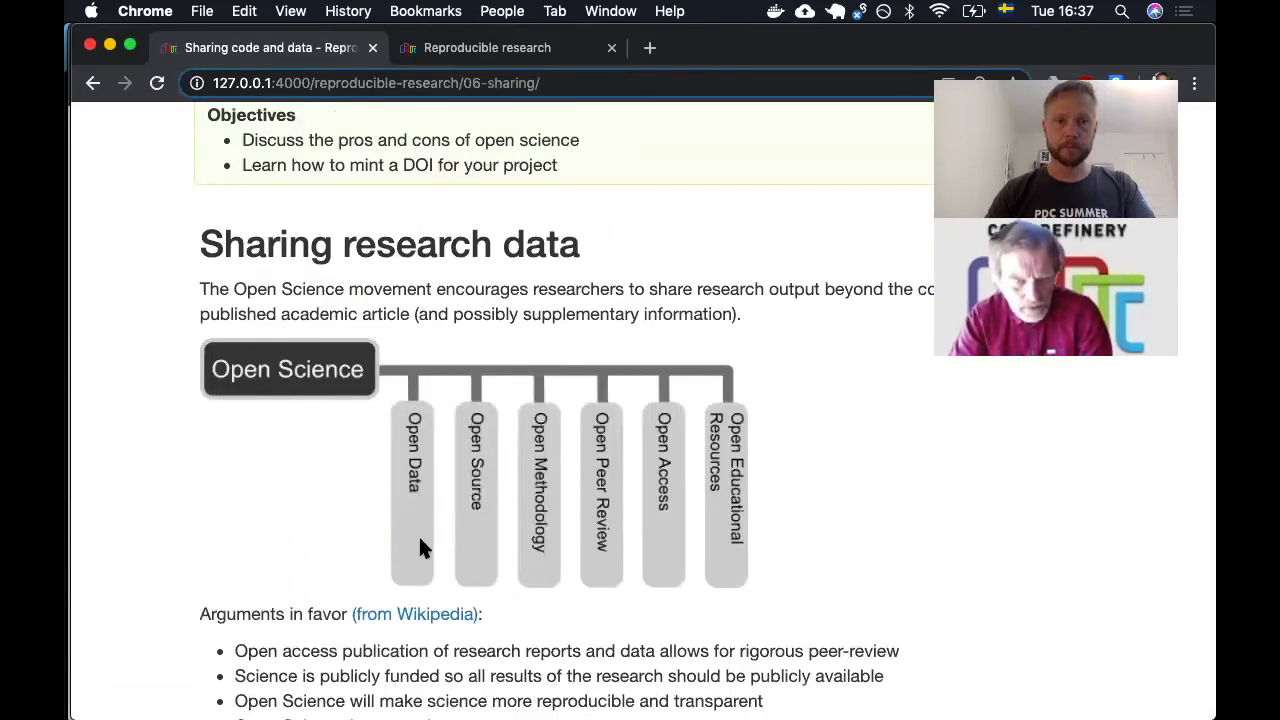
mouse_move(490, 528)
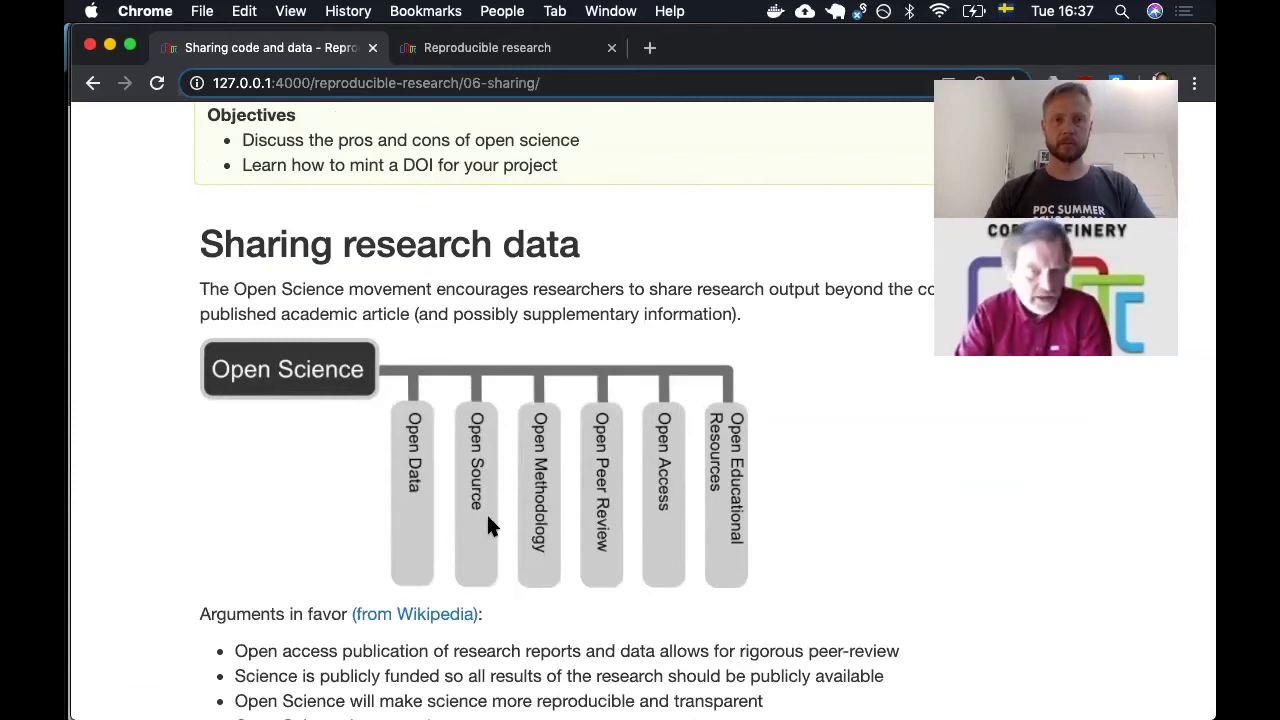
scroll(down, 3)
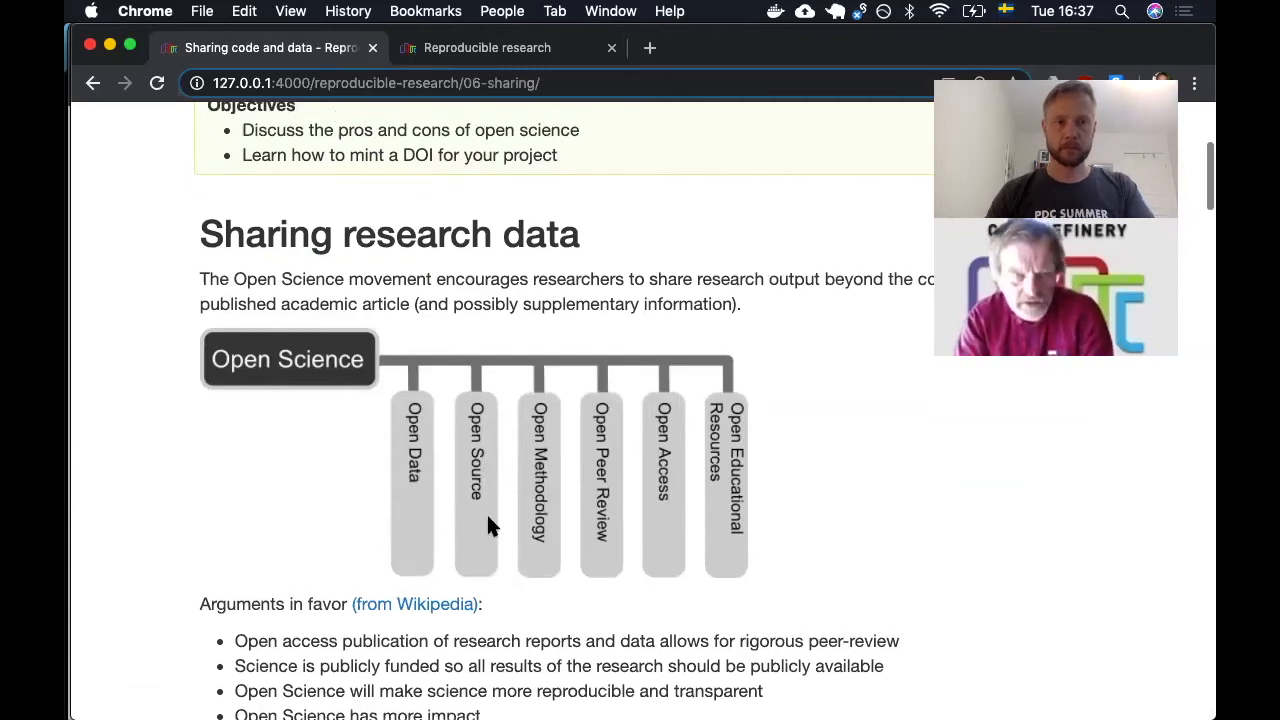
scroll(down, 3)
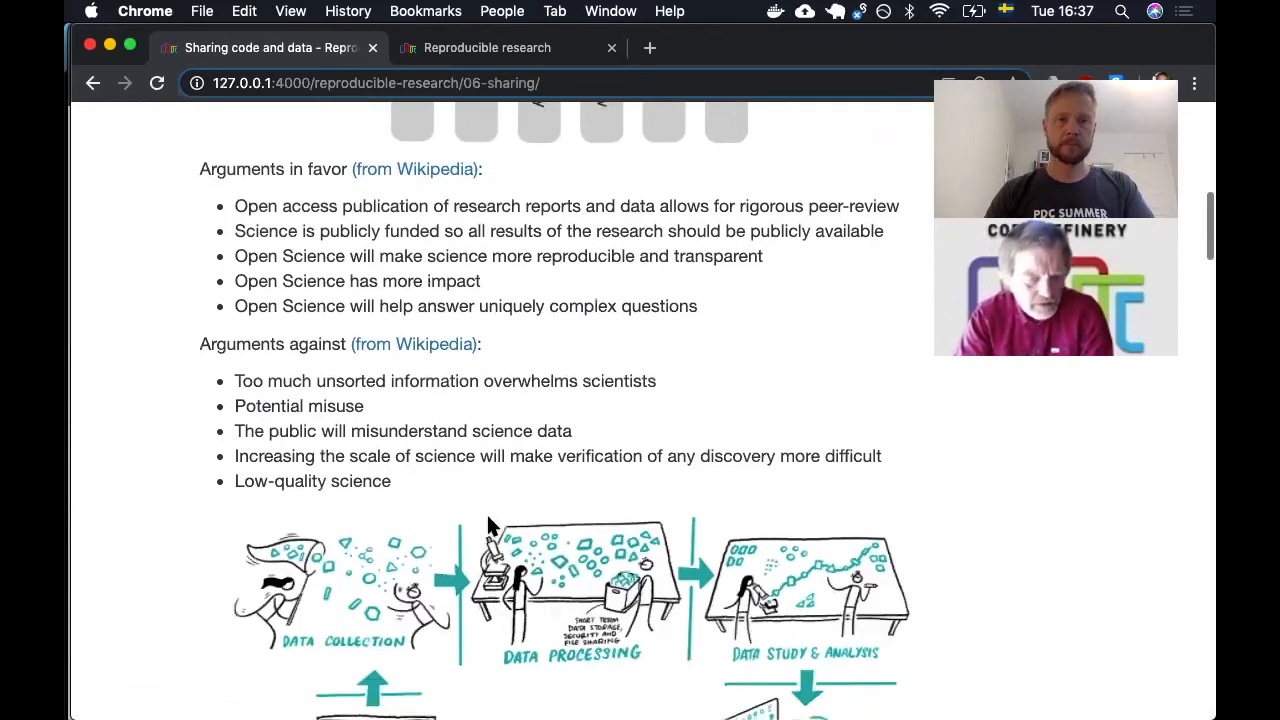
scroll(down, 3)
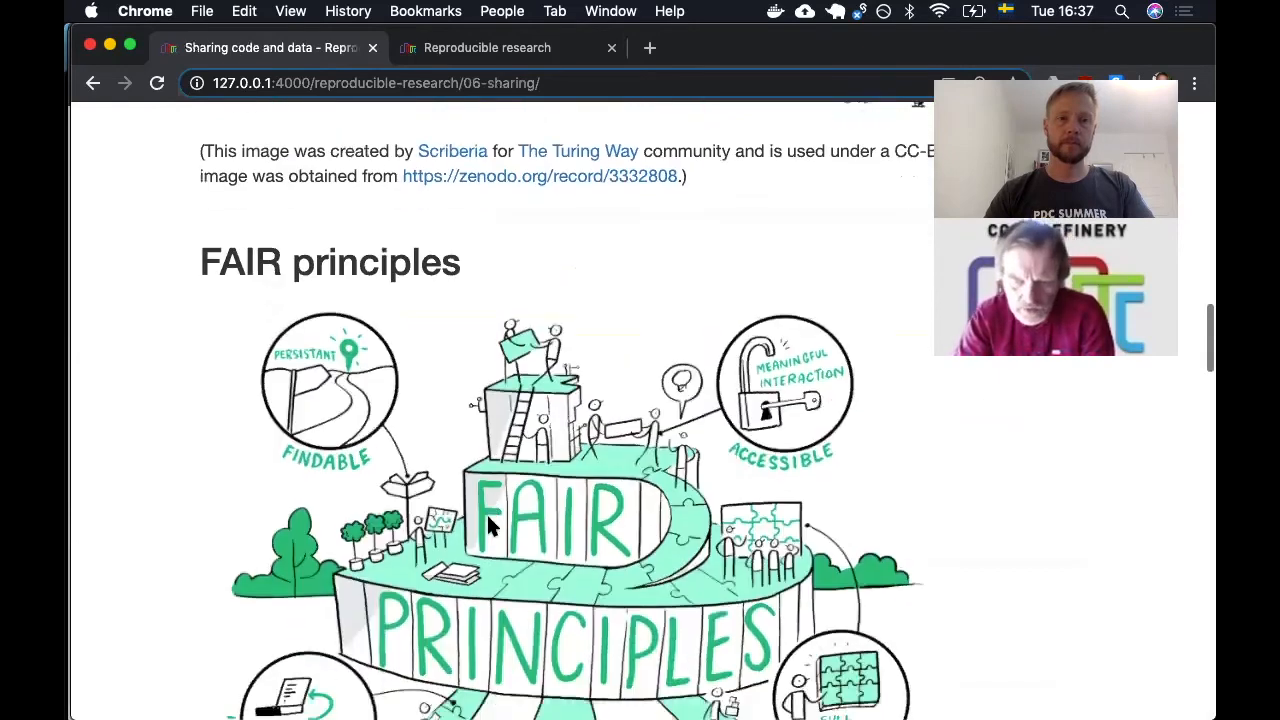
Step: Scroll through the FAIR principles breakdown and open-science discussion to the Zenodo DOI exercise
scroll(down, 3)
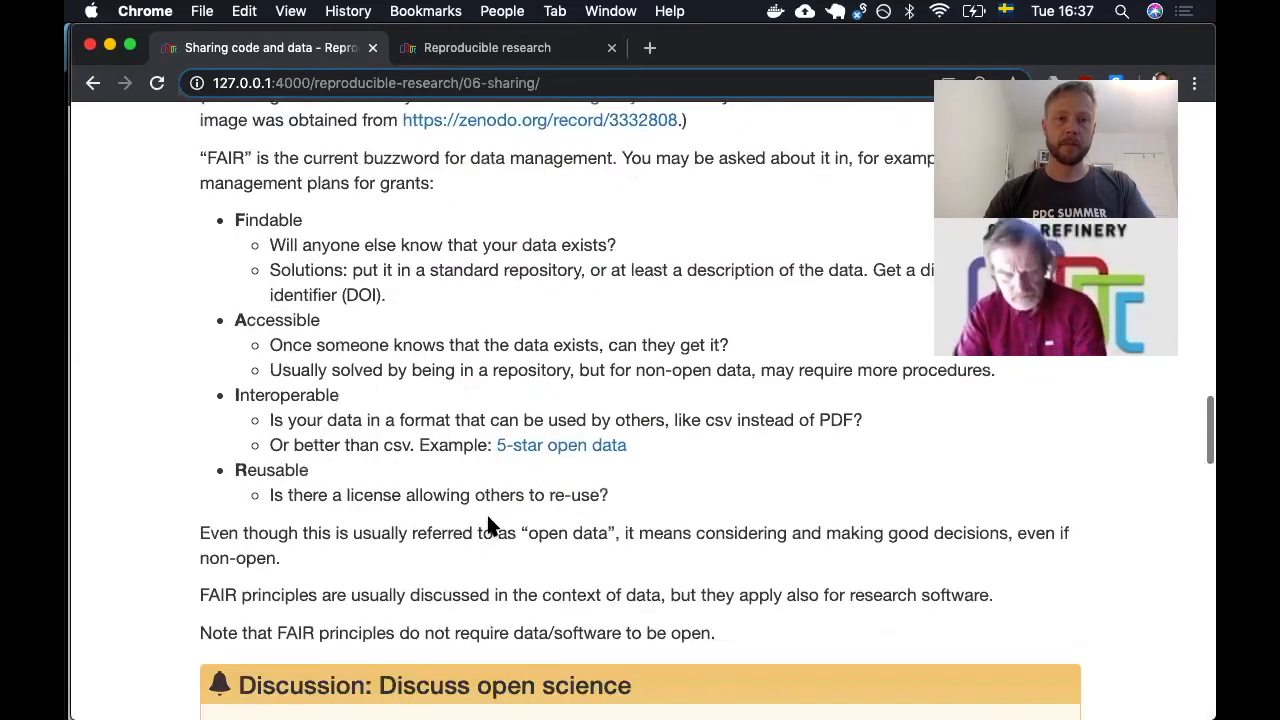
scroll(down, 3)
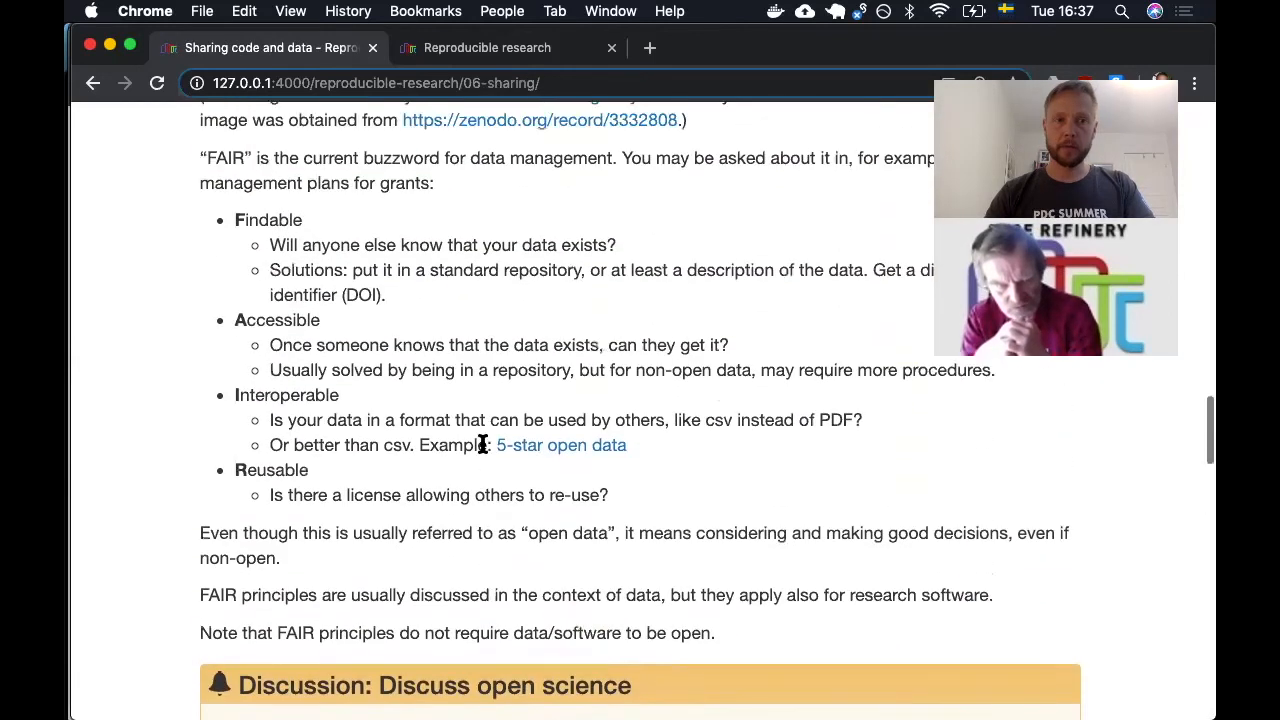
scroll(up, 3)
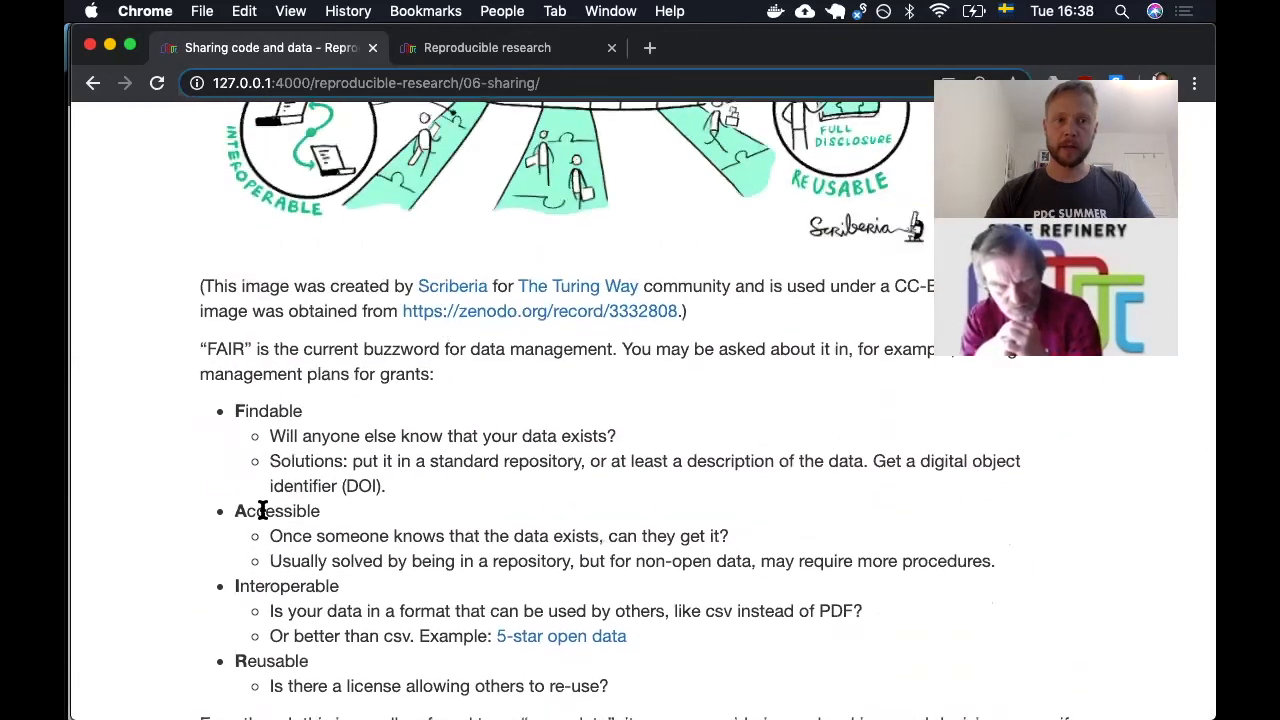
mouse_move(288, 530)
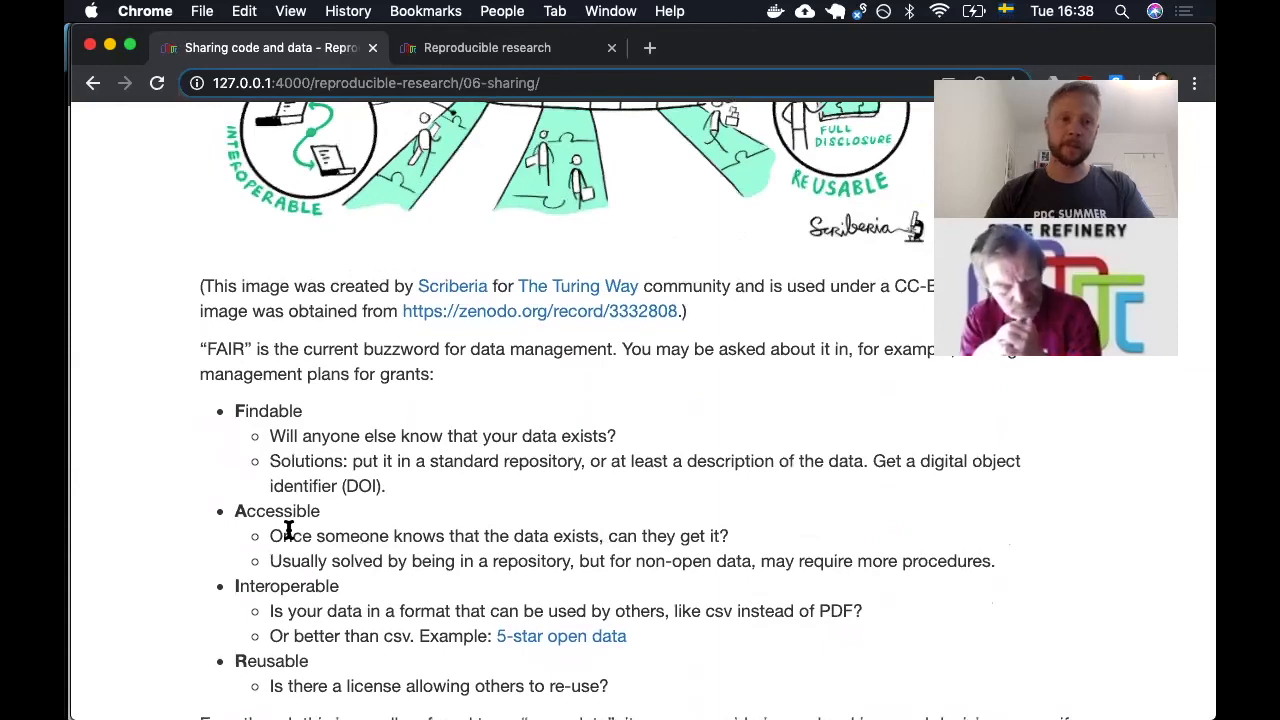
mouse_move(332, 524)
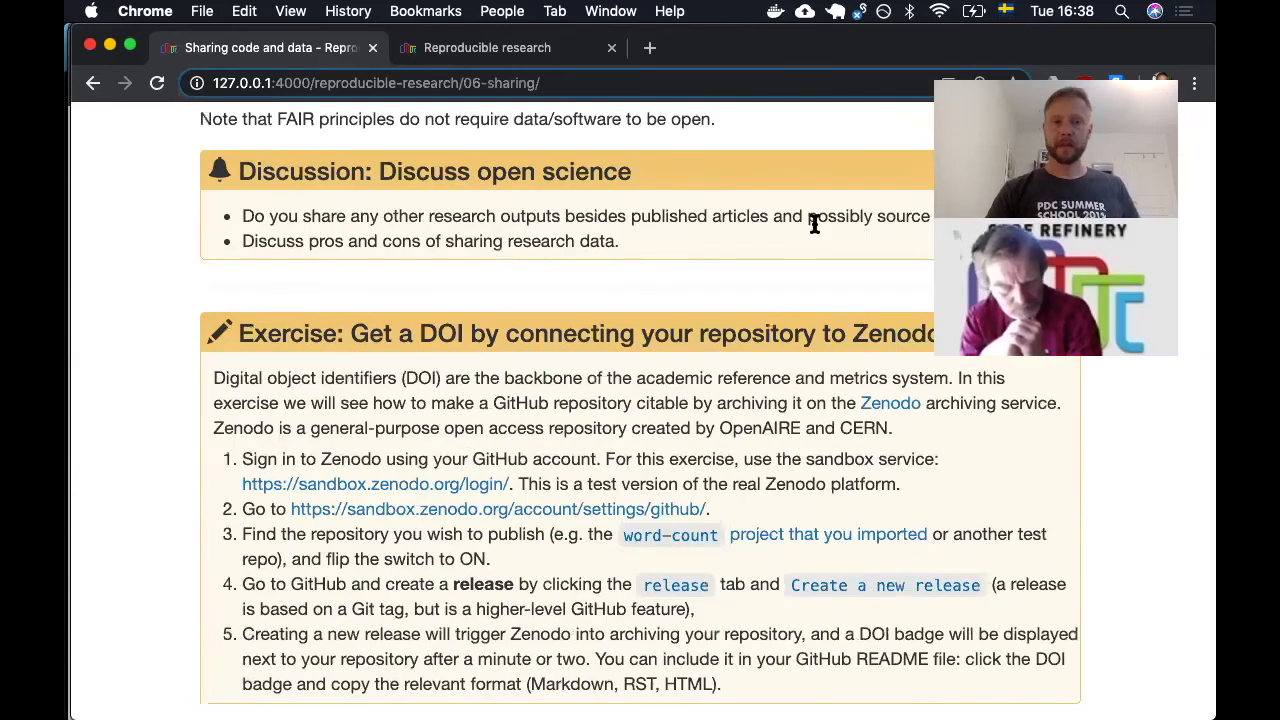
scroll(down, 3)
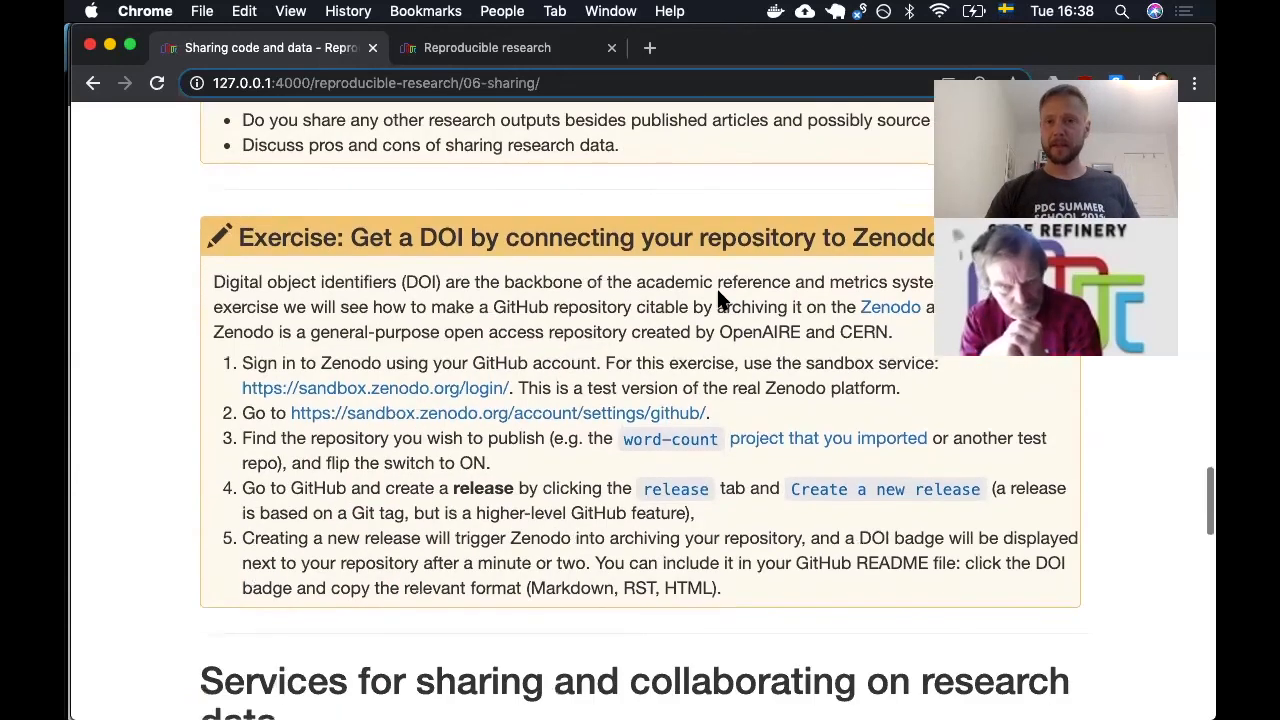